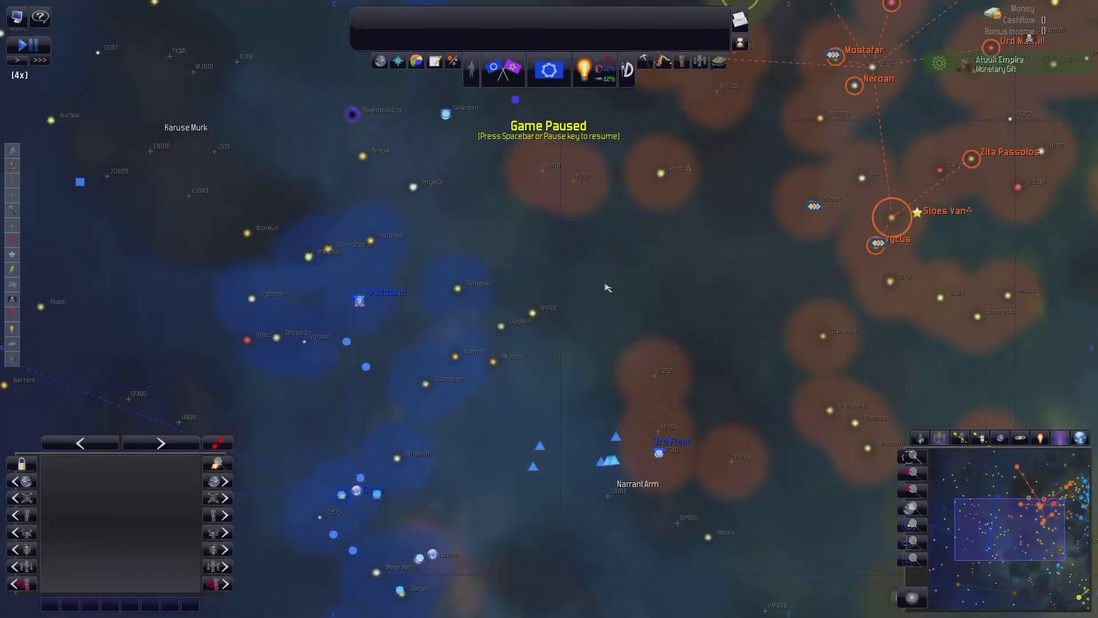
{"action": "mouse_move", "coordinate": [609, 290]}
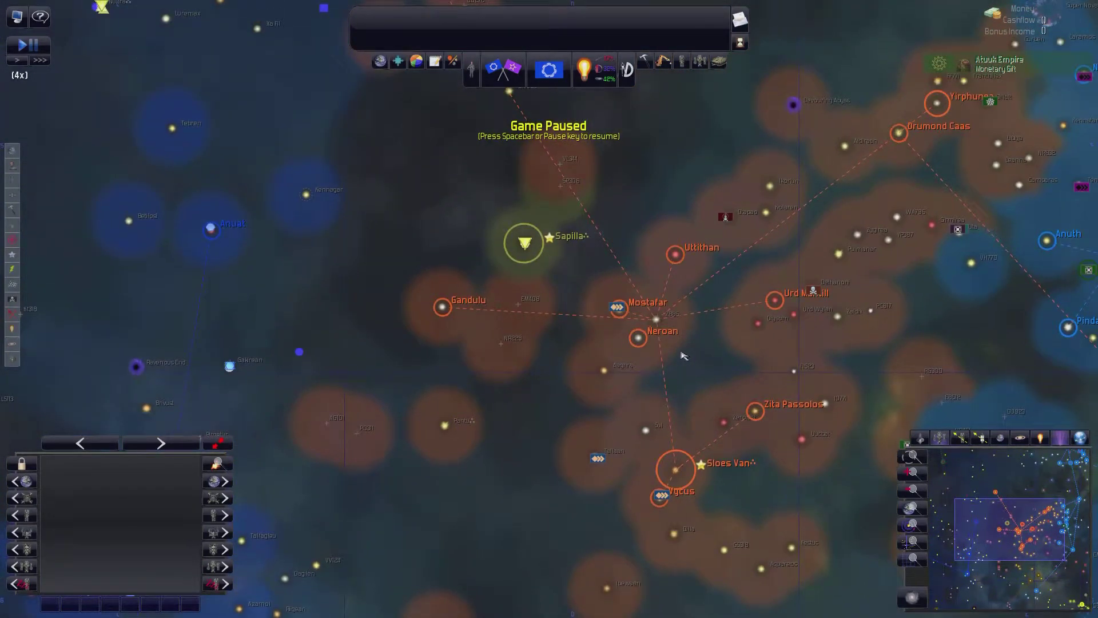
- Bring up the Empire Comparison ranking of military strength across empires
{"action": "scroll", "scroll_direction": "down", "scroll_amount": 3}
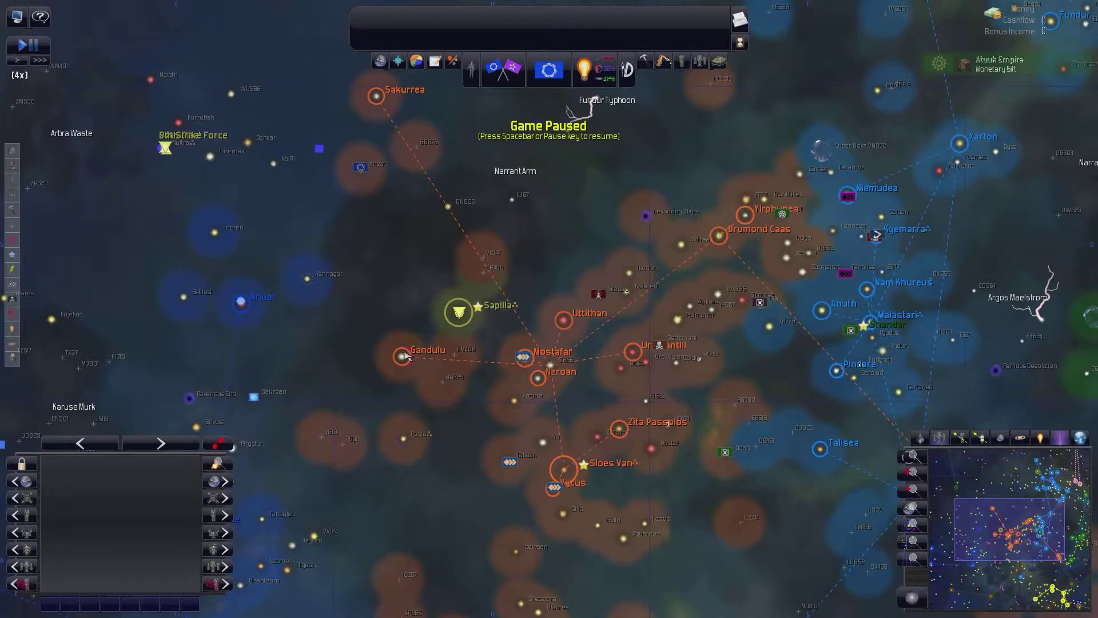
{"action": "left_click", "coordinate": [402, 356]}
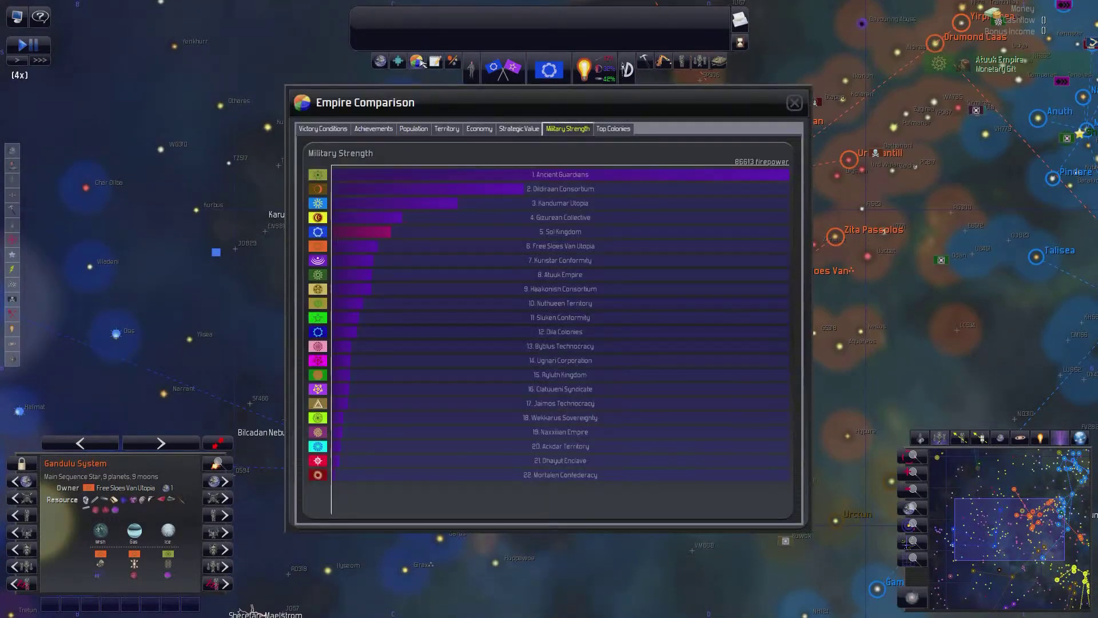
{"action": "mouse_move", "coordinate": [452, 261]}
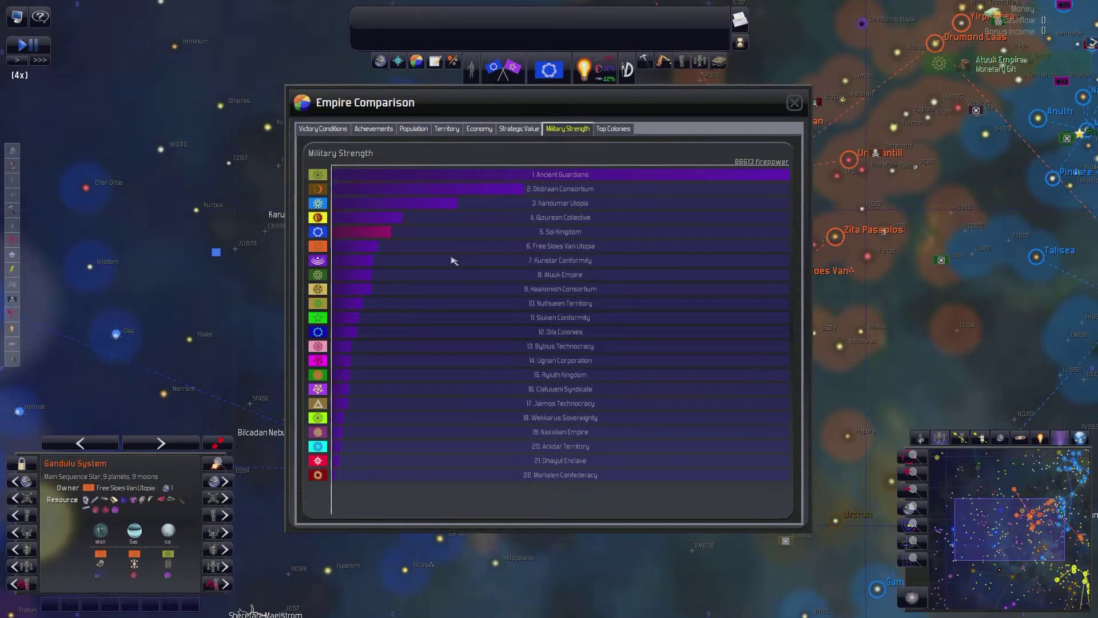
{"action": "mouse_move", "coordinate": [357, 250]}
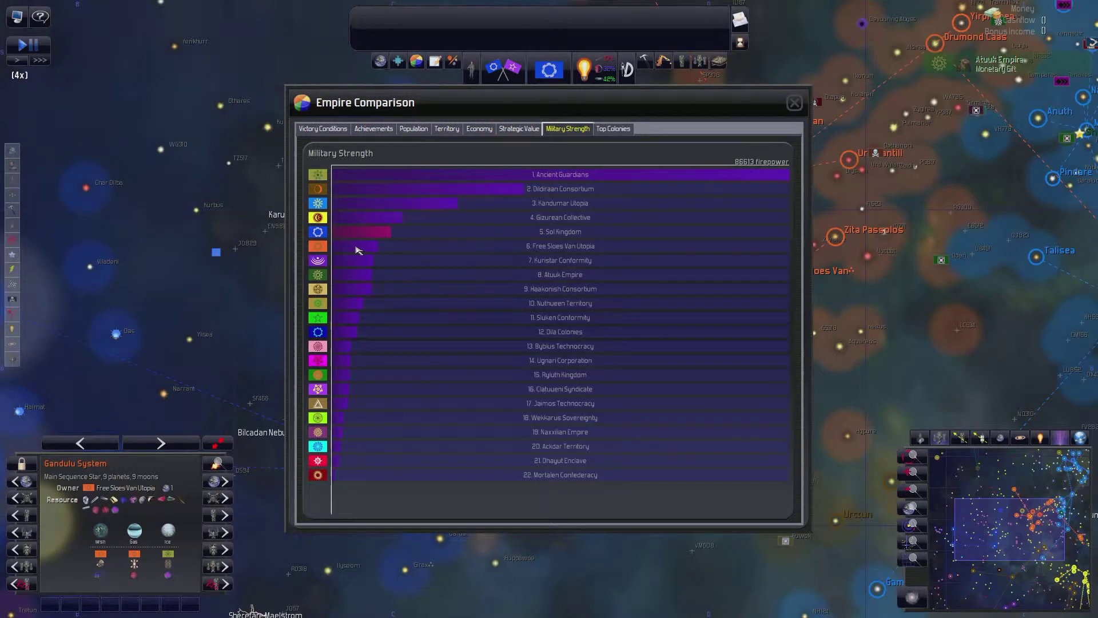
{"action": "mouse_move", "coordinate": [580, 294]}
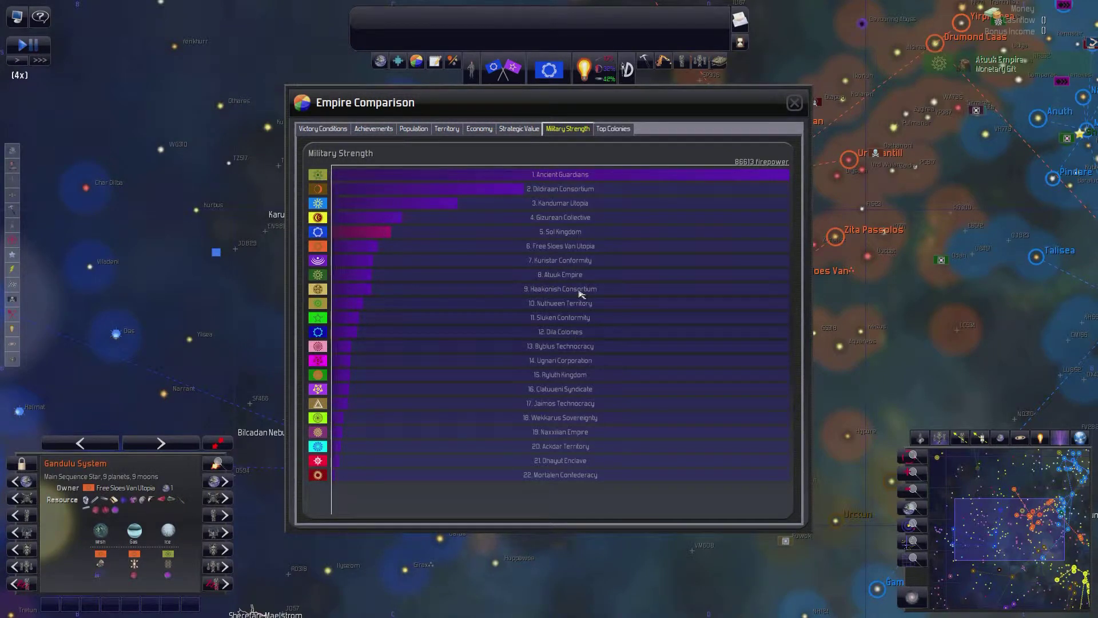
{"action": "mouse_move", "coordinate": [330, 294]}
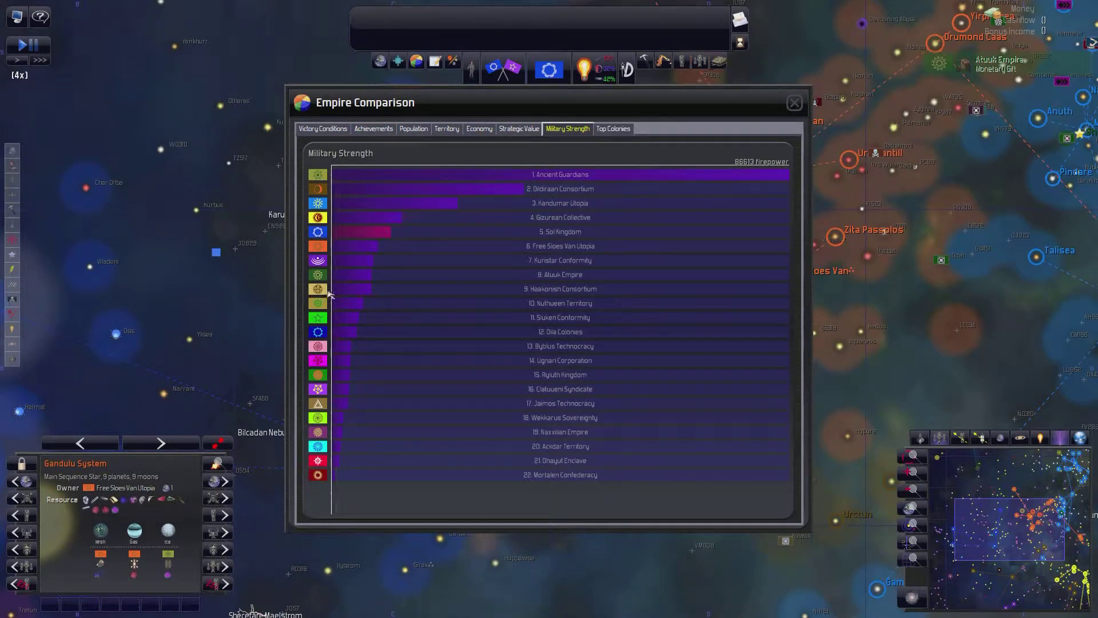
- Close the Empire Comparison window to return to the galaxy map
{"action": "left_click", "coordinate": [794, 101]}
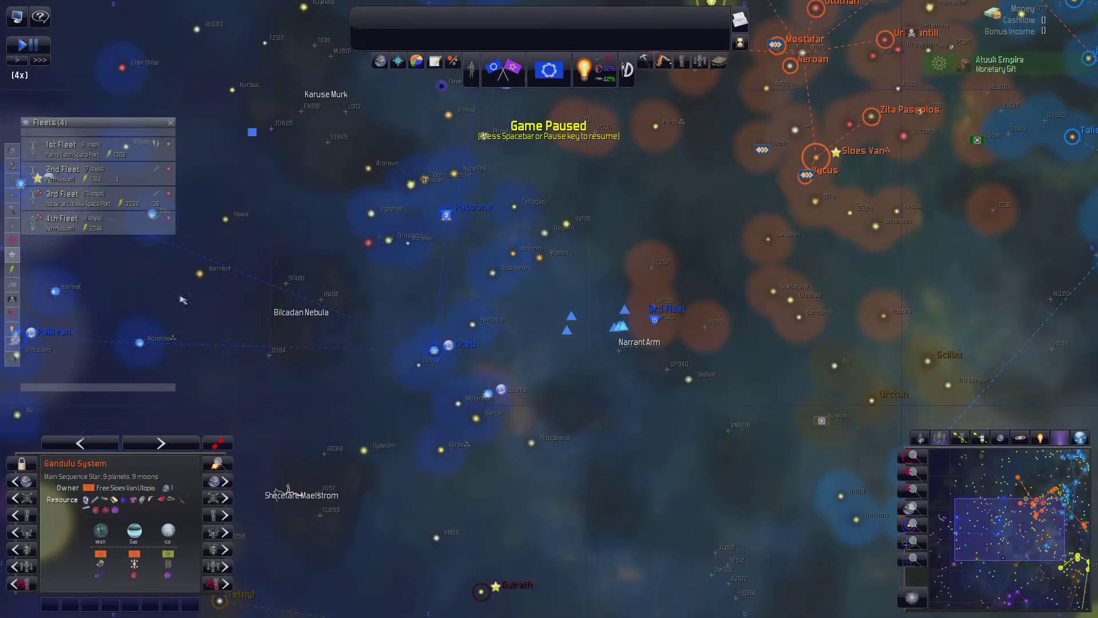
- Accept the Atuuk Empire's gift of 1,095 credits with thanks and say goodbye
{"action": "left_click", "coordinate": [92, 199]}
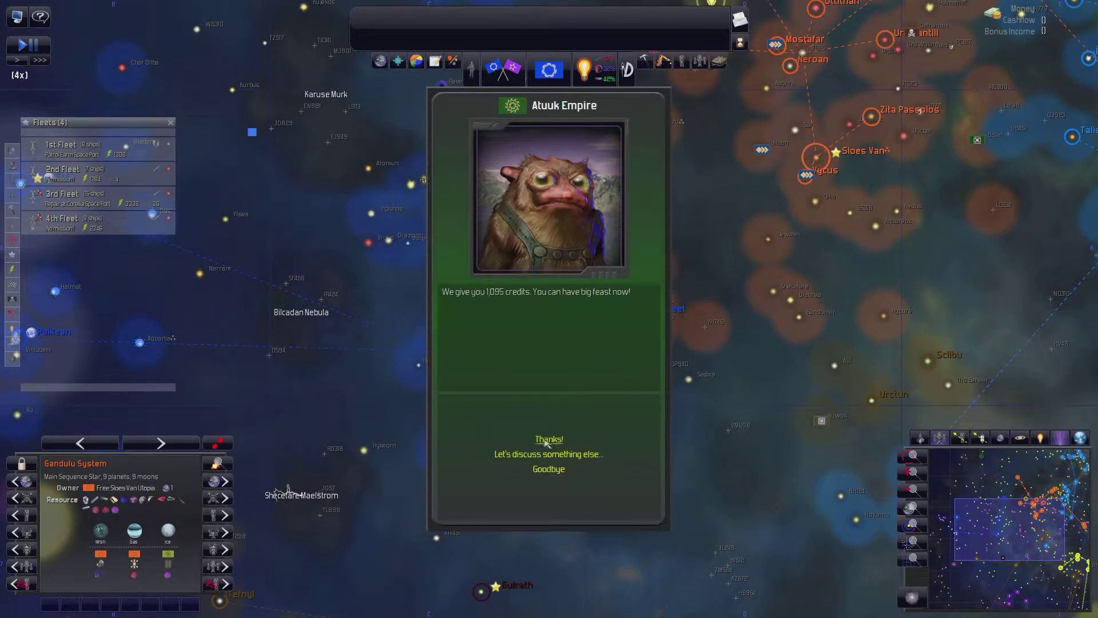
{"action": "left_click", "coordinate": [548, 453]}
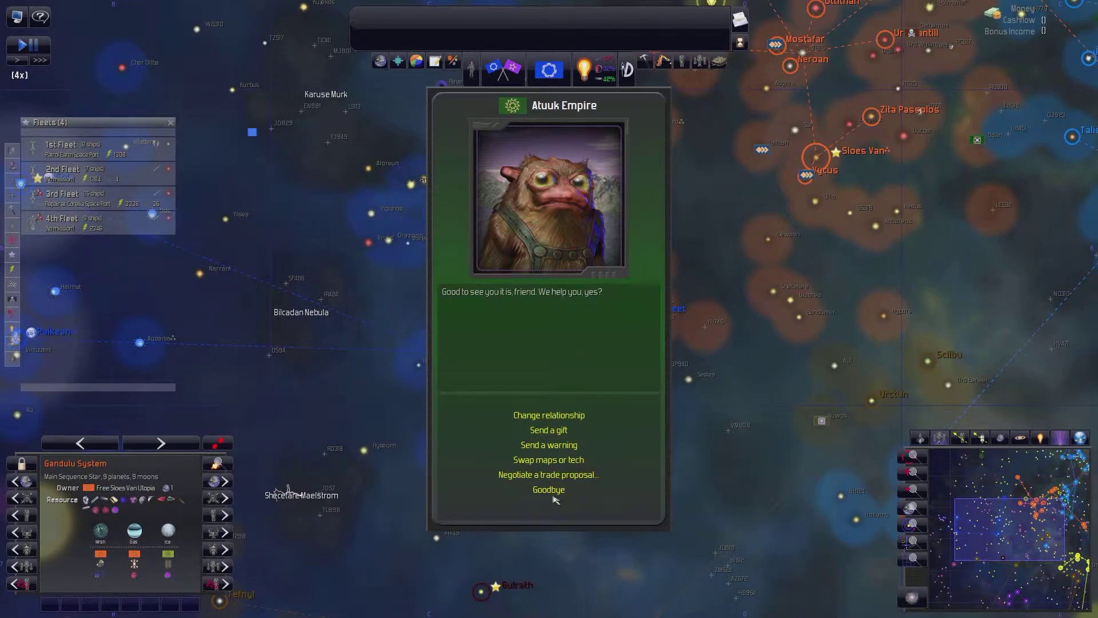
{"action": "left_click", "coordinate": [548, 488]}
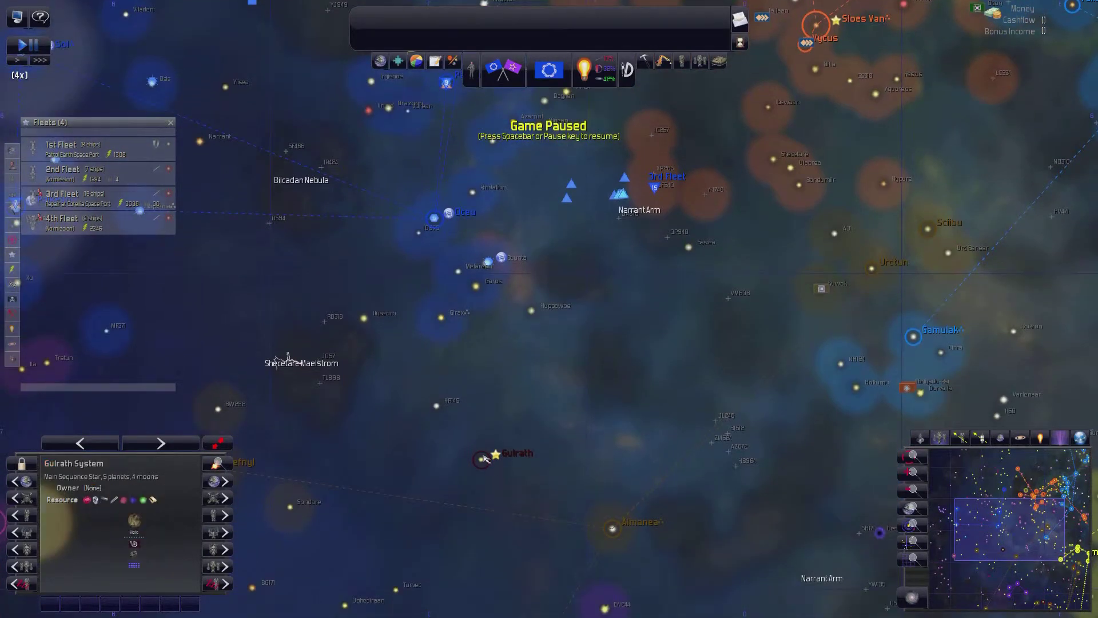
- Pan the galaxy map and zoom into the Sol home system at Earth
{"action": "left_click", "coordinate": [481, 460]}
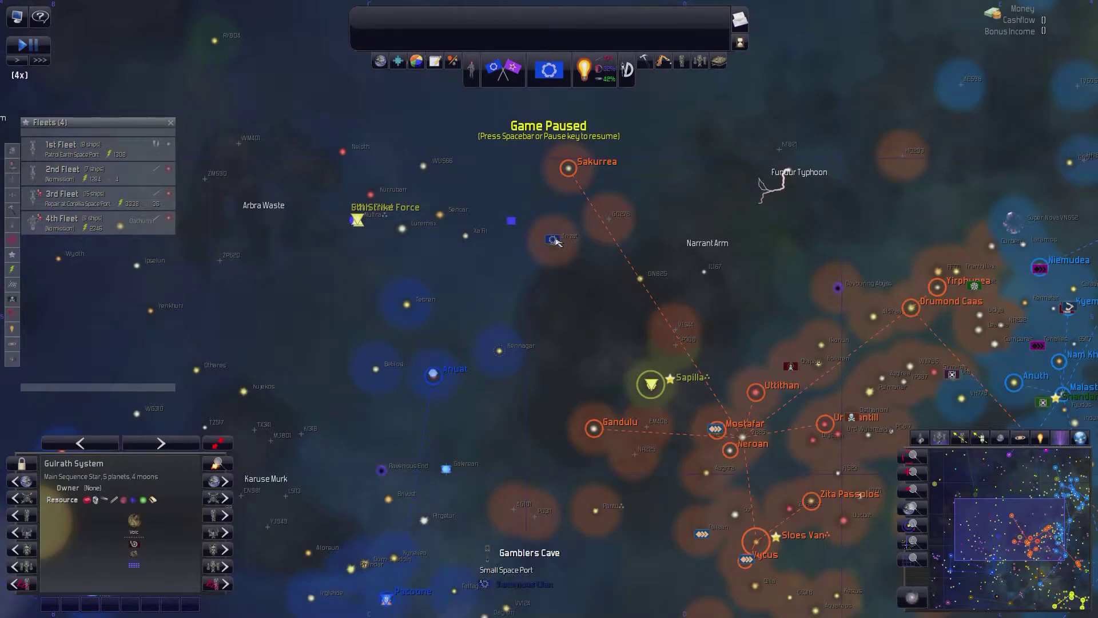
{"action": "left_click", "coordinate": [498, 350]}
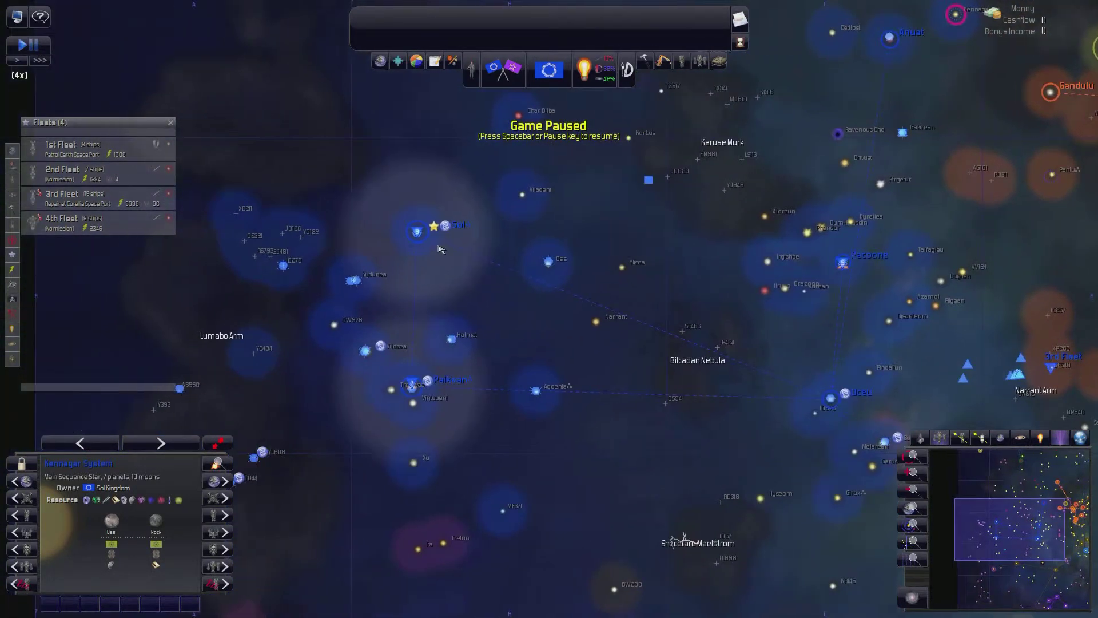
{"action": "double_click", "coordinate": [447, 225]}
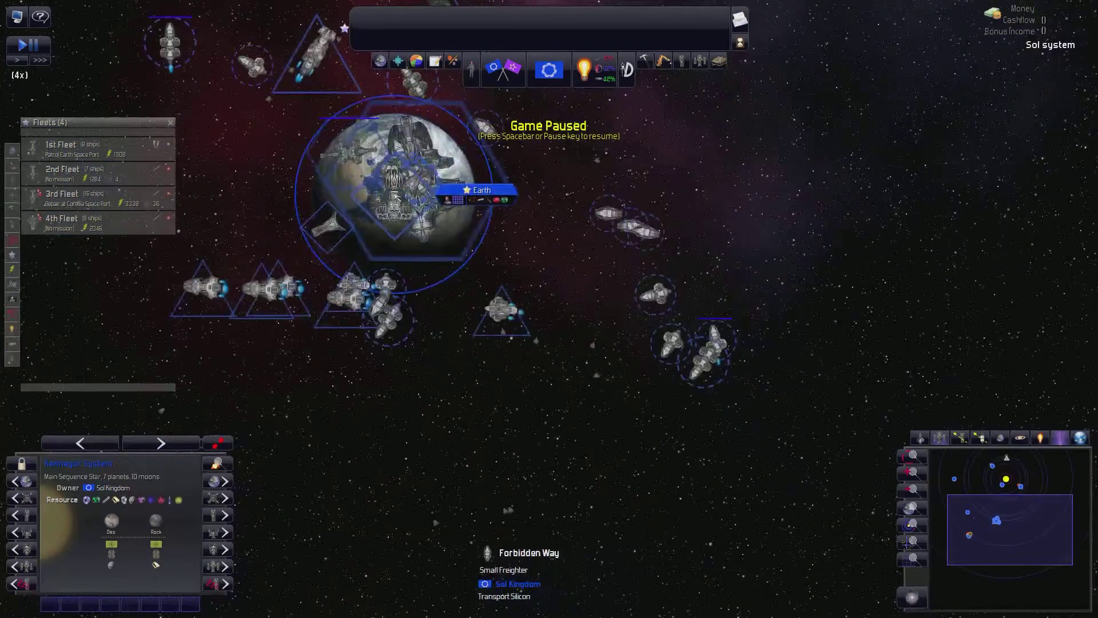
- Select the new colony ship at Earth and say goodbye to the Ryluth Kingdom's pact rejection
{"action": "left_click", "coordinate": [395, 199]}
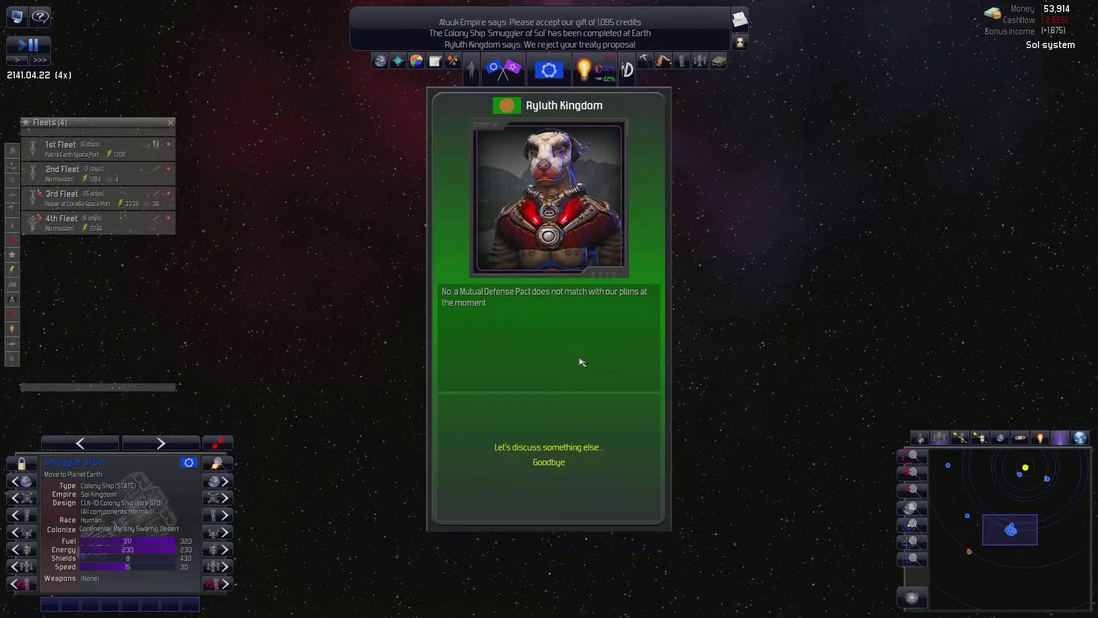
{"action": "mouse_move", "coordinate": [548, 462]}
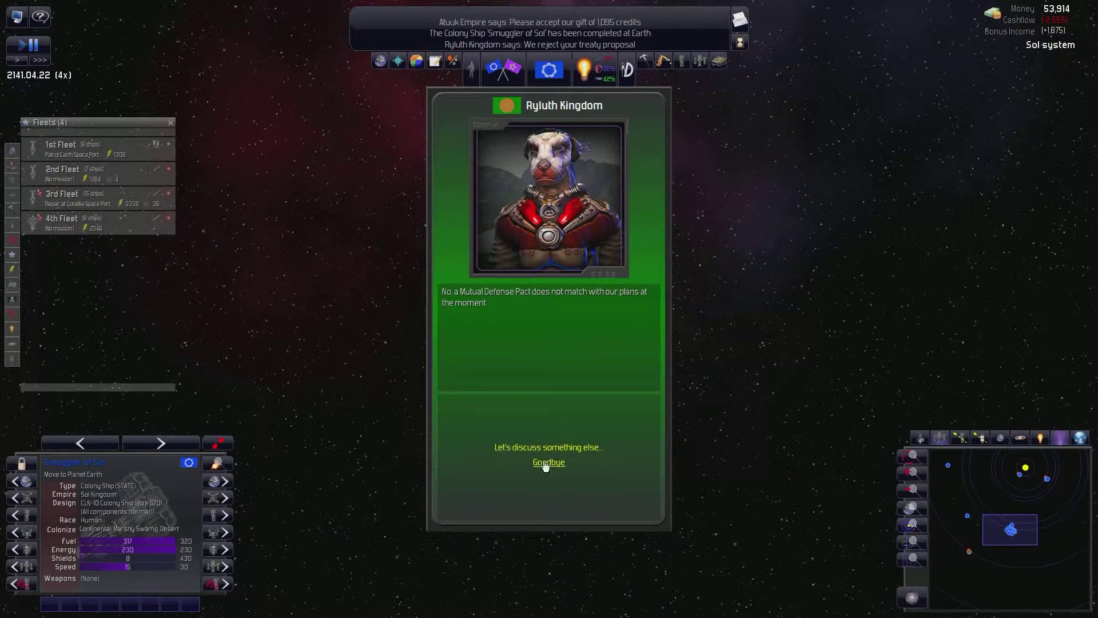
{"action": "left_click", "coordinate": [548, 461]}
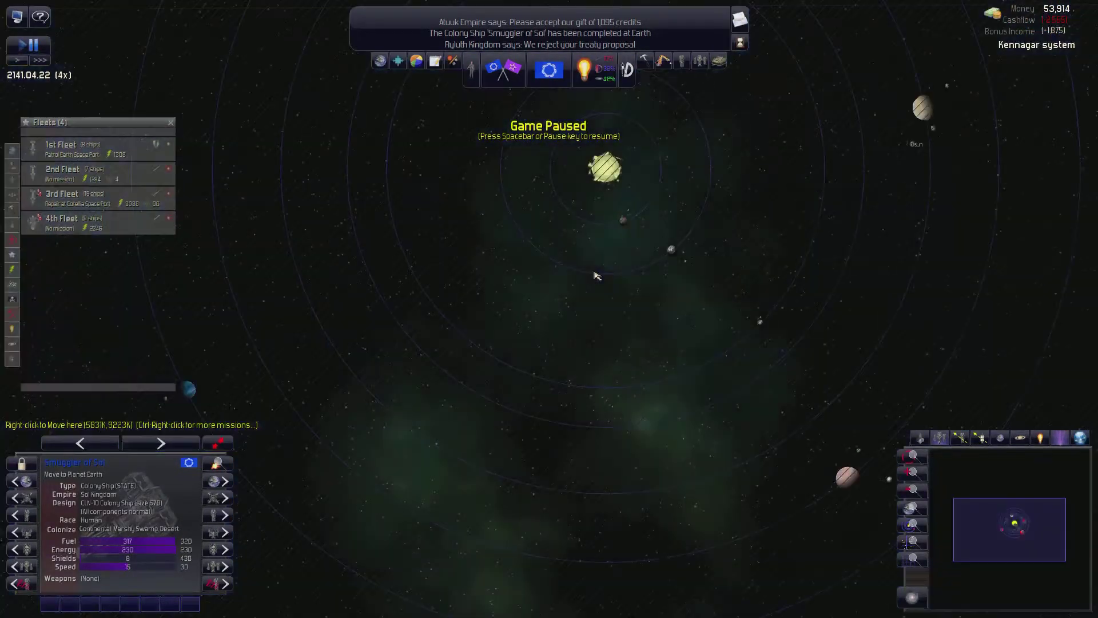
{"action": "mouse_move", "coordinate": [676, 252]}
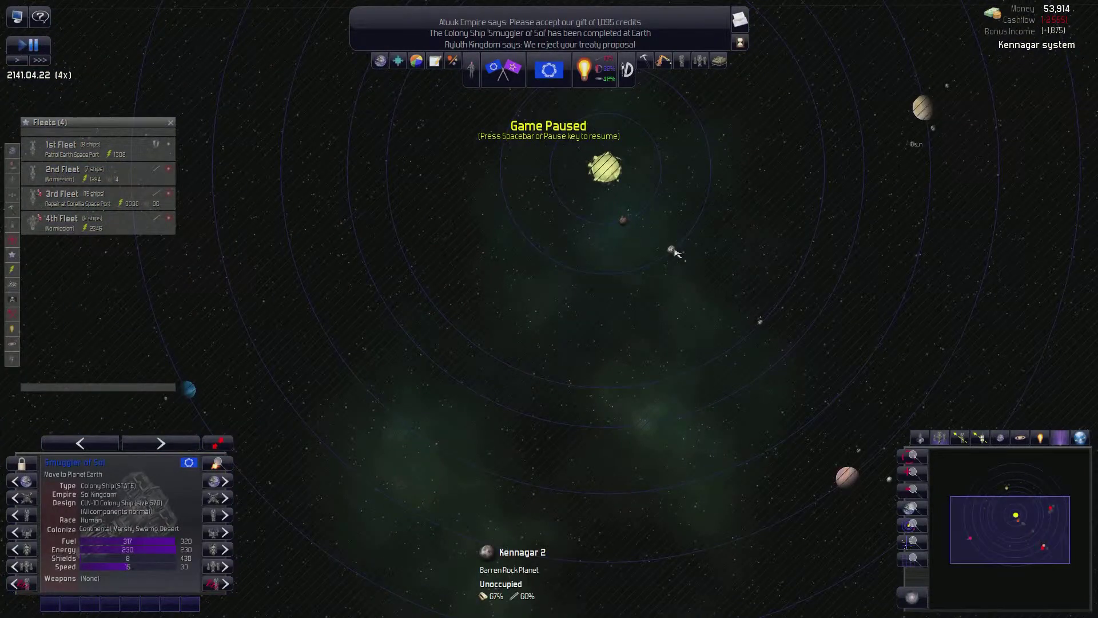
{"action": "mouse_move", "coordinate": [763, 324]}
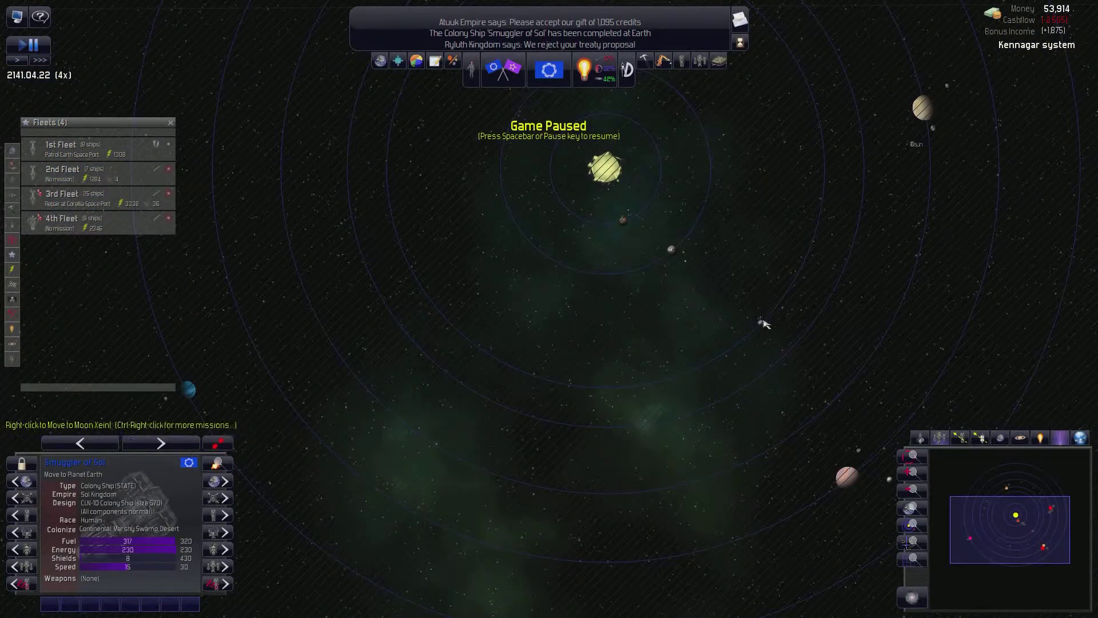
{"action": "mouse_move", "coordinate": [763, 337]}
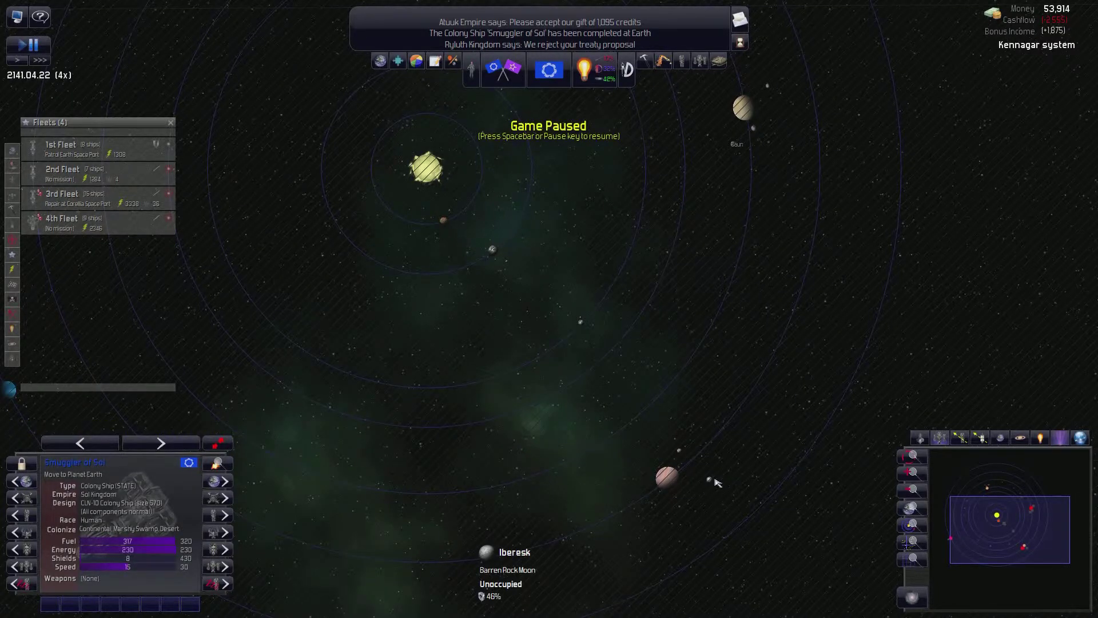
{"action": "mouse_move", "coordinate": [710, 480]}
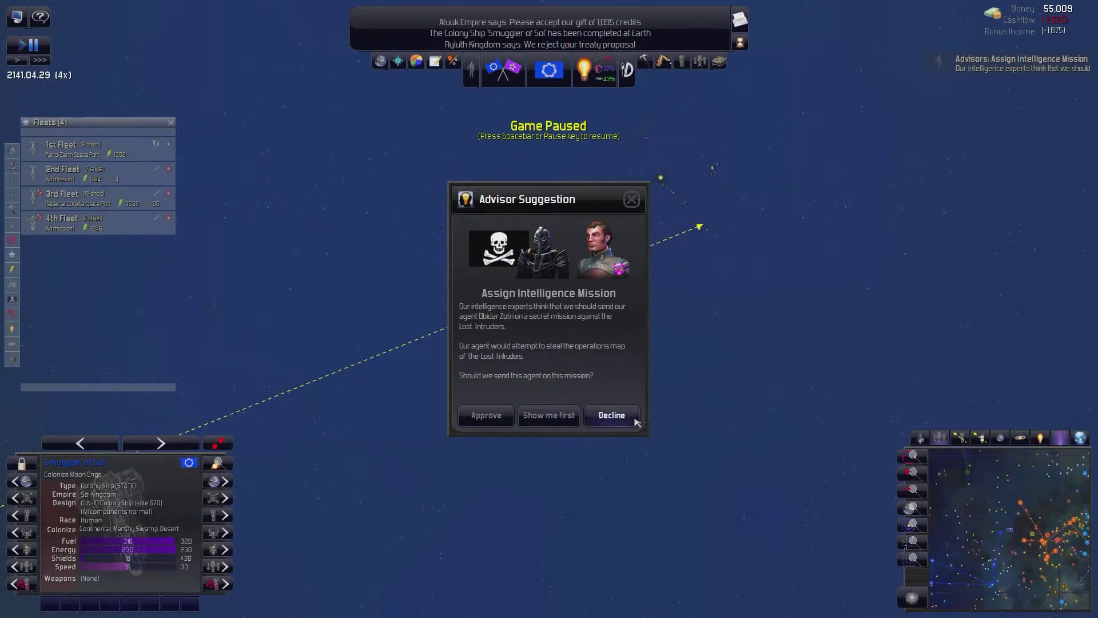
- Answer the advisor's intelligence-mission suggestion and close the Characters list
{"action": "left_click", "coordinate": [611, 414]}
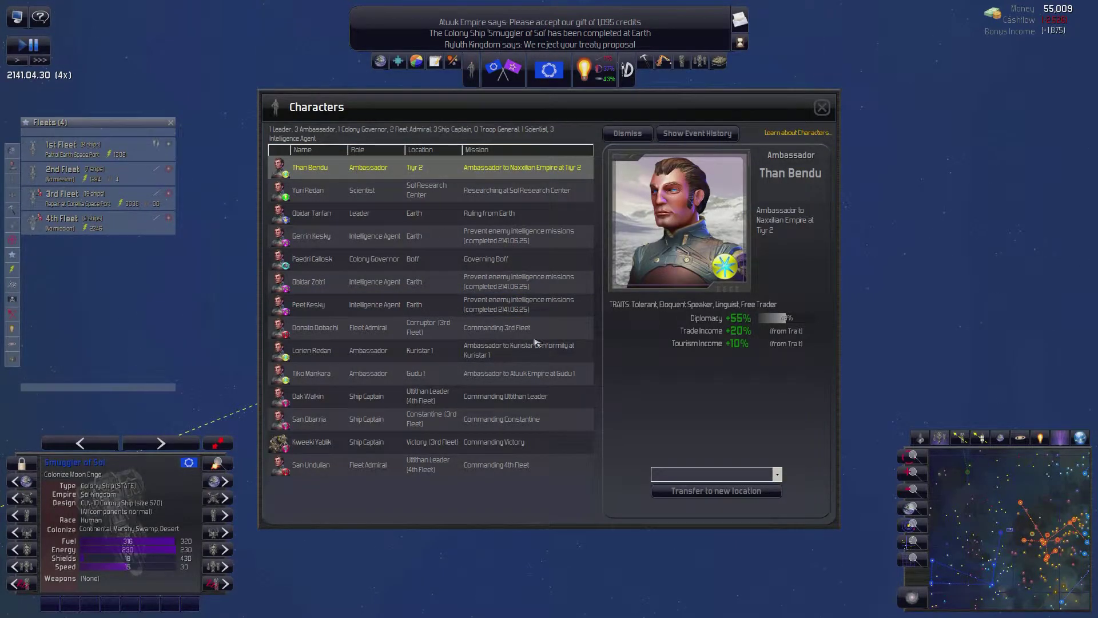
{"action": "left_click", "coordinate": [308, 304]}
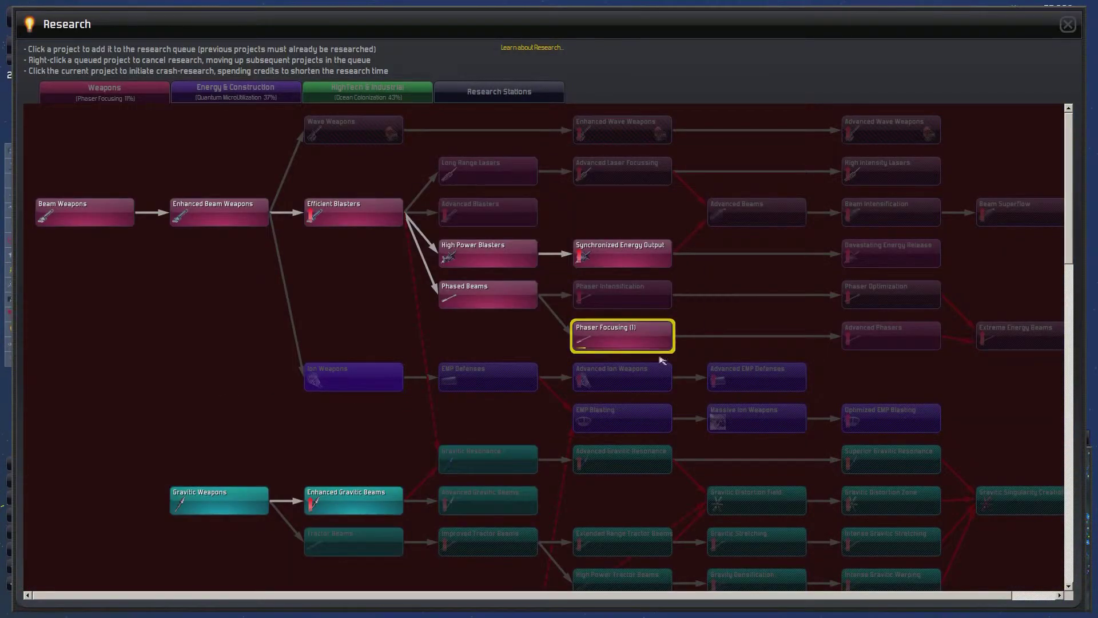
{"action": "mouse_move", "coordinate": [135, 339]}
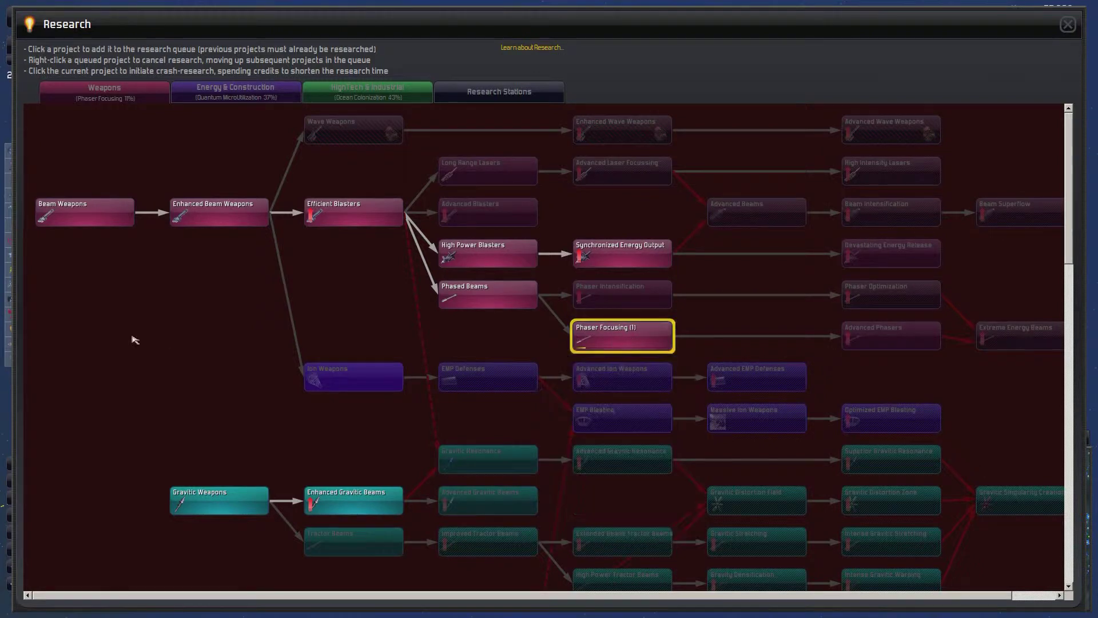
{"action": "mouse_move", "coordinate": [187, 365]}
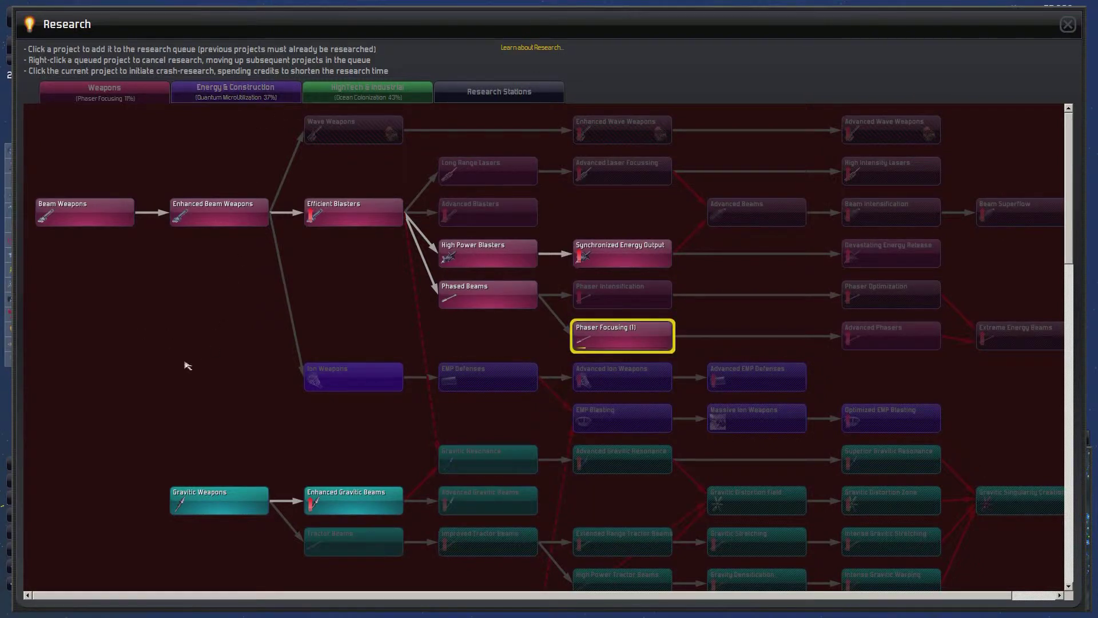
- Scroll through the Weapons research tree, then show the Energy & Construction tree
{"action": "scroll", "scroll_direction": "down", "scroll_amount": 3}
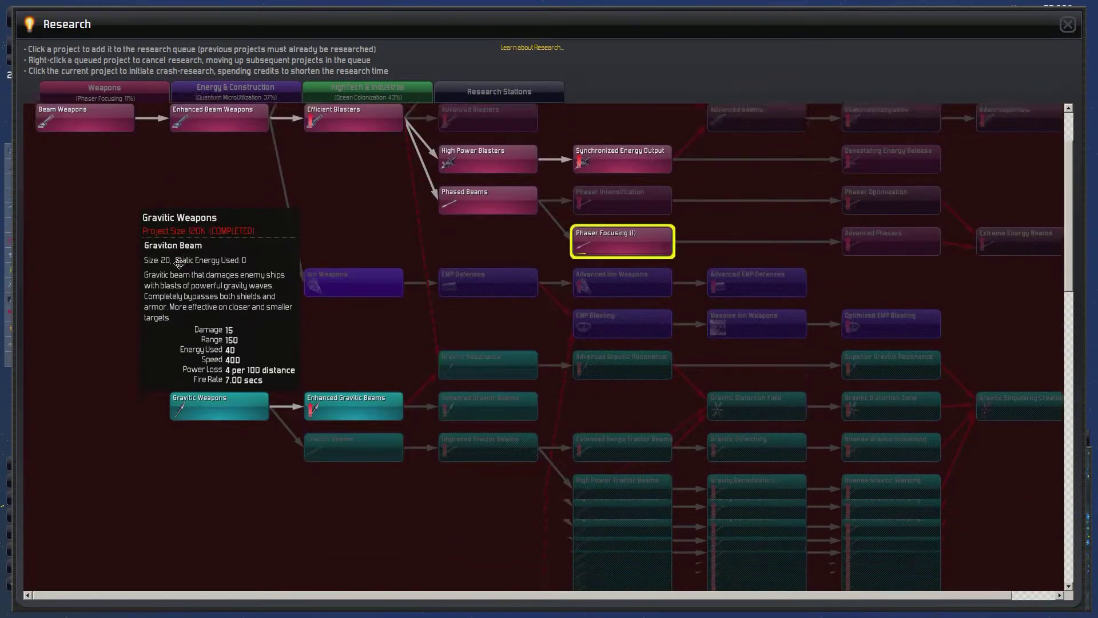
{"action": "scroll", "scroll_direction": "down", "scroll_amount": 3}
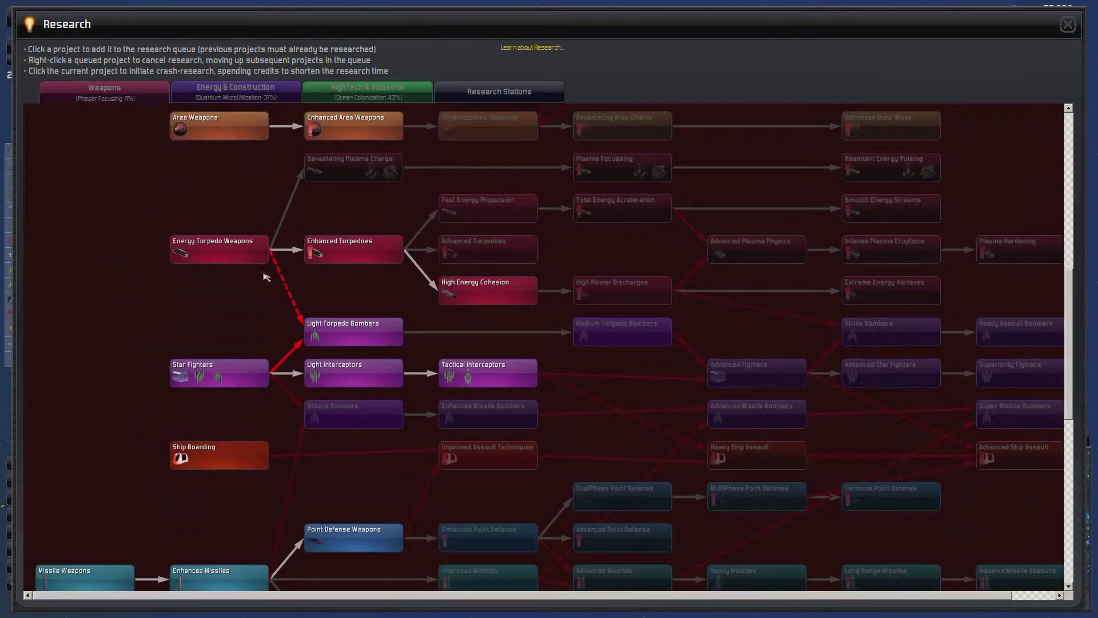
{"action": "scroll", "scroll_direction": "down", "scroll_amount": 3}
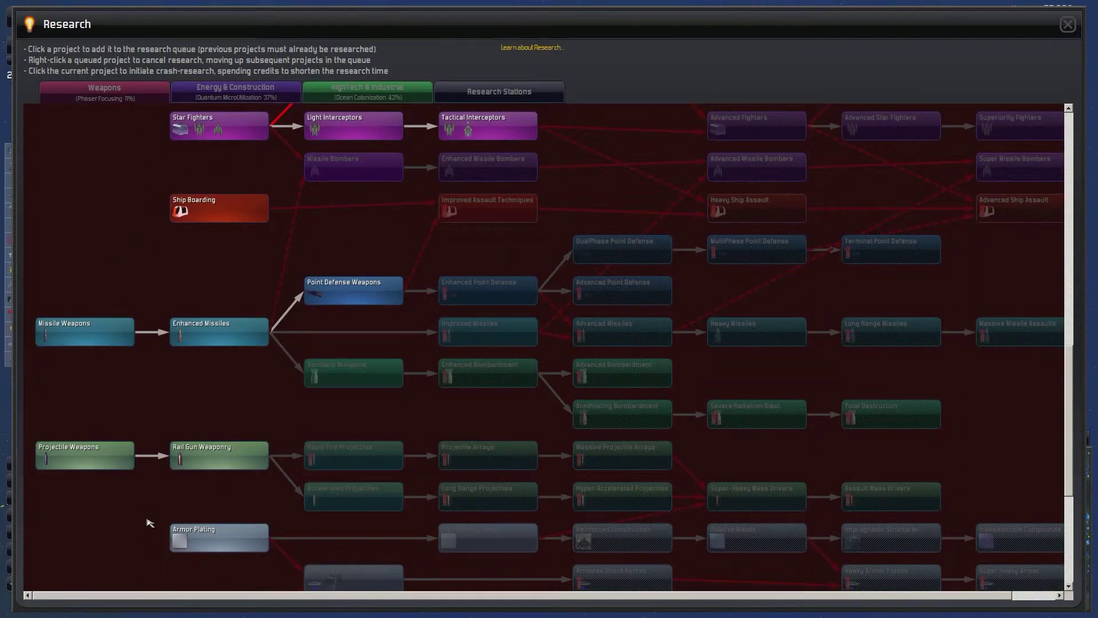
{"action": "scroll", "scroll_direction": "down", "scroll_amount": 3}
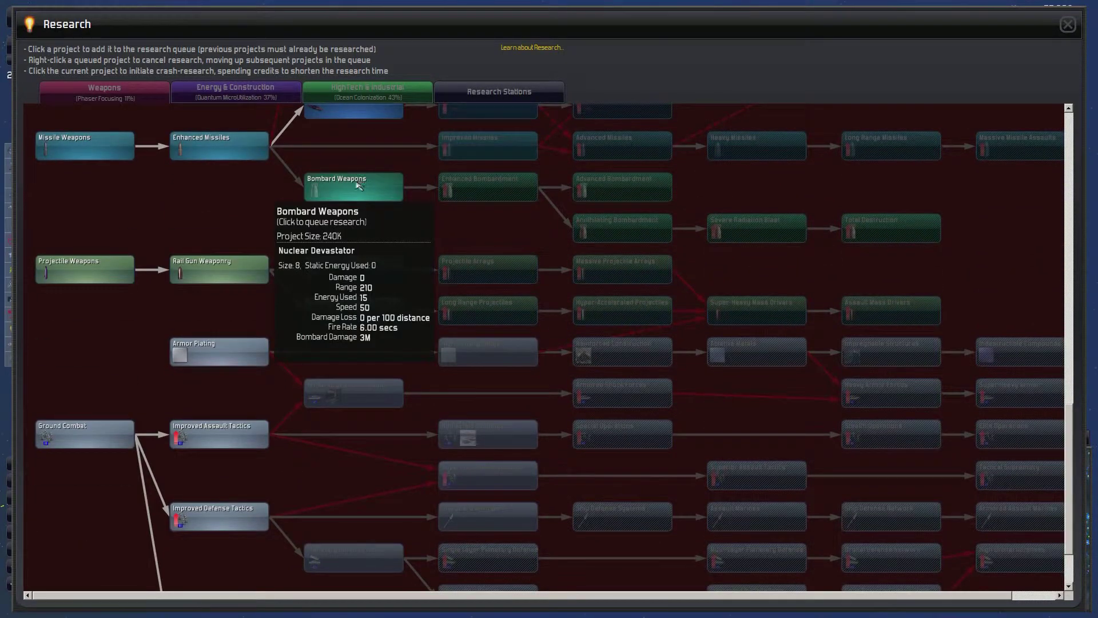
{"action": "scroll", "scroll_direction": "down", "scroll_amount": 3}
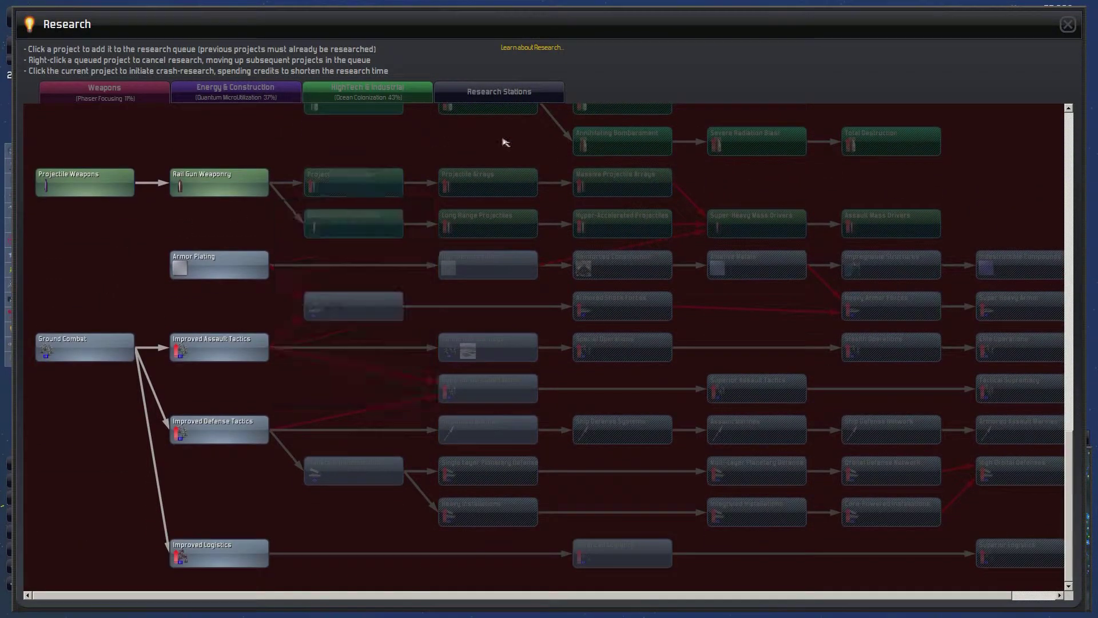
{"action": "left_click", "coordinate": [234, 91]}
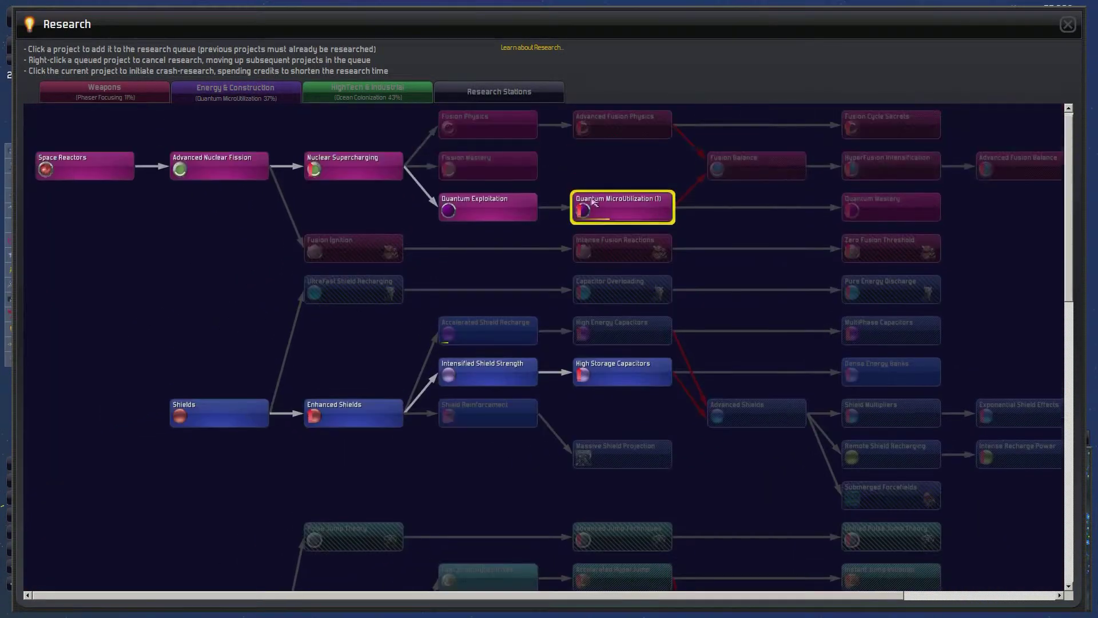
{"action": "scroll", "scroll_direction": "down", "scroll_amount": 3}
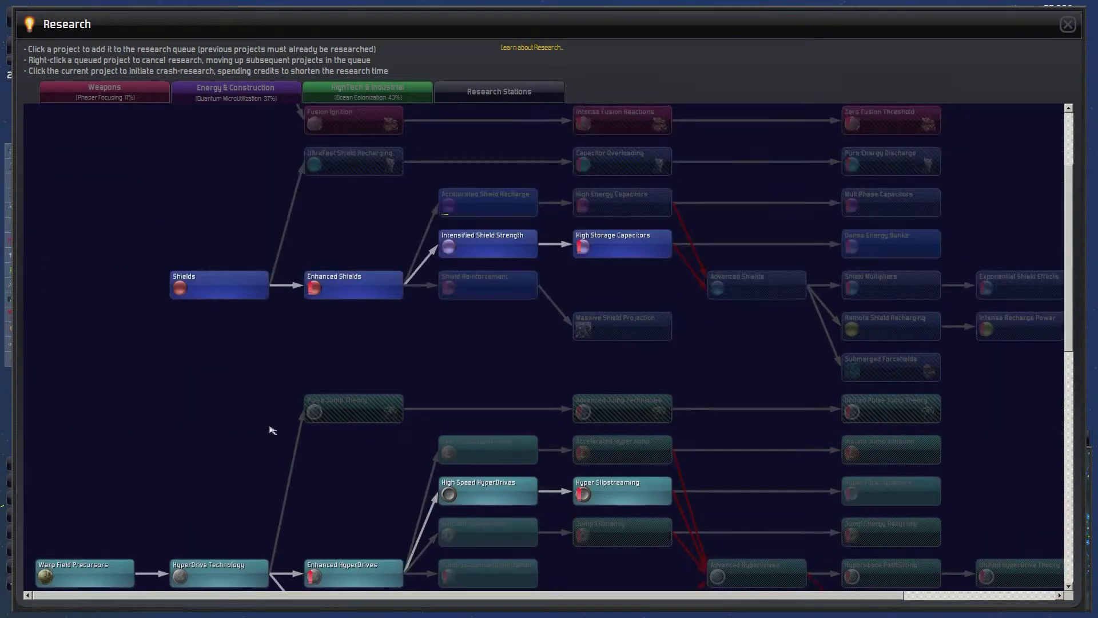
{"action": "mouse_move", "coordinate": [487, 202]}
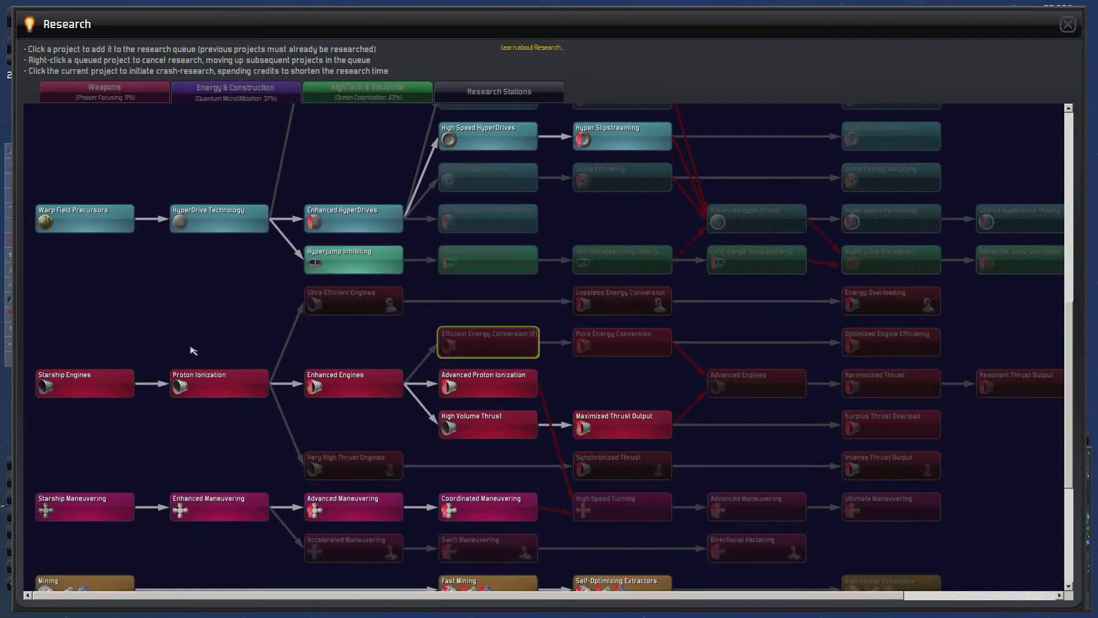
{"action": "scroll", "scroll_direction": "down", "scroll_amount": 3}
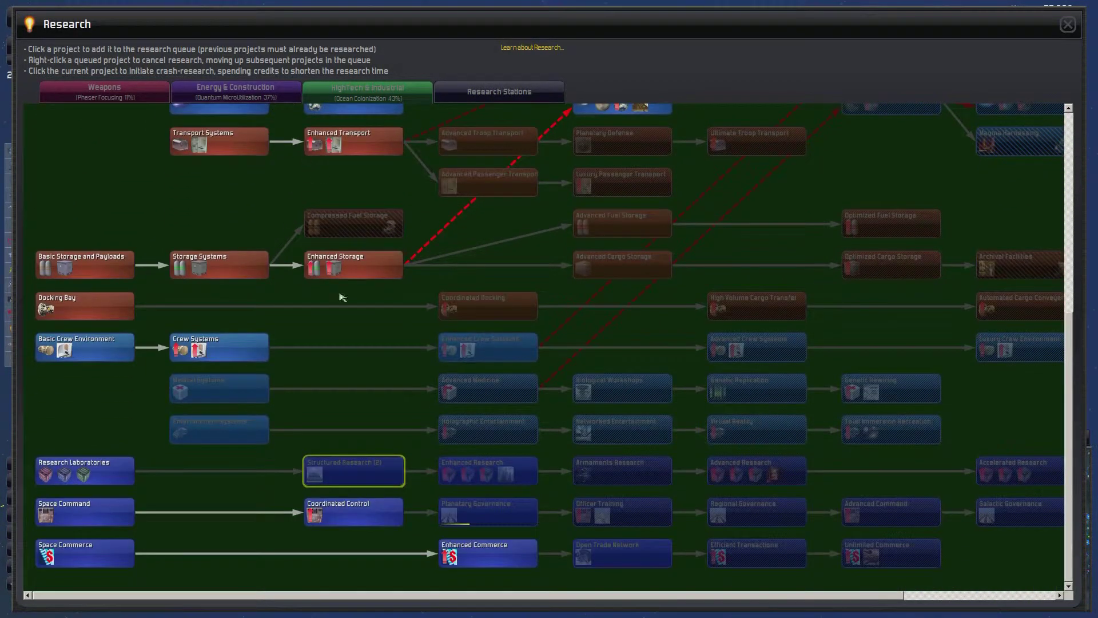
{"action": "mouse_move", "coordinate": [487, 470]}
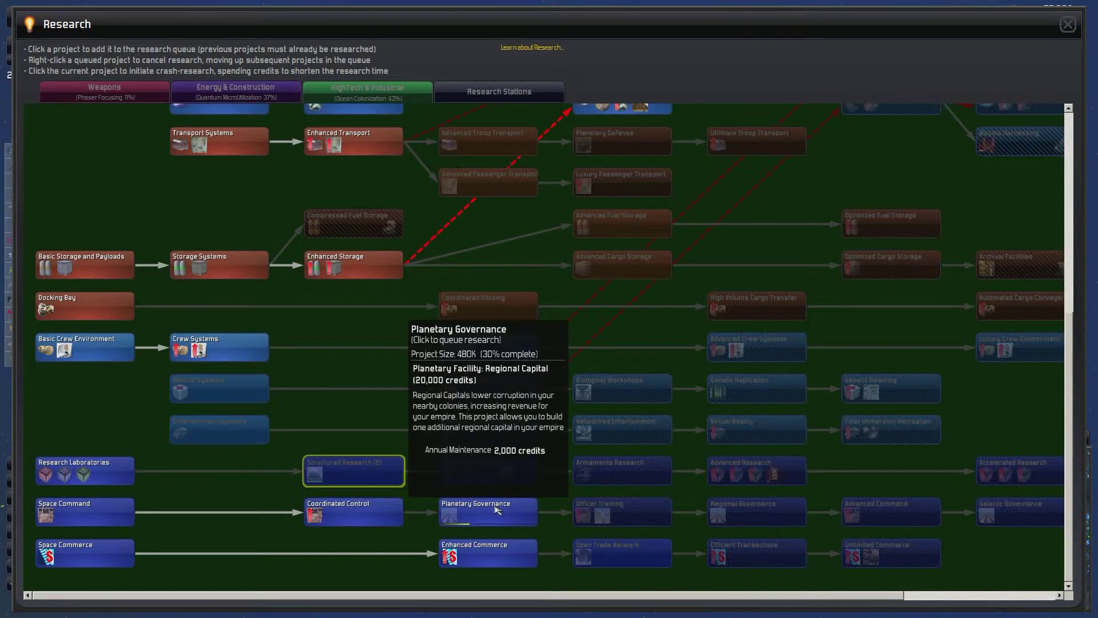
{"action": "mouse_move", "coordinate": [647, 517]}
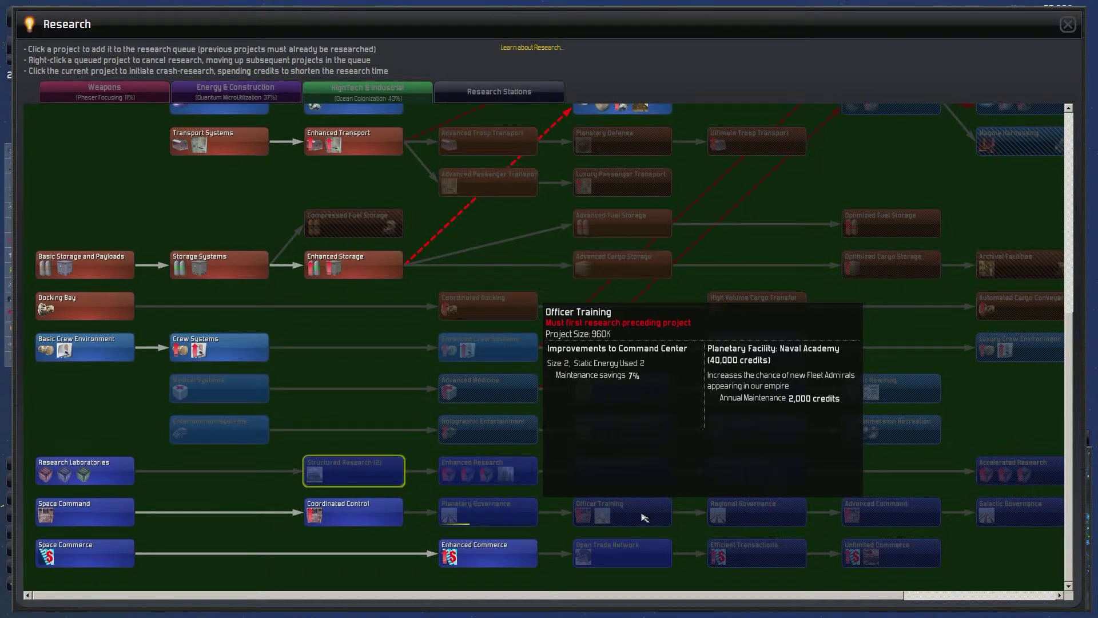
{"action": "mouse_move", "coordinate": [629, 516]}
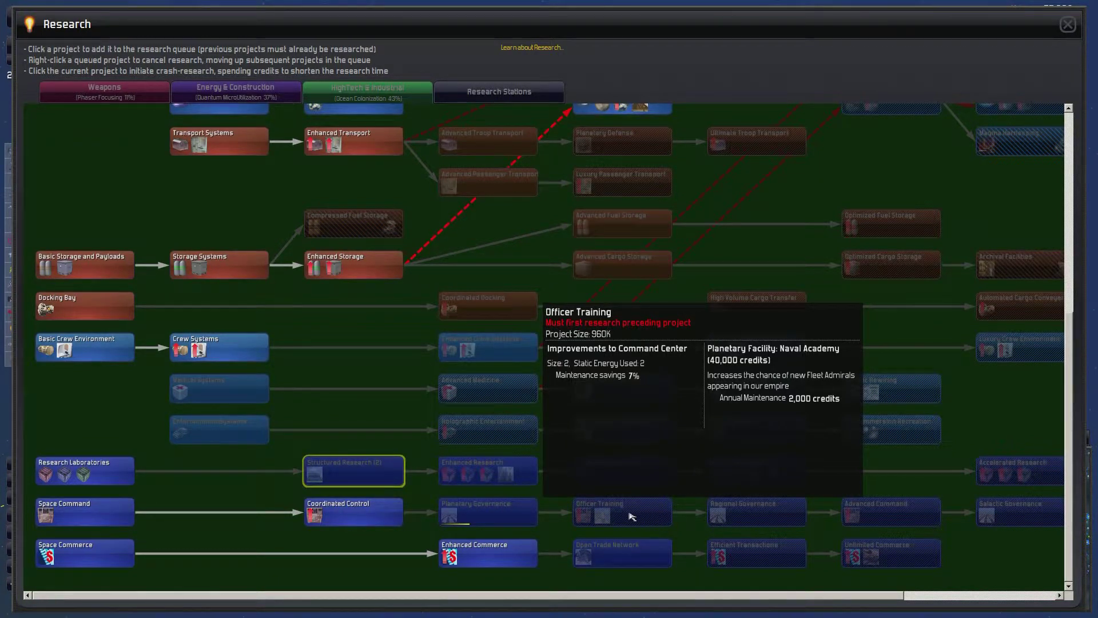
{"action": "mouse_move", "coordinate": [551, 192]}
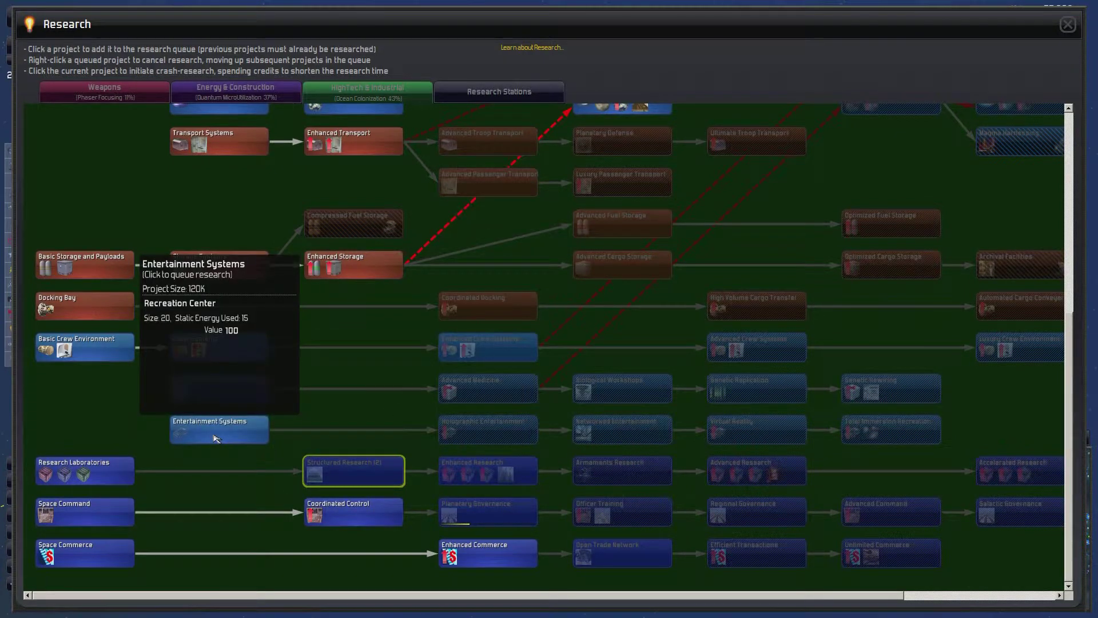
{"action": "mouse_move", "coordinate": [622, 429]}
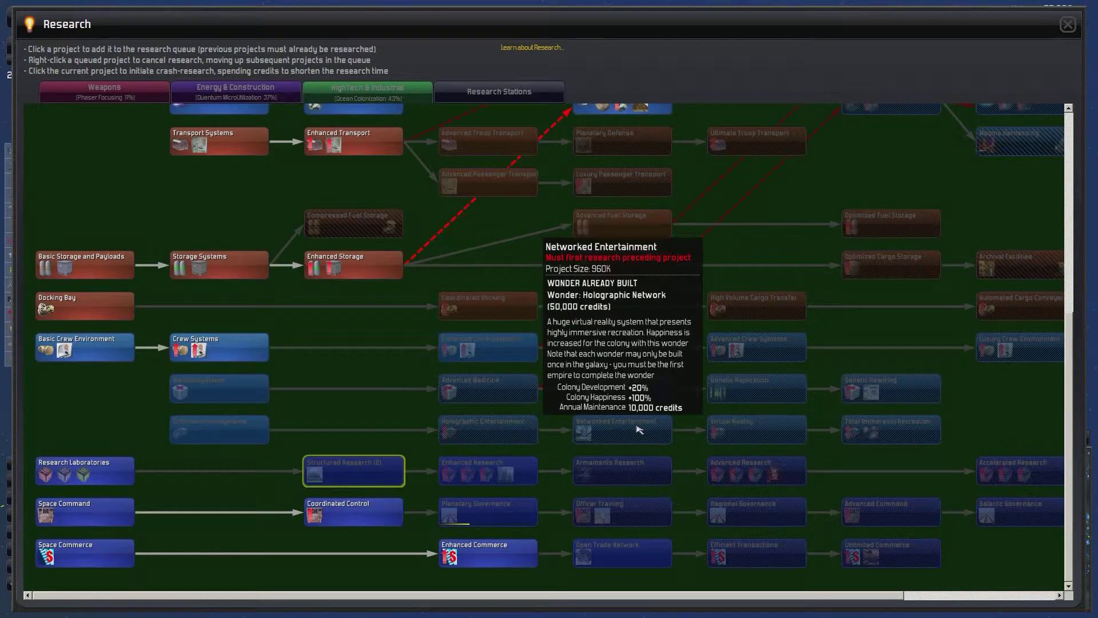
{"action": "mouse_move", "coordinate": [891, 429]}
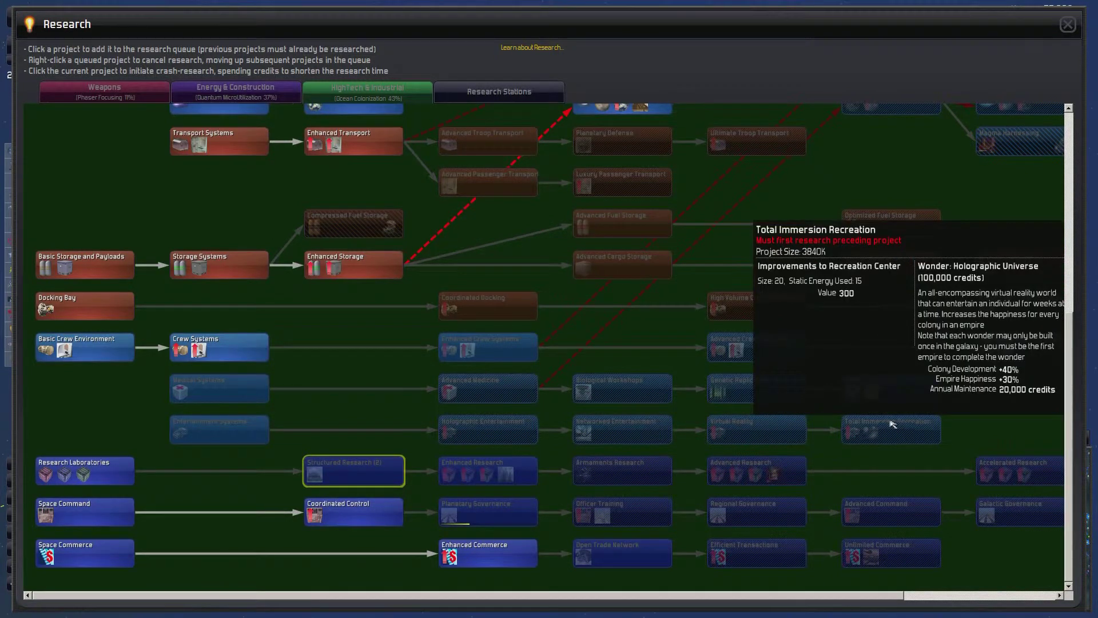
{"action": "mouse_move", "coordinate": [468, 242]}
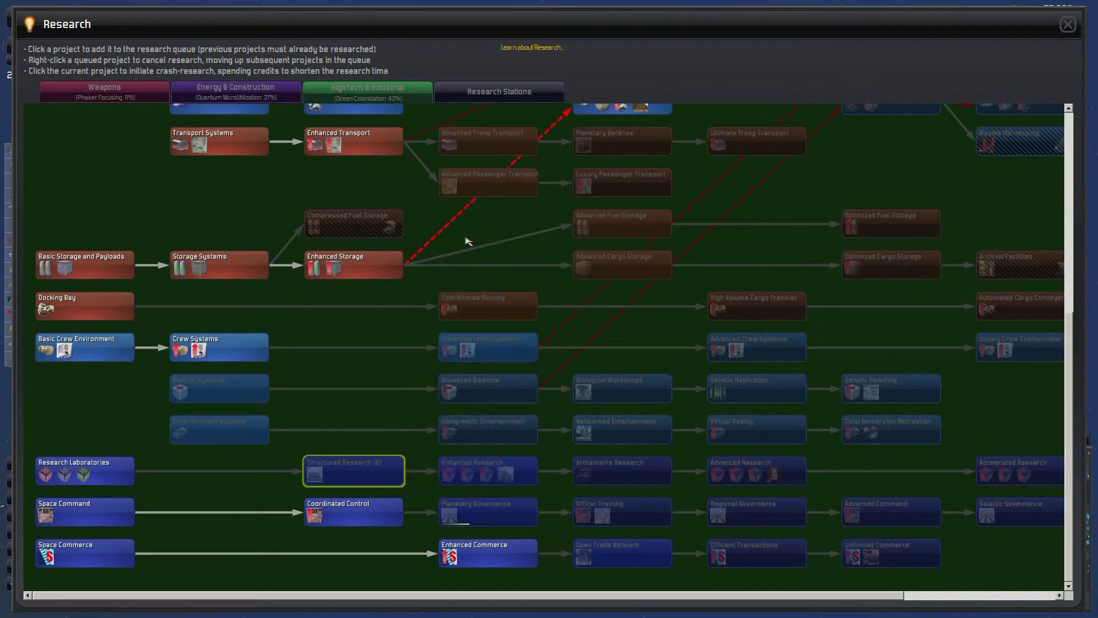
{"action": "mouse_move", "coordinate": [218, 346]}
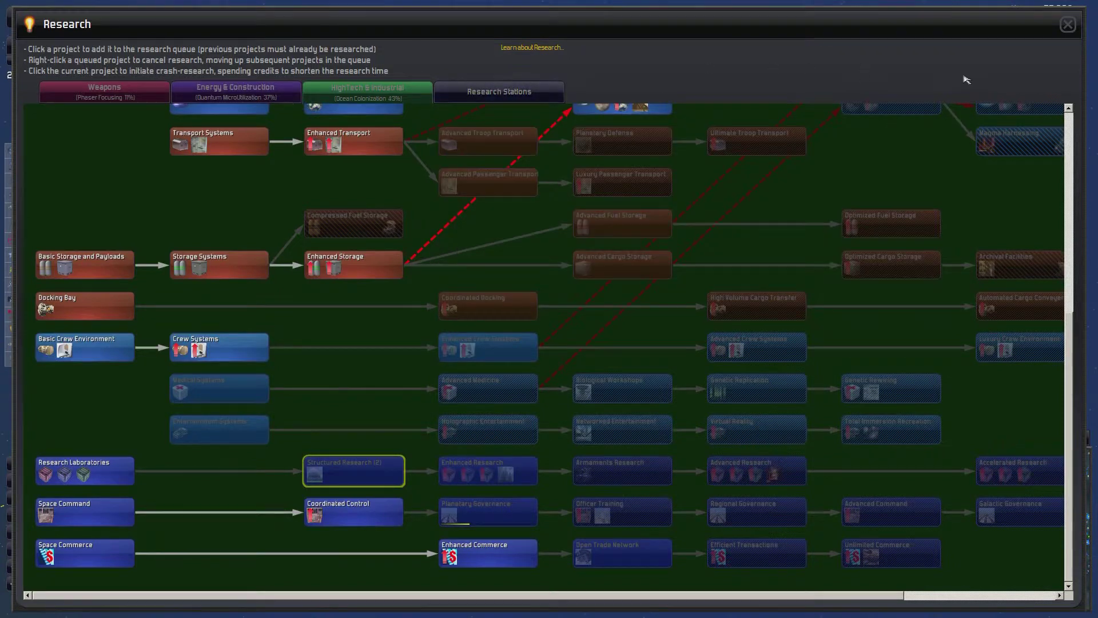
- Assign the idle agent a Steal Research mission on Accelerated Shield Recharge against the Byblus
{"action": "left_click", "coordinate": [1067, 24]}
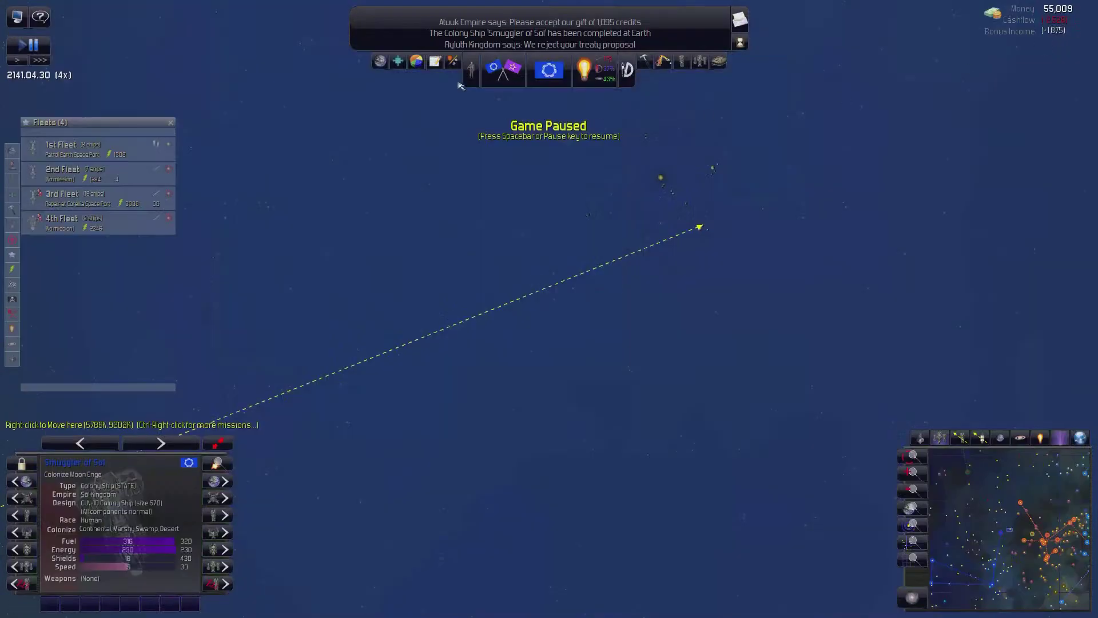
{"action": "mouse_move", "coordinate": [471, 68]}
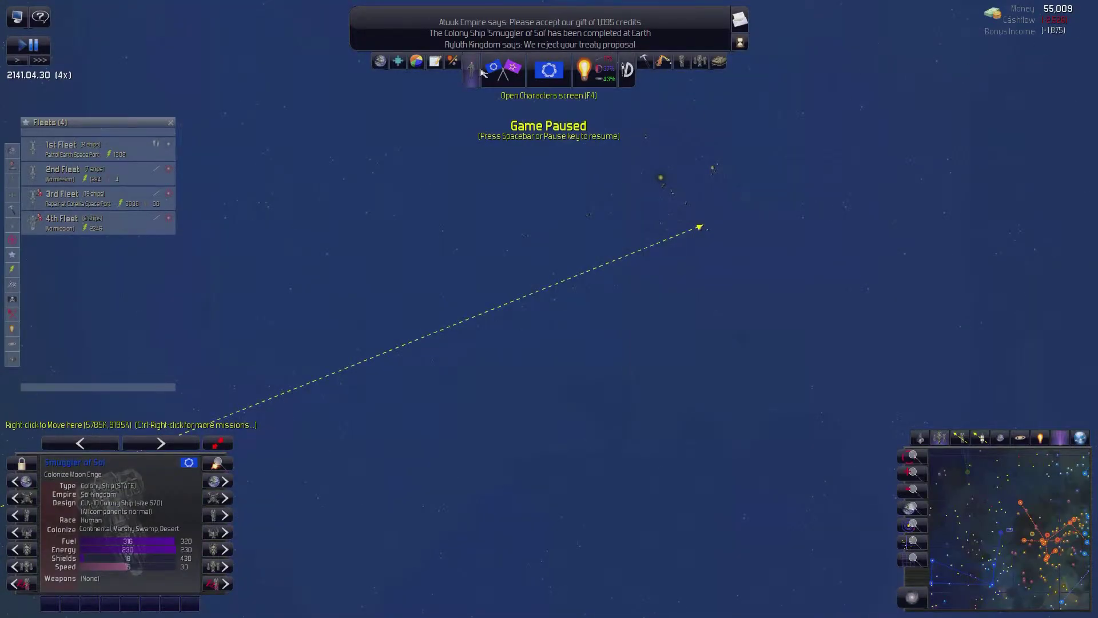
{"action": "left_click", "coordinate": [470, 70]}
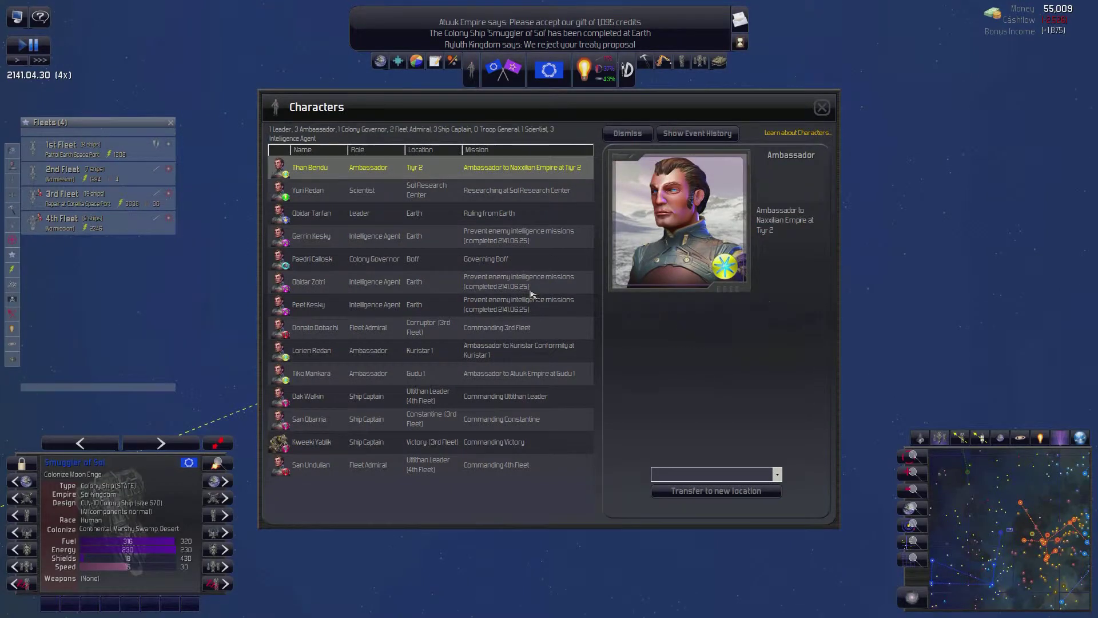
{"action": "left_click", "coordinate": [308, 282]}
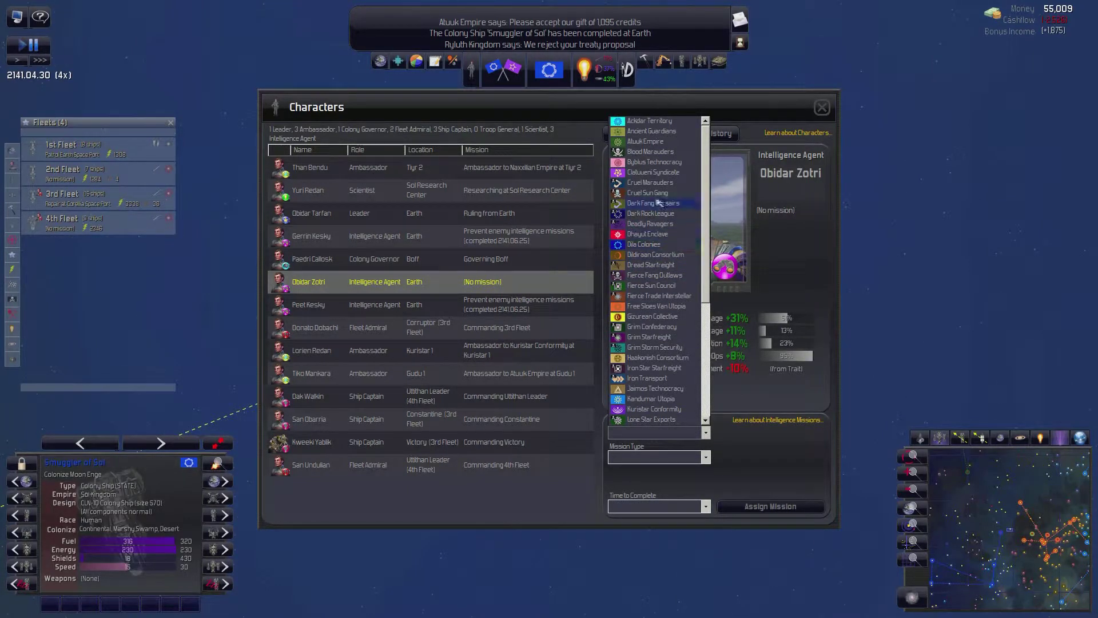
{"action": "mouse_move", "coordinate": [674, 246]}
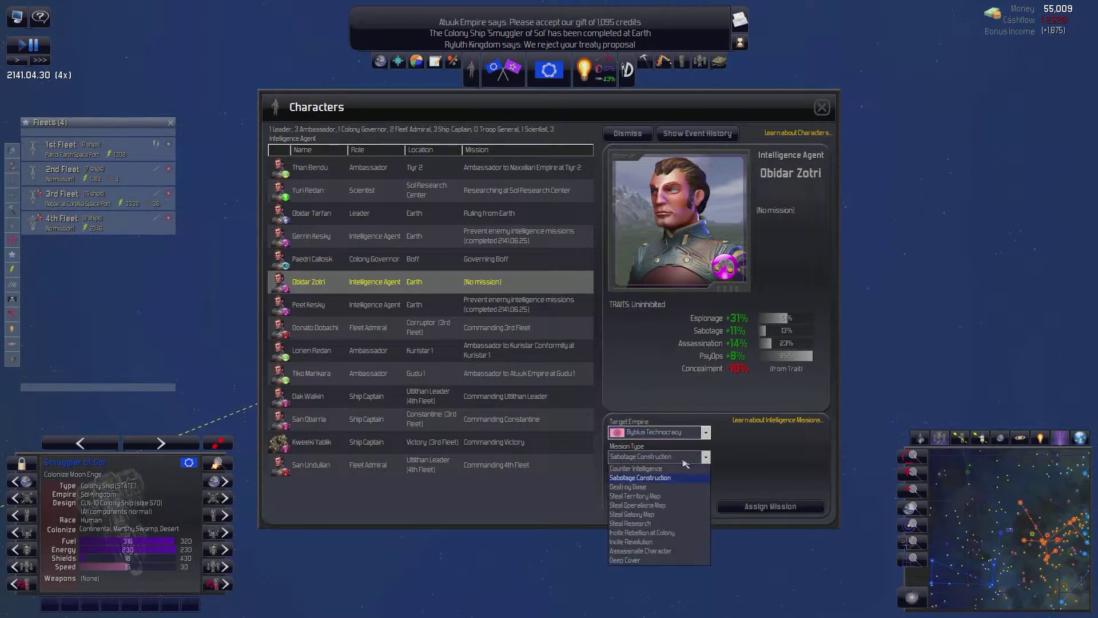
{"action": "left_click", "coordinate": [629, 523]}
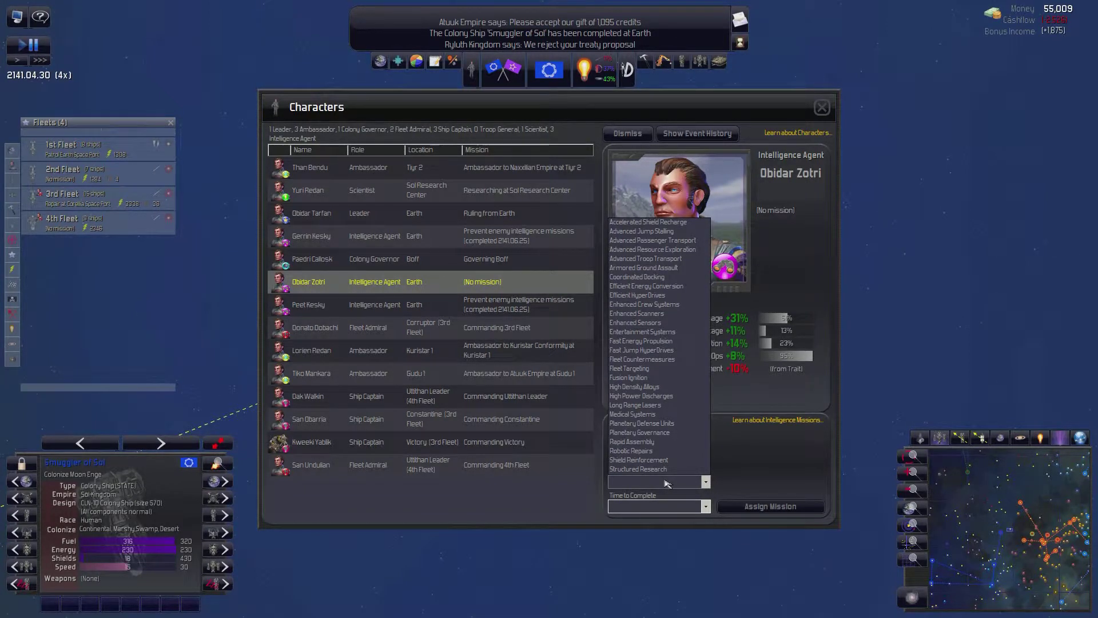
{"action": "mouse_move", "coordinate": [639, 460]}
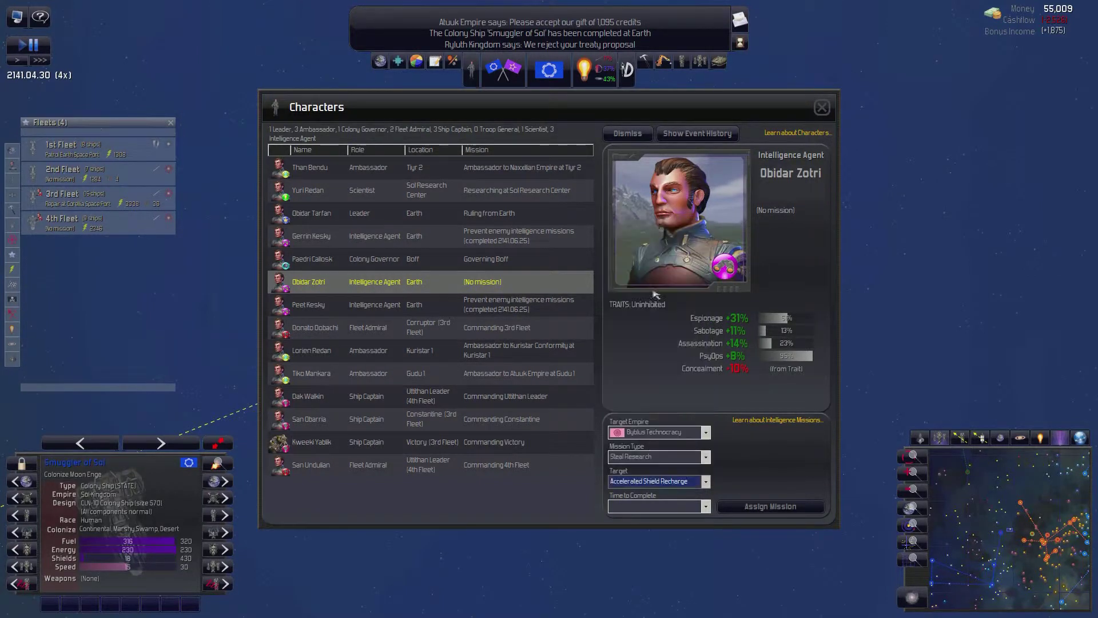
{"action": "left_click", "coordinate": [655, 505]}
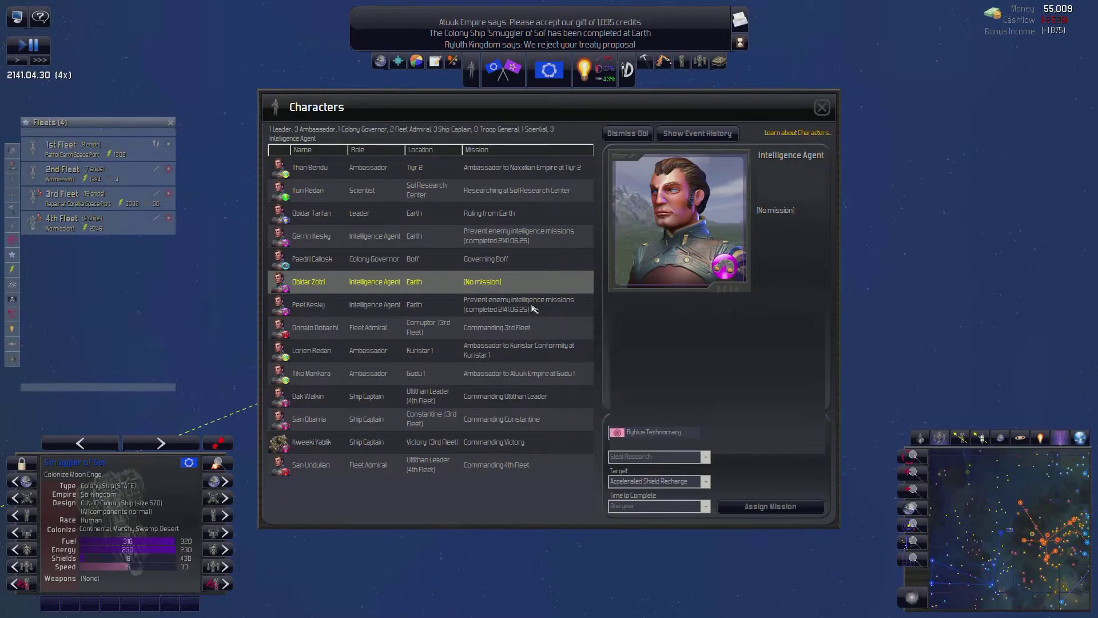
- Cancel the other agent's counter-intelligence mission and start choosing a new mission
{"action": "left_click", "coordinate": [307, 304]}
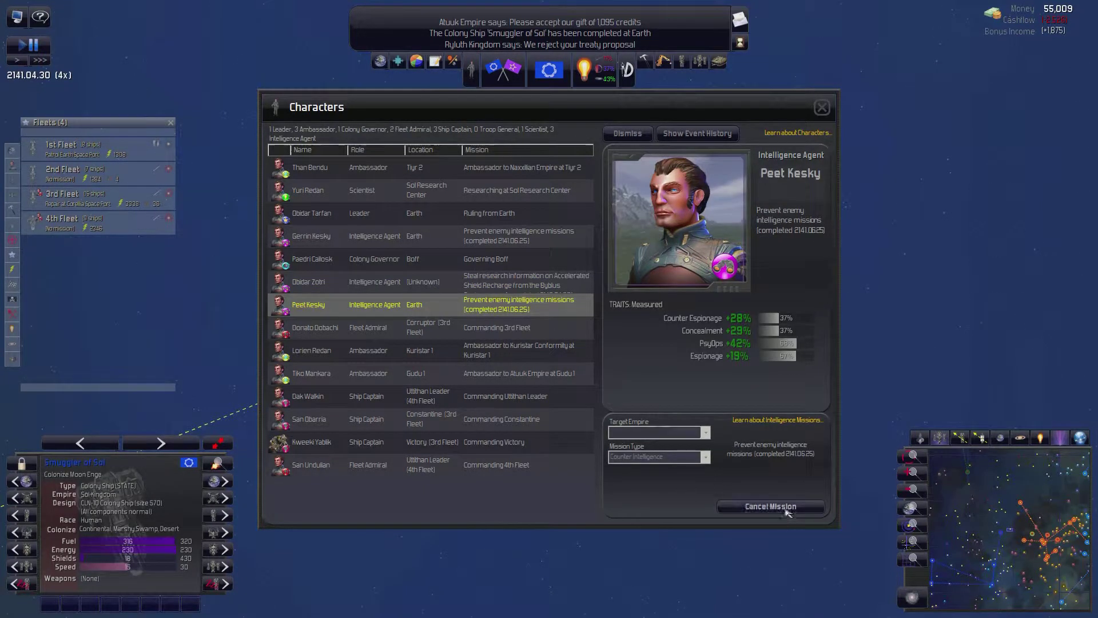
{"action": "left_click", "coordinate": [770, 507]}
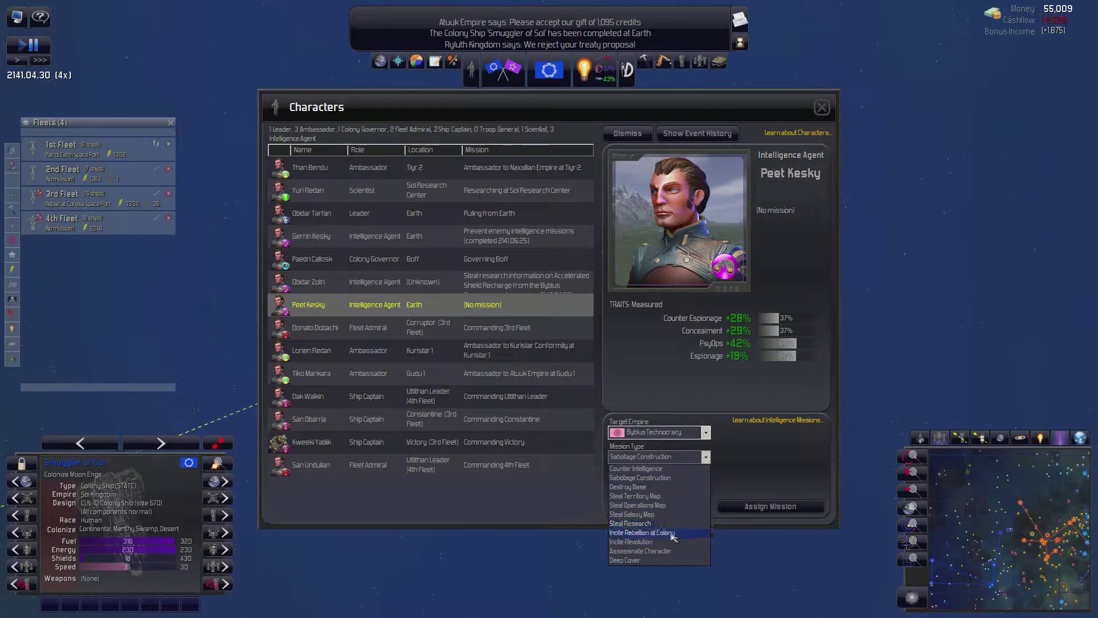
{"action": "left_click", "coordinate": [629, 523]}
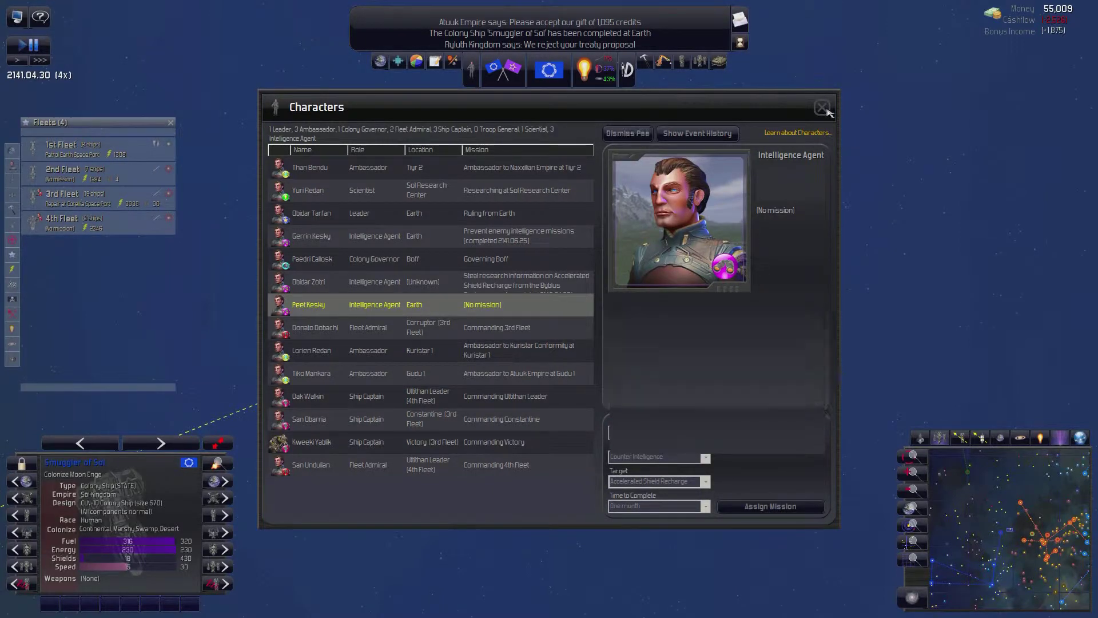
- Close Characters and select the 4th Fleet ships around Yavin in the Pacoone system
{"action": "left_click", "coordinate": [821, 108]}
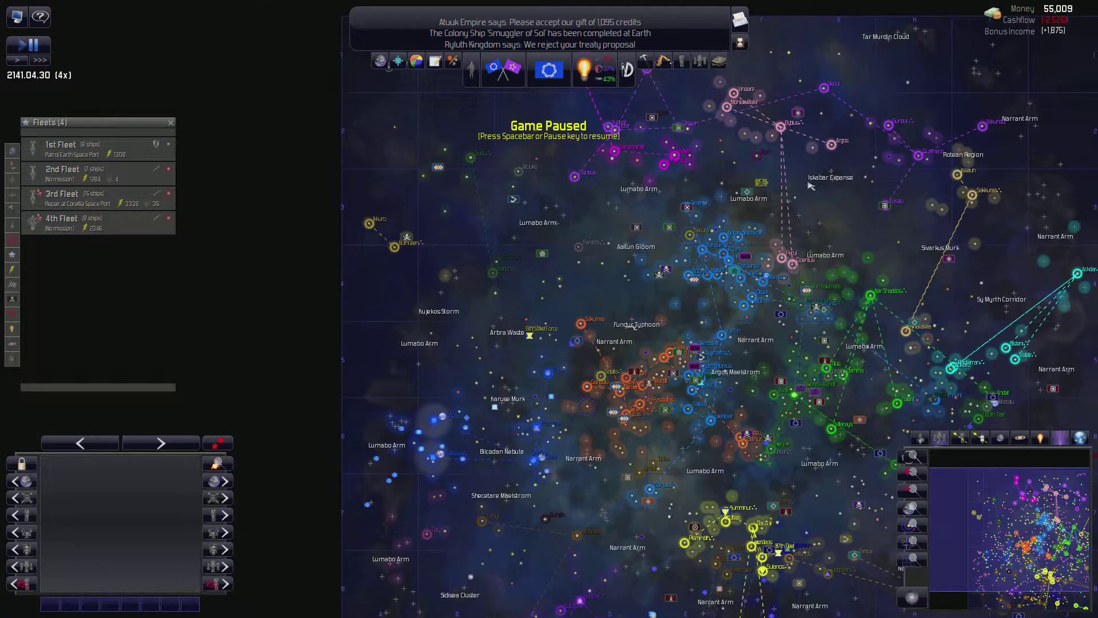
{"action": "mouse_move", "coordinate": [567, 357]}
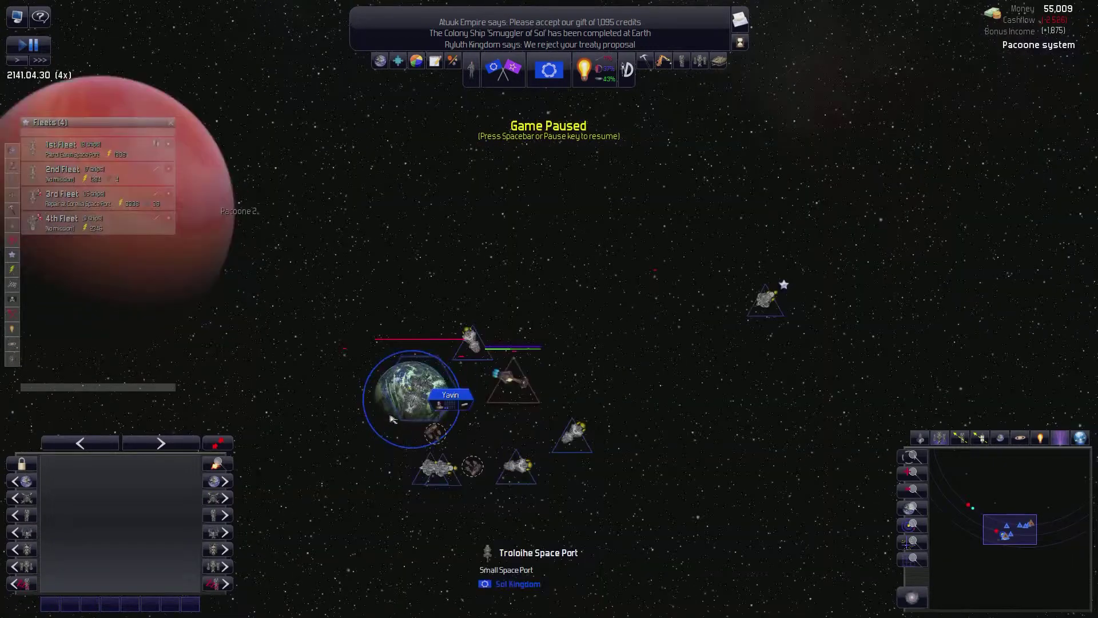
{"action": "left_click", "coordinate": [410, 393]}
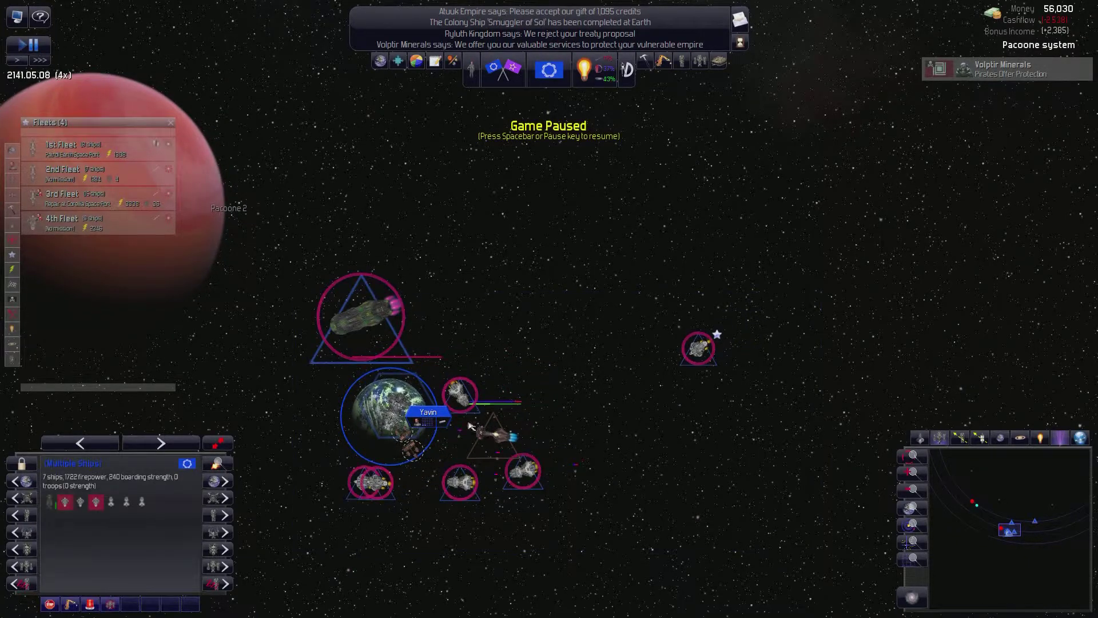
{"action": "left_click", "coordinate": [492, 433]}
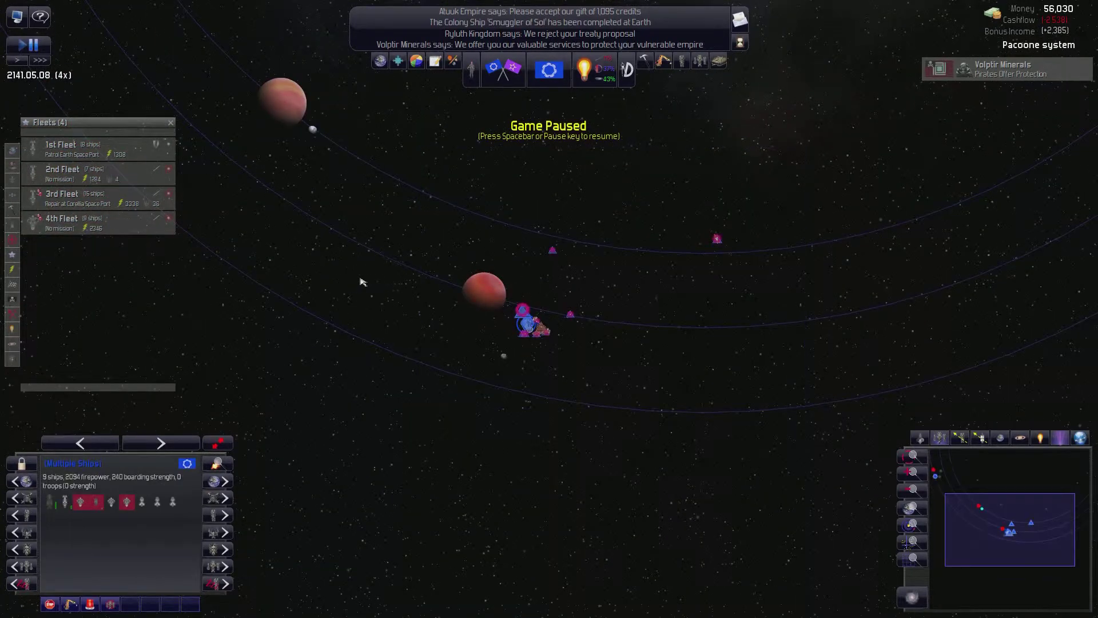
{"action": "left_click", "coordinate": [69, 223]}
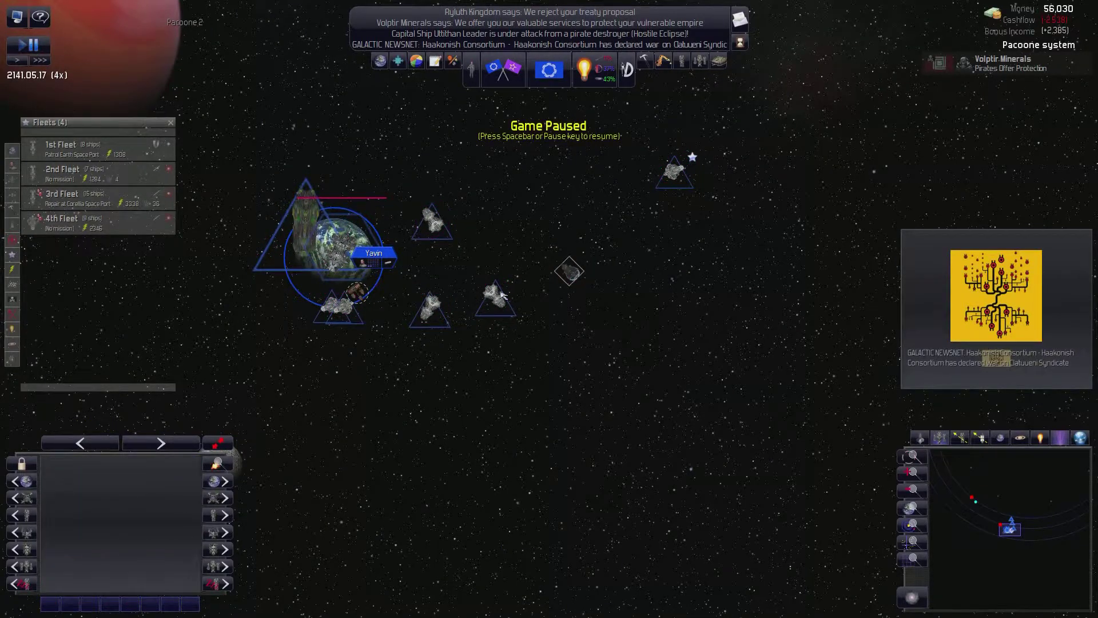
- Pick the frigate among overlapping ships and order the 4th Fleet to repair at Corellia Space Port
{"action": "left_click", "coordinate": [350, 308]}
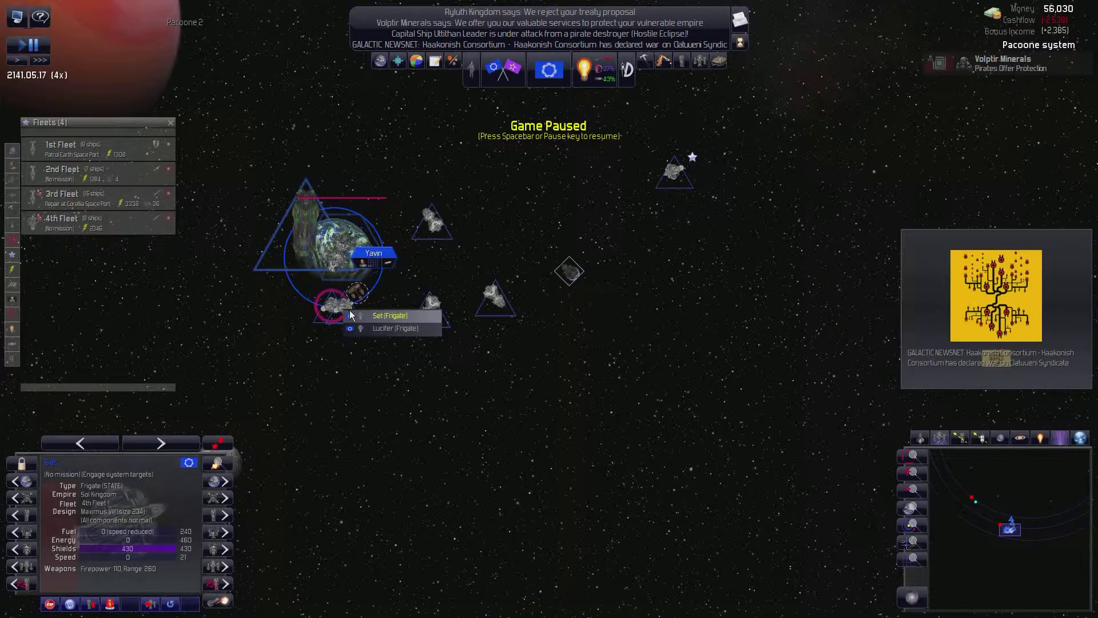
{"action": "left_click", "coordinate": [396, 328]}
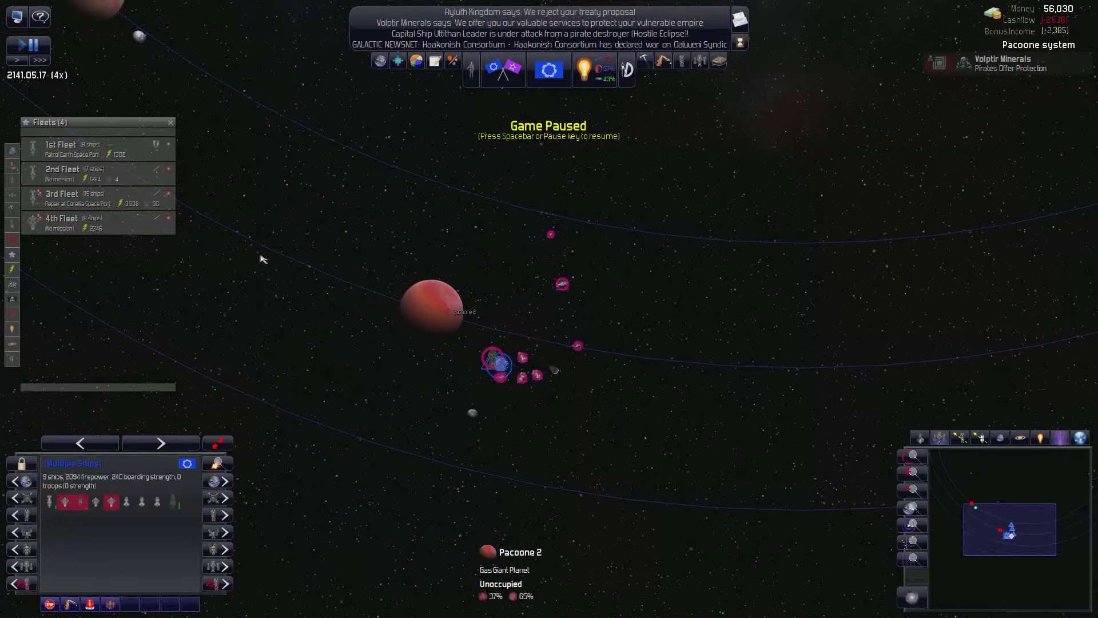
{"action": "left_click", "coordinate": [69, 223]}
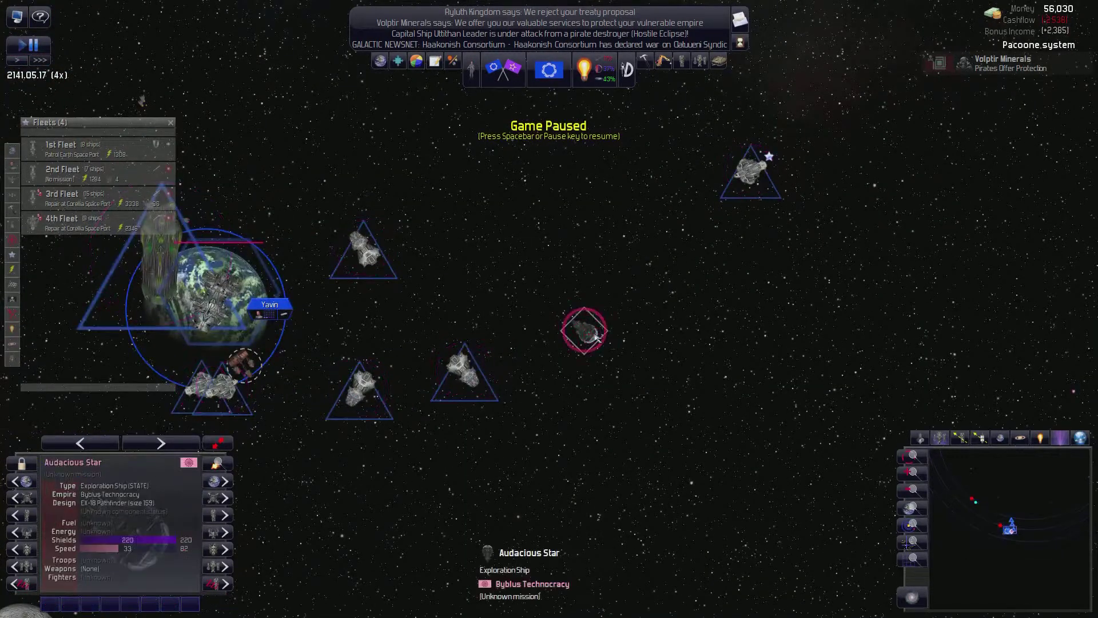
{"action": "left_click", "coordinate": [16, 39]}
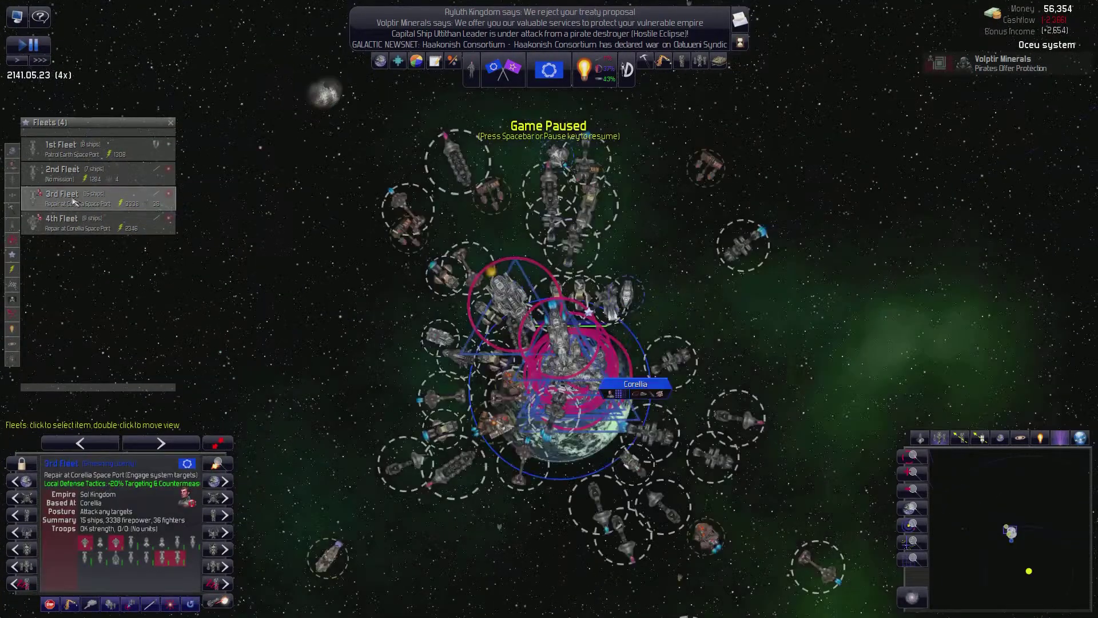
- Select the 3rd Fleet, unpause, and close the Moasewams ground report
{"action": "left_click", "coordinate": [40, 46]}
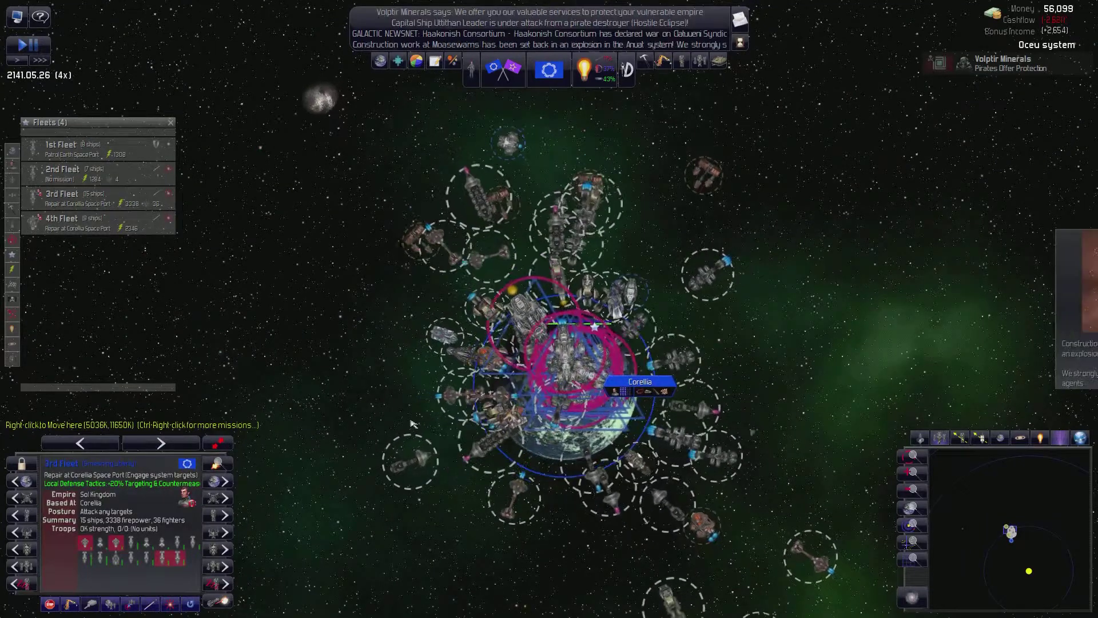
{"action": "key", "text": "space"}
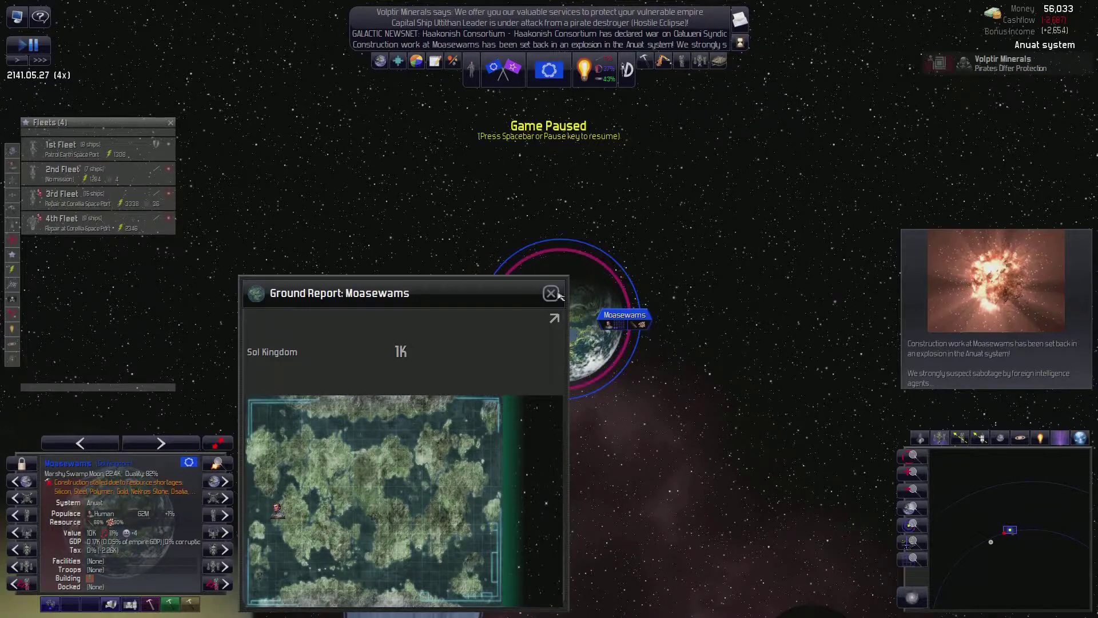
{"action": "left_click", "coordinate": [551, 294]}
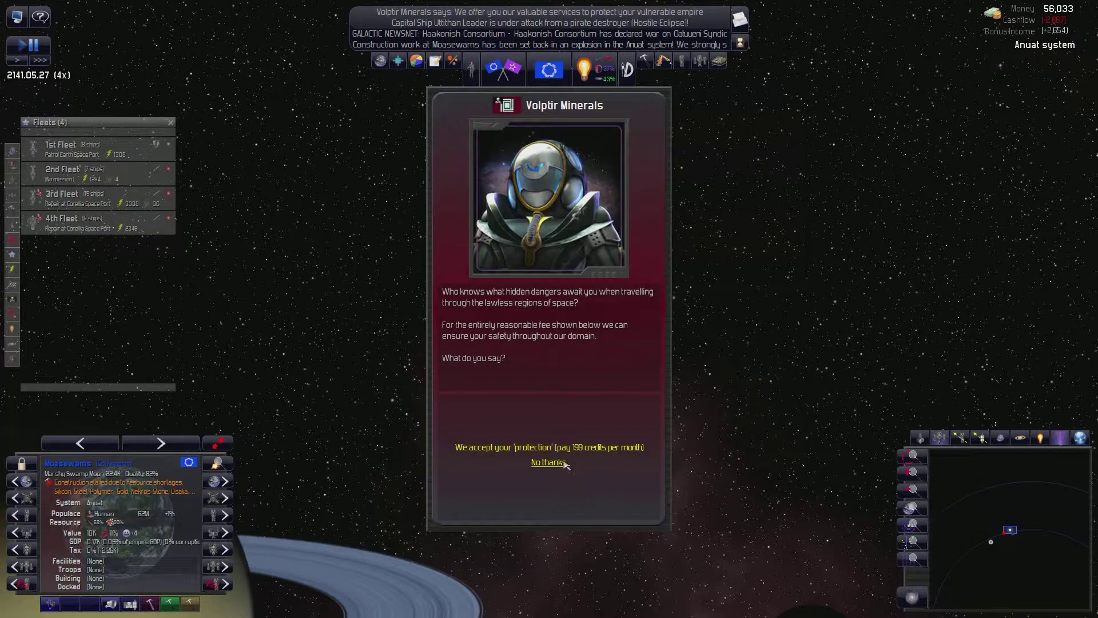
- Decline Volptir Minerals' paid protection offer and end the conversation
{"action": "left_click", "coordinate": [549, 462]}
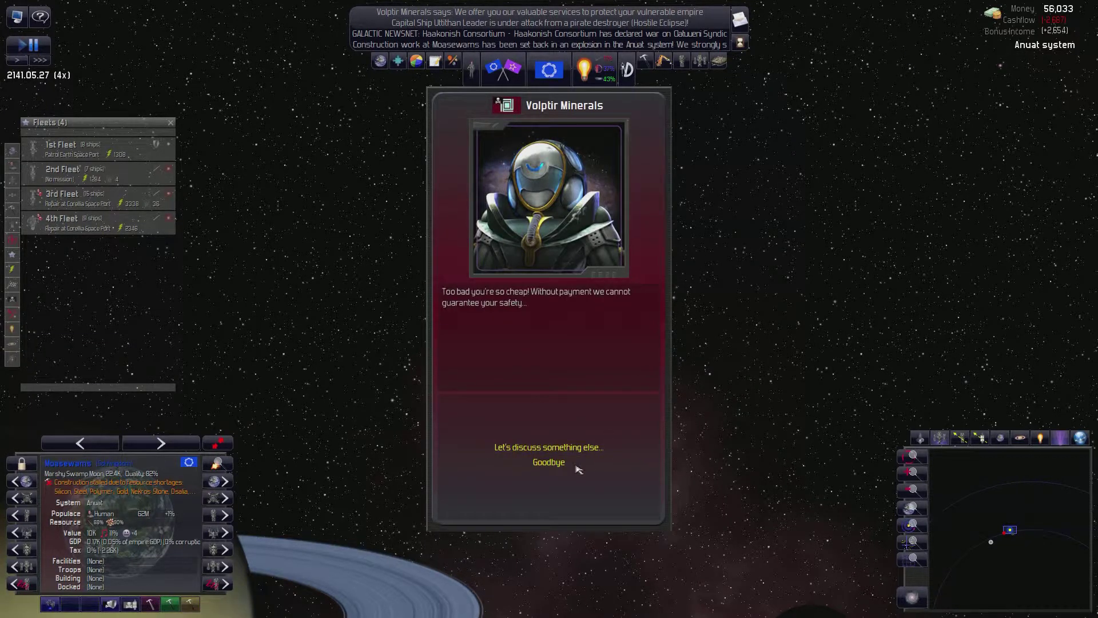
{"action": "left_click", "coordinate": [548, 461]}
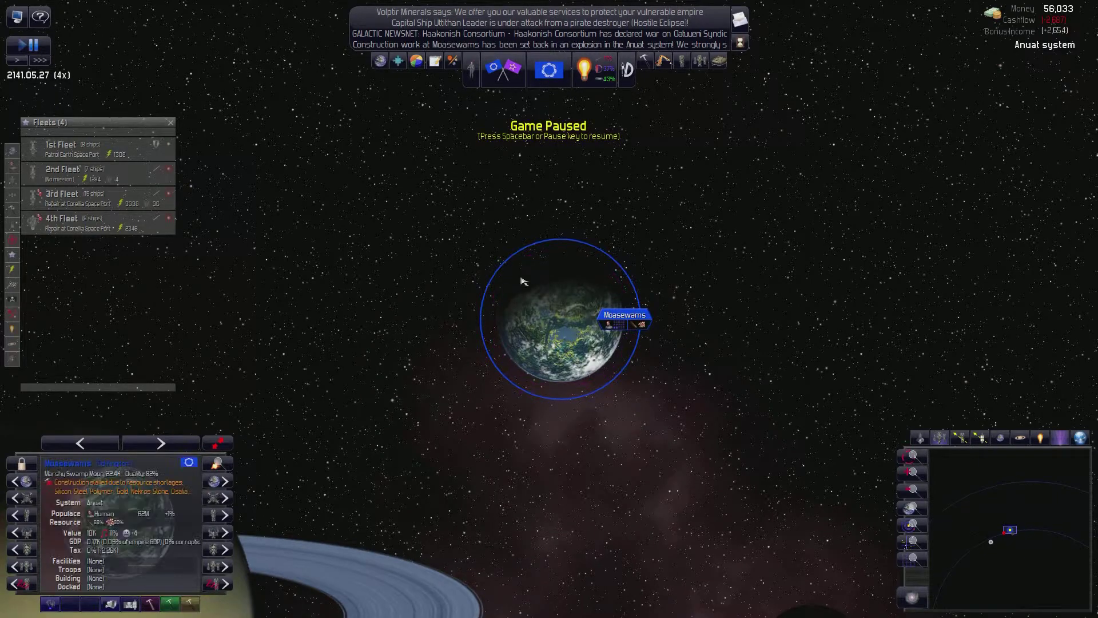
- Order the 3rd Fleet to patrol the moon Moasewams instead of repairing
{"action": "right_click", "coordinate": [608, 320]}
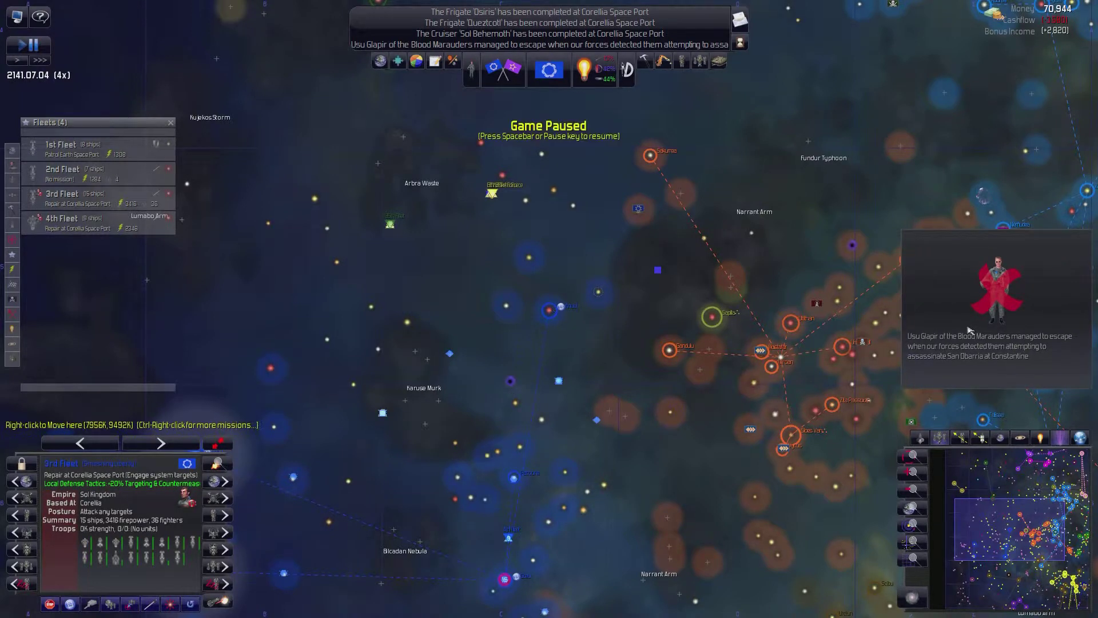
{"action": "mouse_move", "coordinate": [969, 307]}
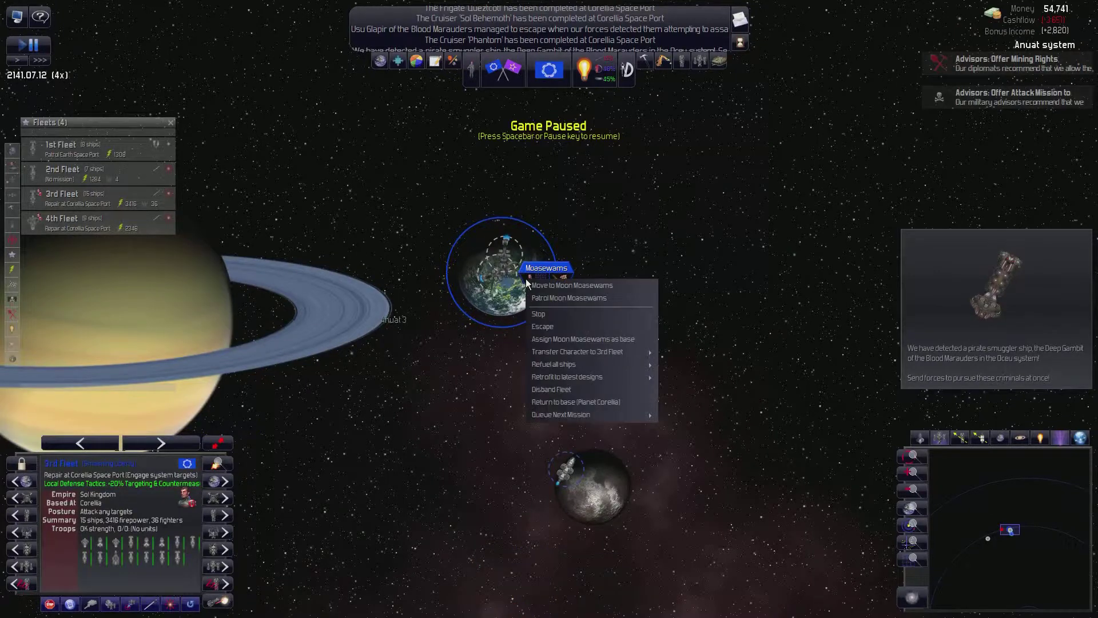
{"action": "left_click", "coordinate": [569, 298]}
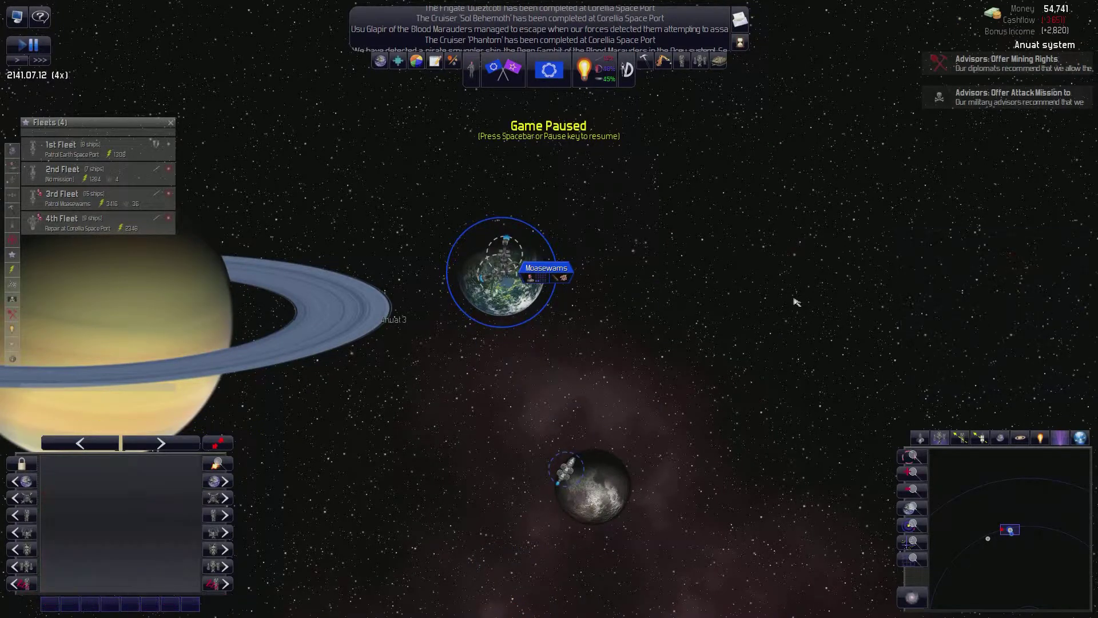
- Select the Moasewams colony and queue a resupply ship to be built there
{"action": "left_click", "coordinate": [503, 273]}
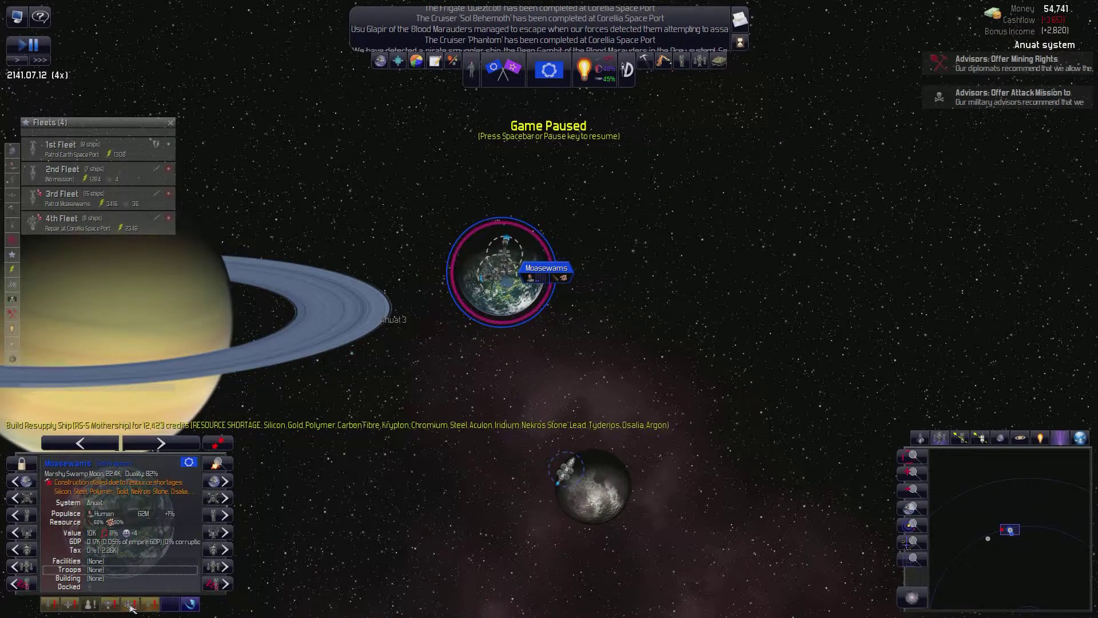
{"action": "left_click", "coordinate": [130, 604]}
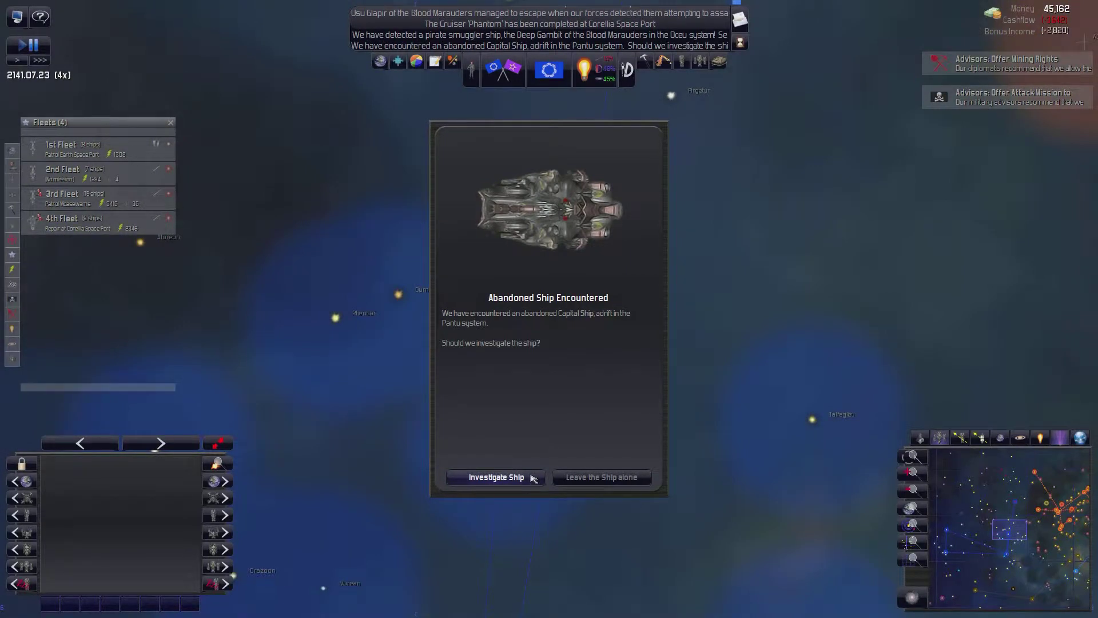
{"action": "mouse_move", "coordinate": [531, 477]}
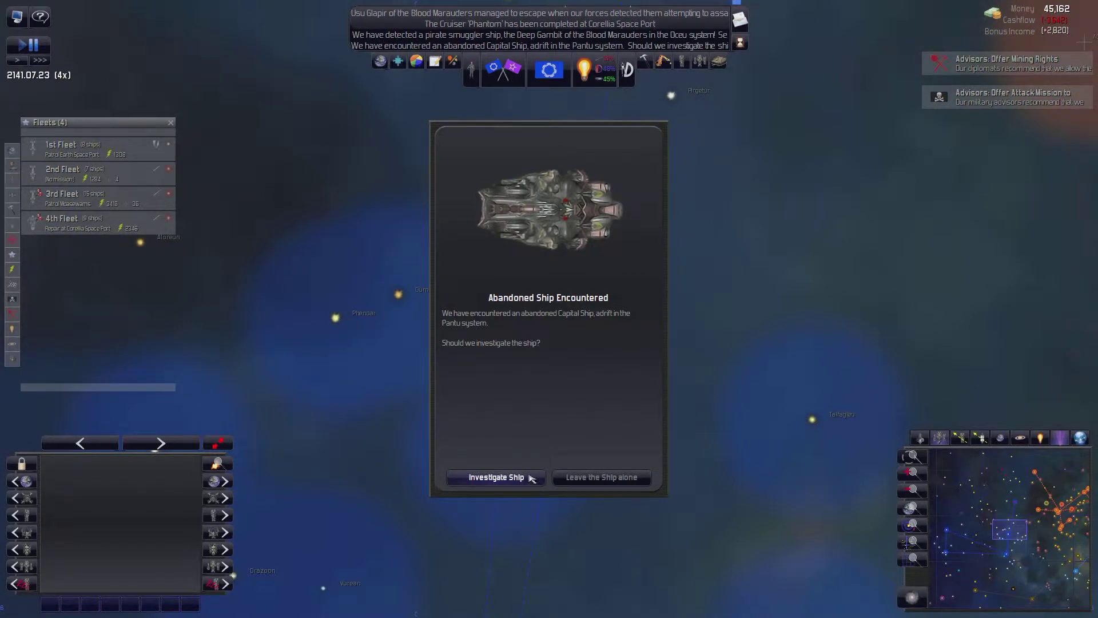
- Investigate the abandoned capital ship in Pantu and jump to where Hostile Nightfall was found
{"action": "left_click", "coordinate": [496, 477]}
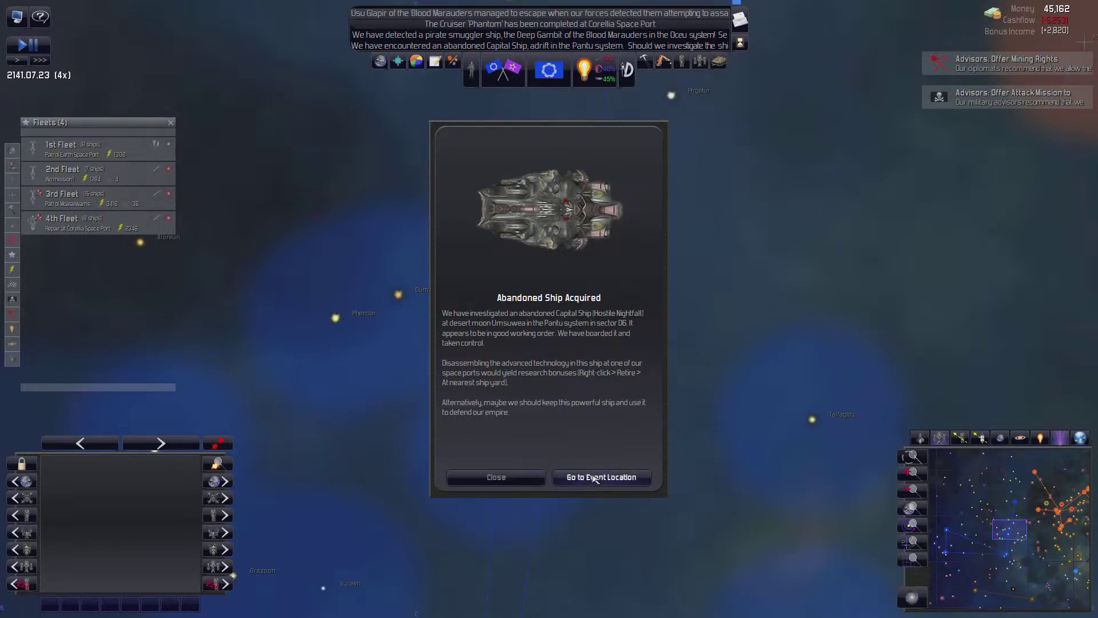
{"action": "left_click", "coordinate": [600, 477]}
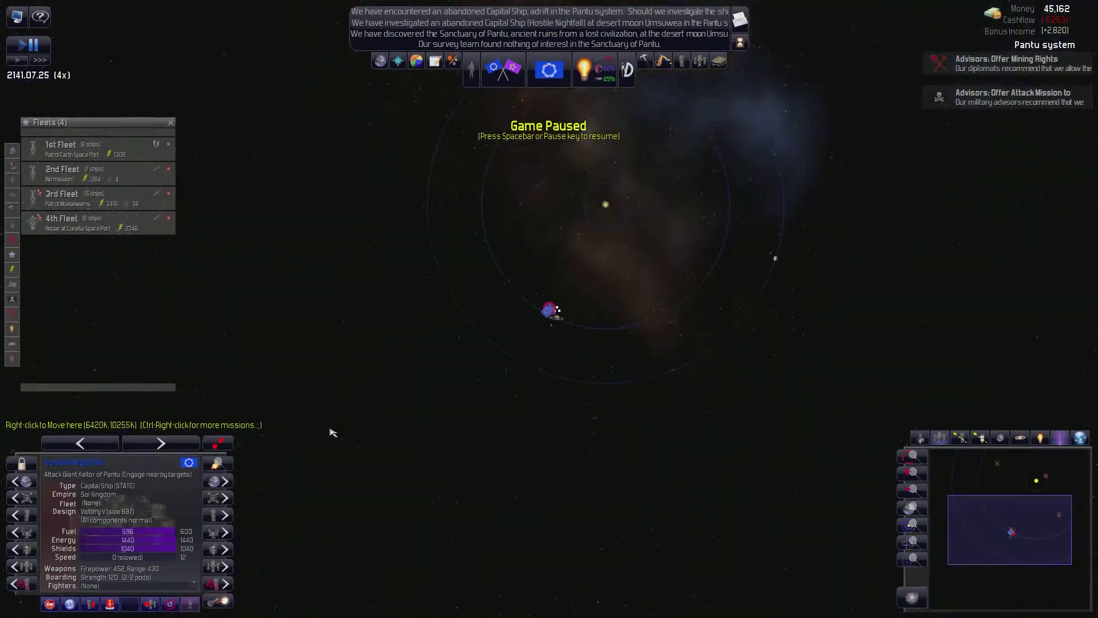
{"action": "scroll", "scroll_direction": "down", "scroll_amount": 3}
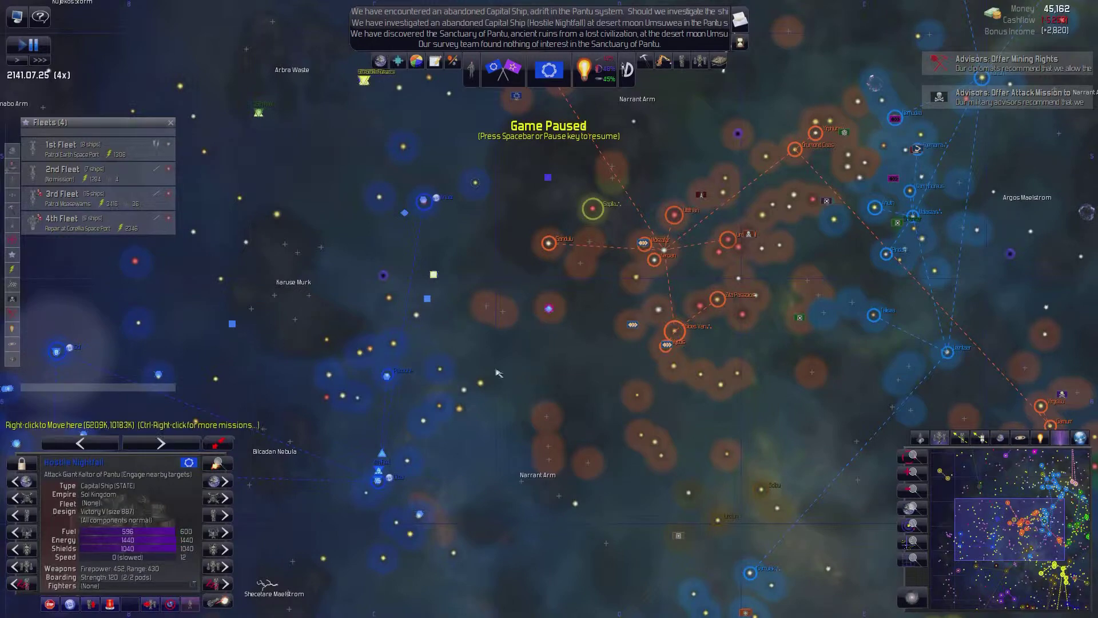
{"action": "mouse_move", "coordinate": [255, 359]}
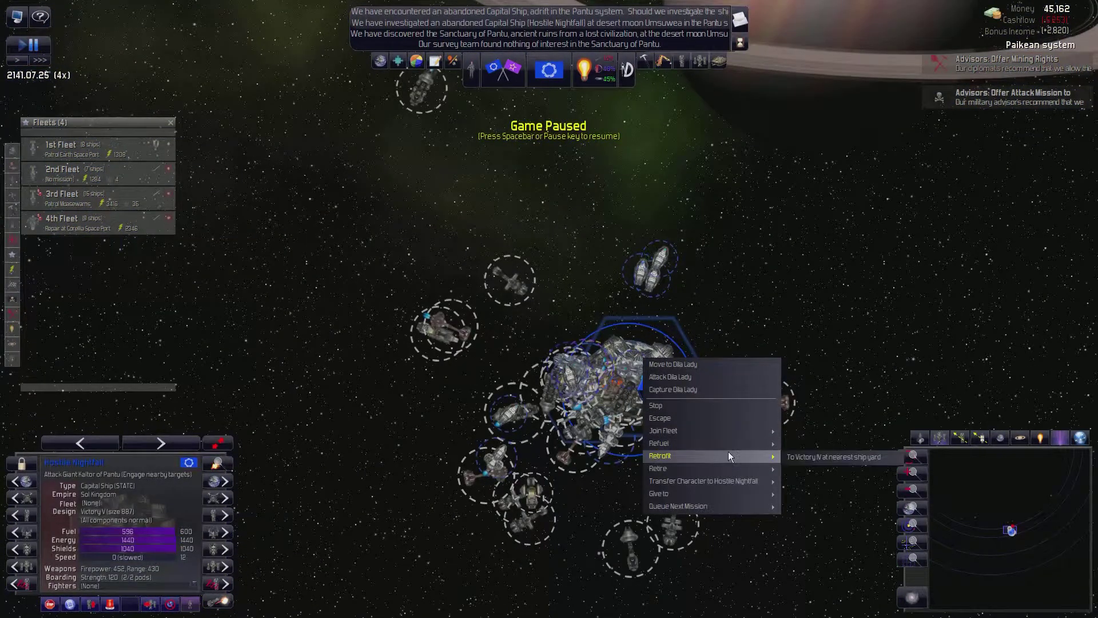
{"action": "mouse_move", "coordinate": [659, 442]}
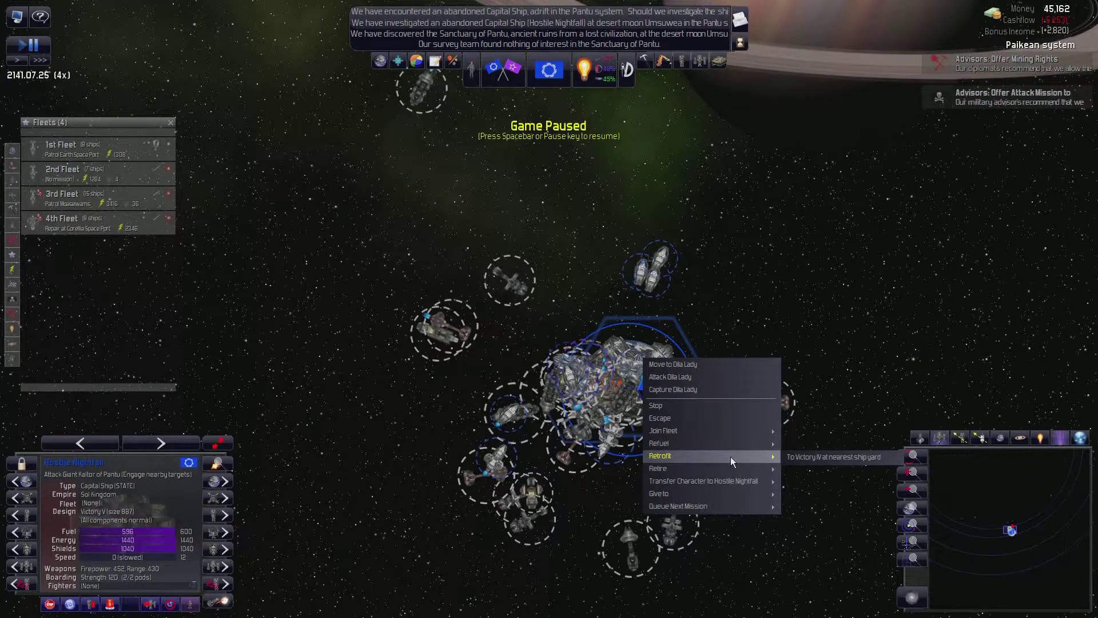
{"action": "mouse_move", "coordinate": [662, 430]}
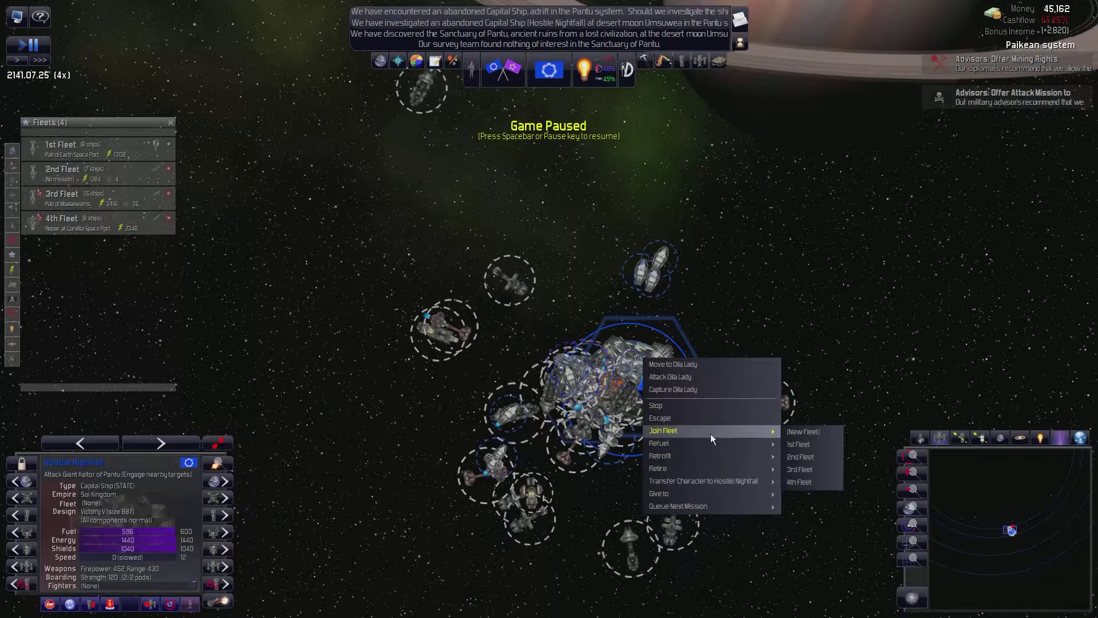
{"action": "mouse_move", "coordinate": [659, 442]}
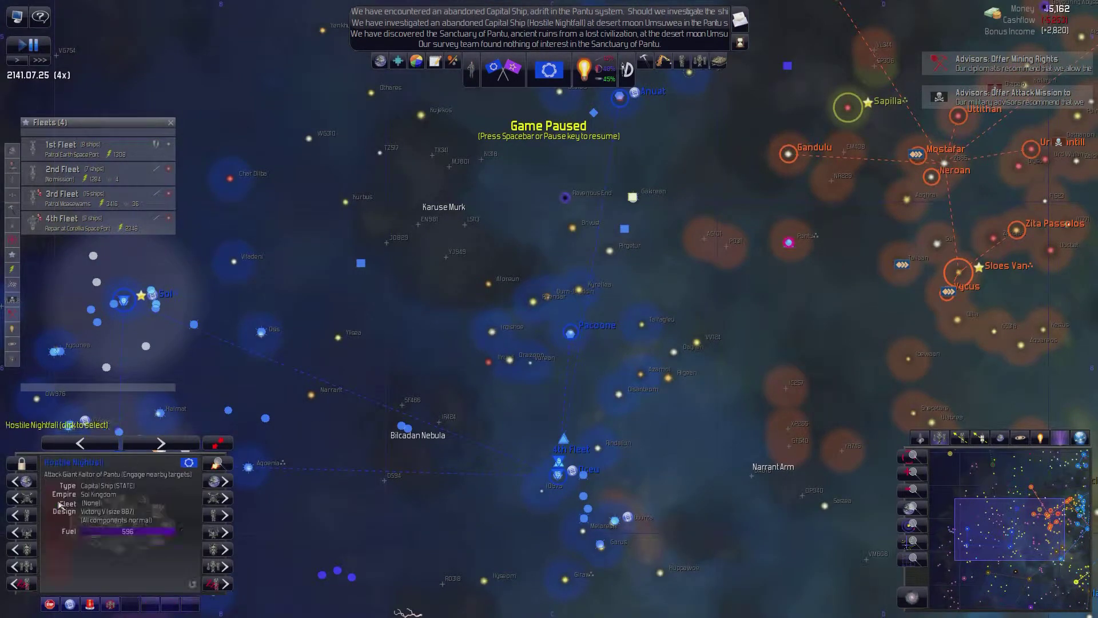
- Cycle through the 3rd and 4th Fleets in the Fleets panel with Hostile Nightfall selected
{"action": "left_click", "coordinate": [63, 198]}
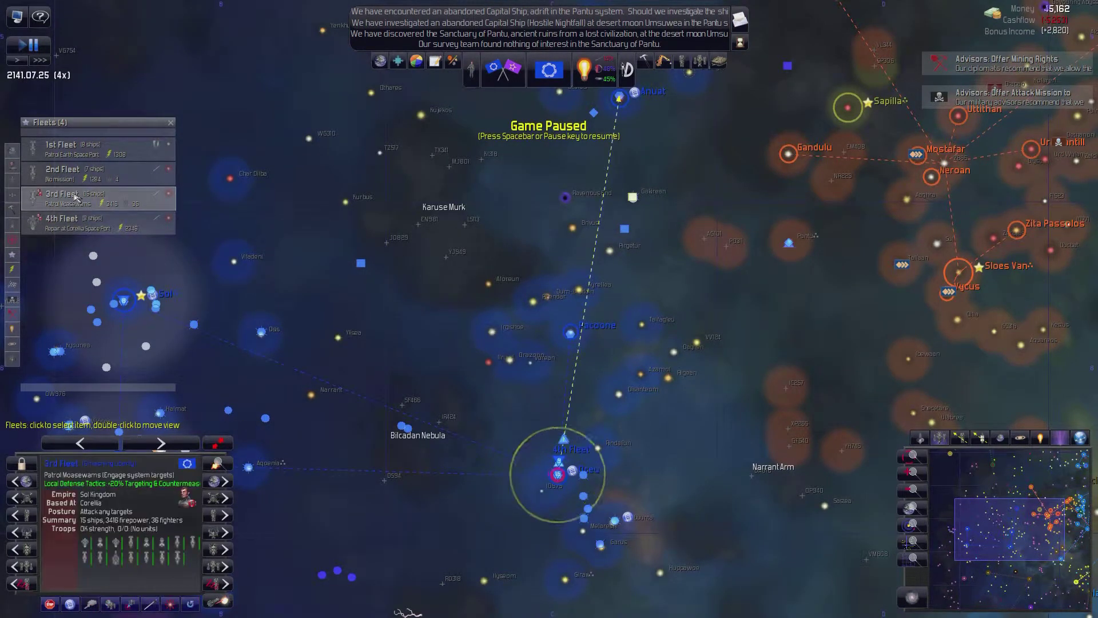
{"action": "left_click", "coordinate": [63, 221]}
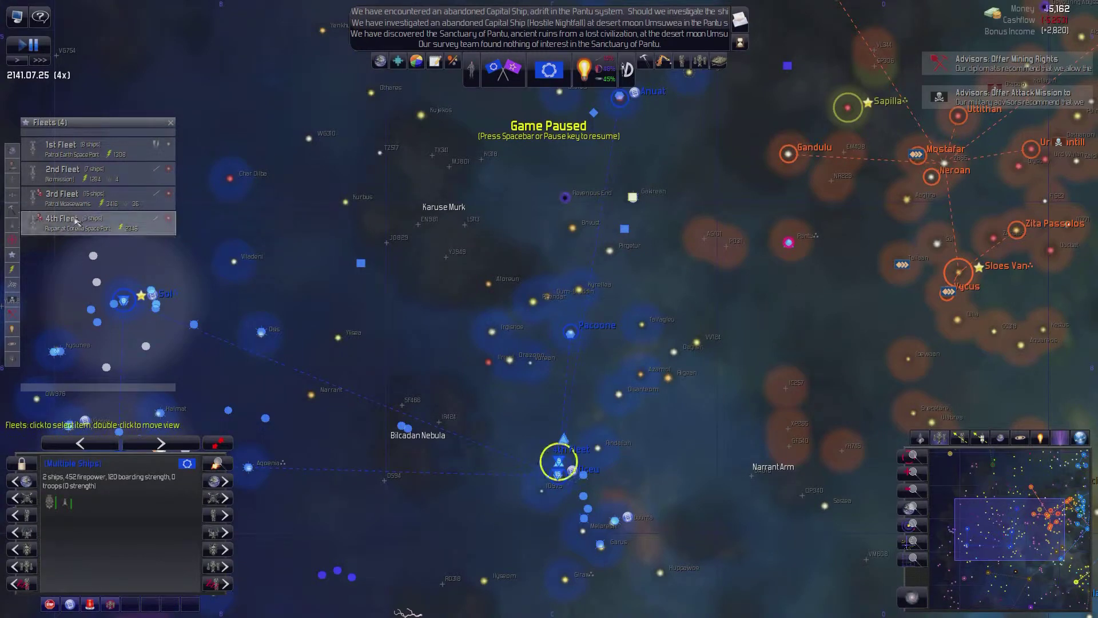
{"action": "left_click", "coordinate": [62, 198]}
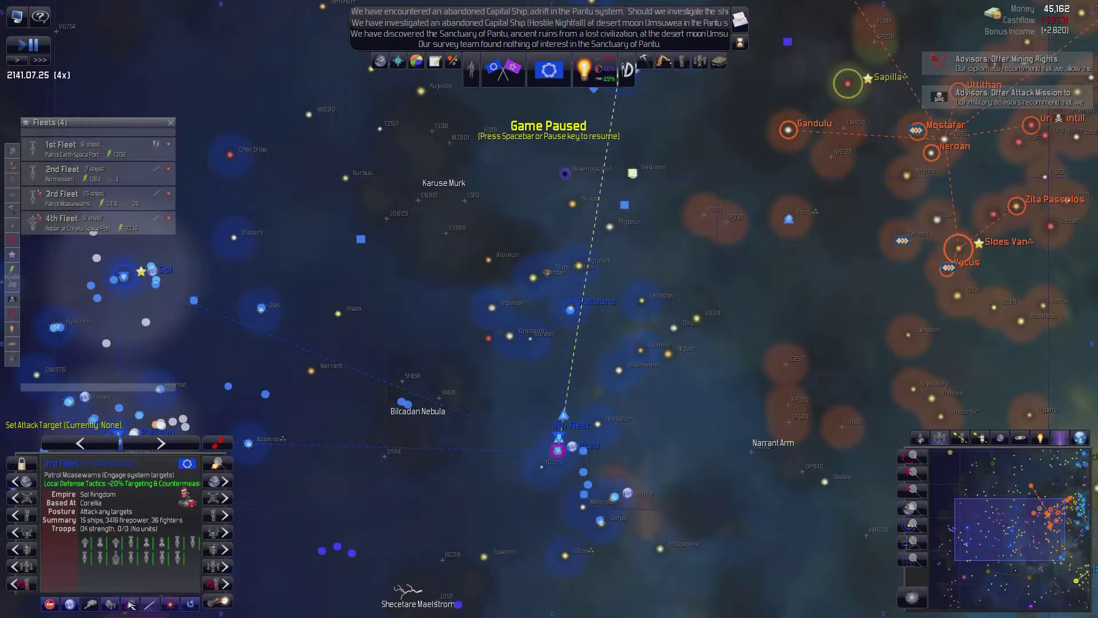
{"action": "left_click", "coordinate": [554, 449]}
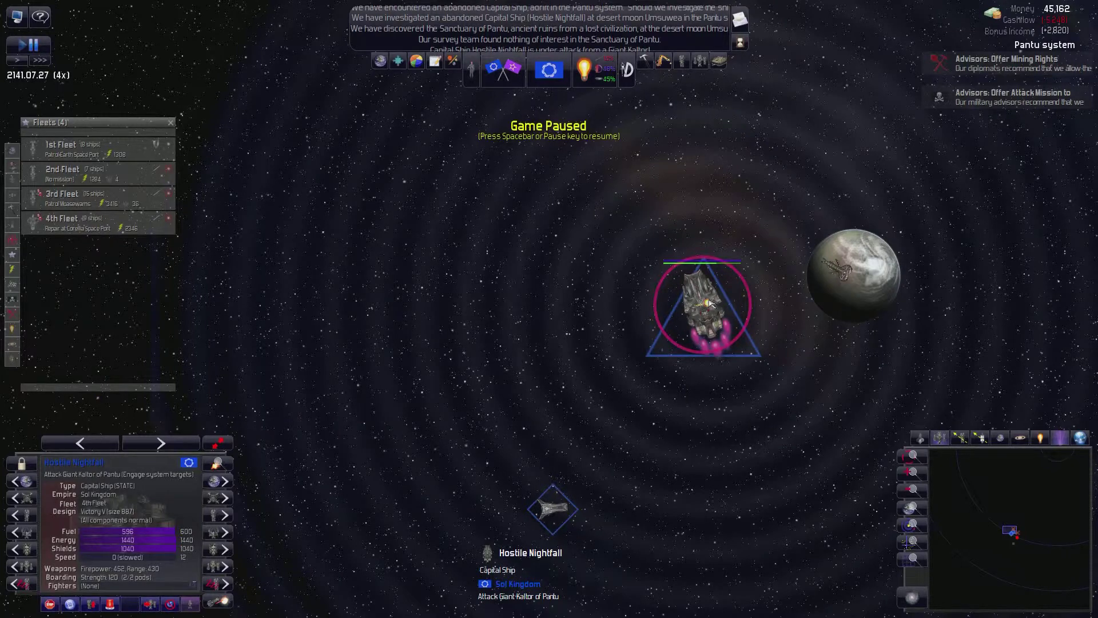
- Join Hostile Nightfall to the 3rd Fleet and review its fleet orders
{"action": "right_click", "coordinate": [706, 303]}
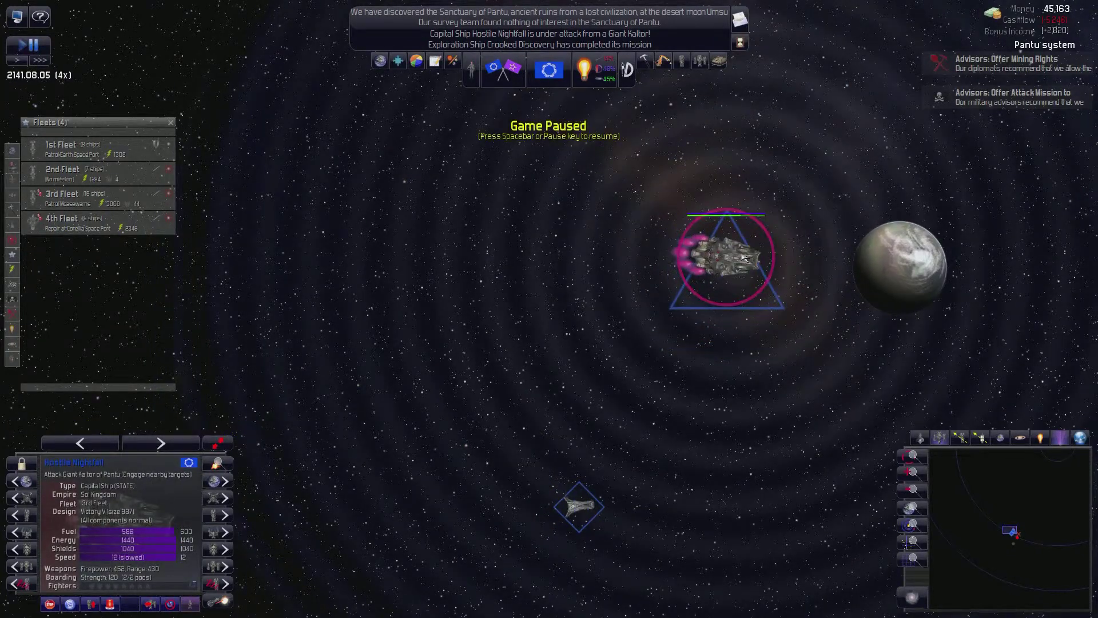
{"action": "right_click", "coordinate": [728, 263]}
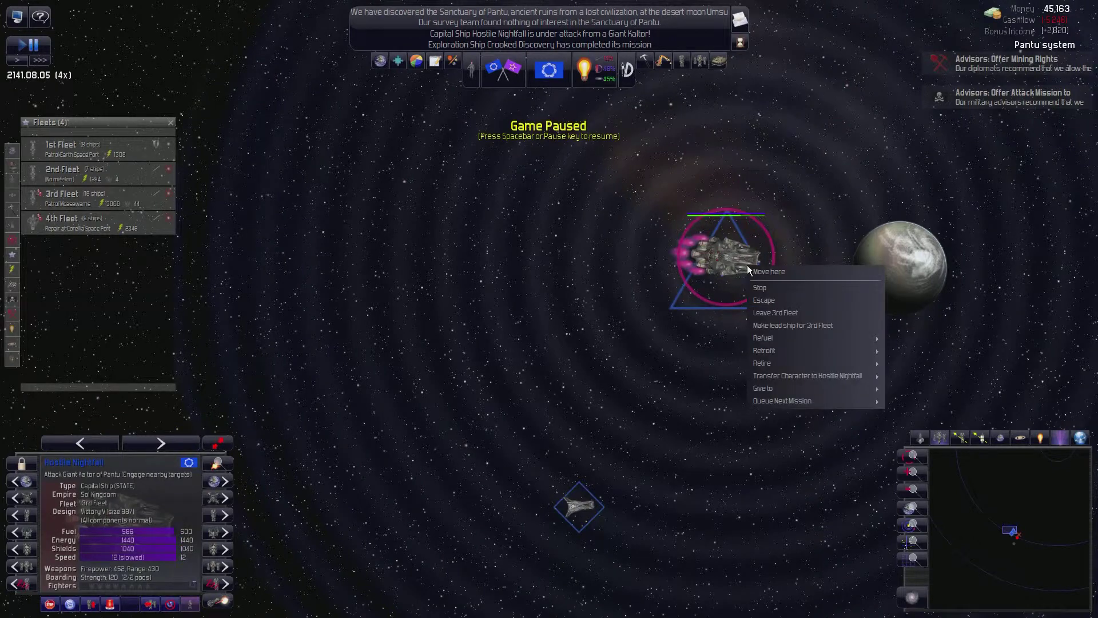
{"action": "mouse_move", "coordinate": [452, 326]}
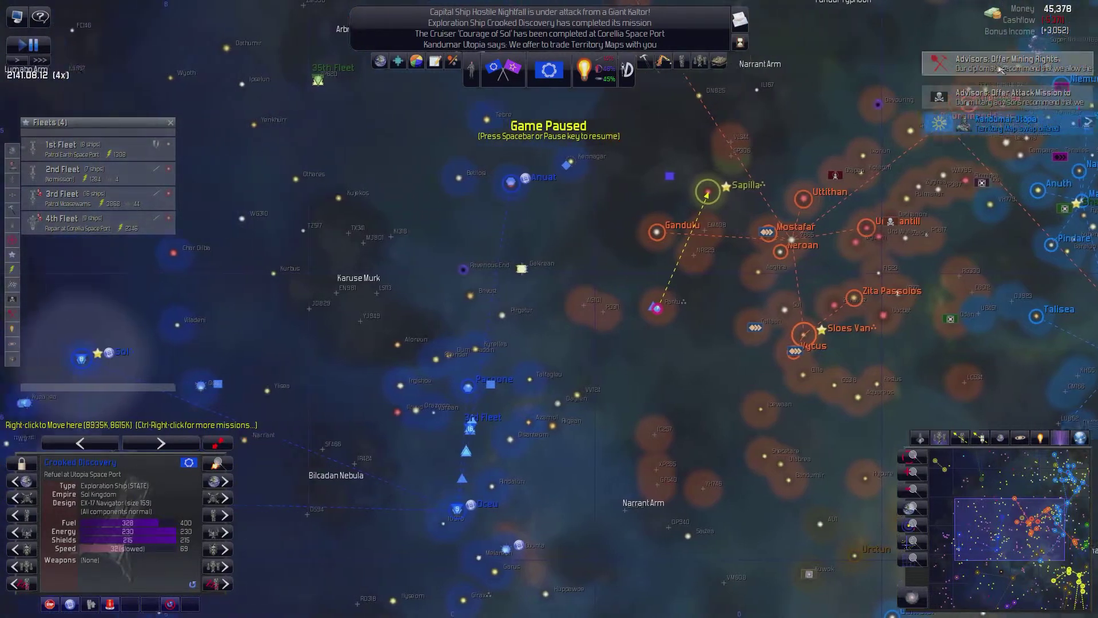
- Dismiss the mining rights advice and accept Kandumar Utopia's territory map swap
{"action": "left_click", "coordinate": [1007, 63]}
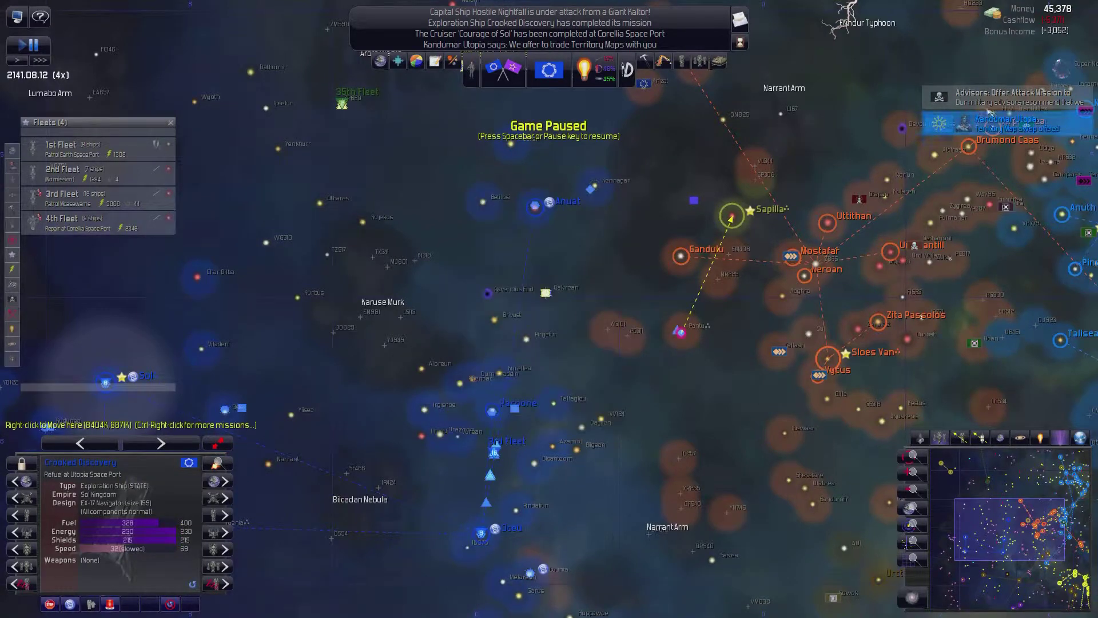
{"action": "left_click", "coordinate": [1009, 96]}
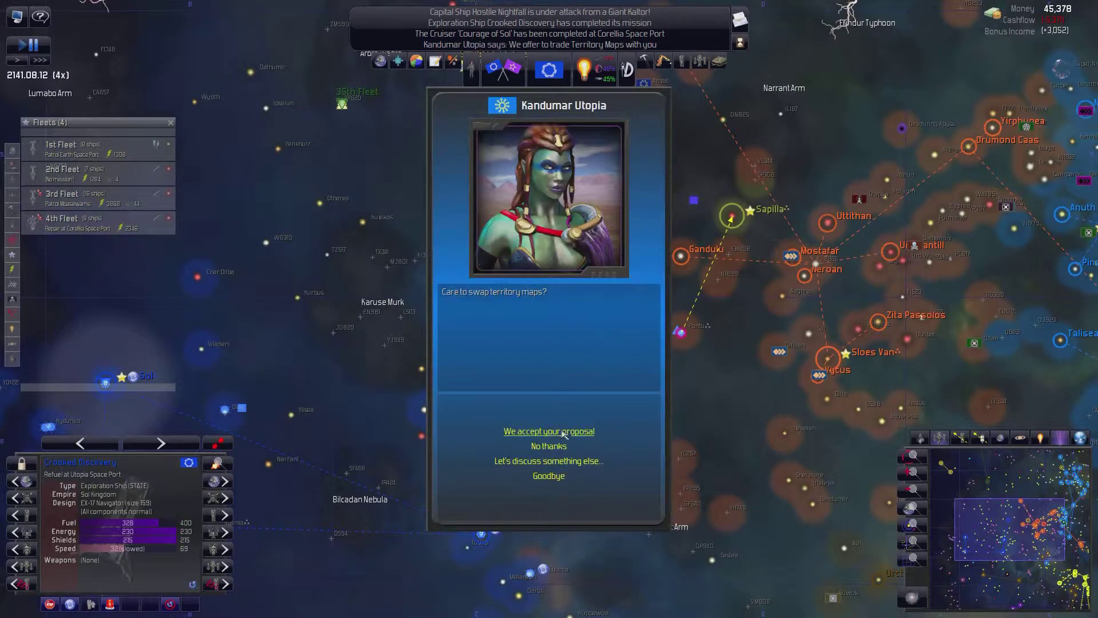
{"action": "left_click", "coordinate": [548, 431]}
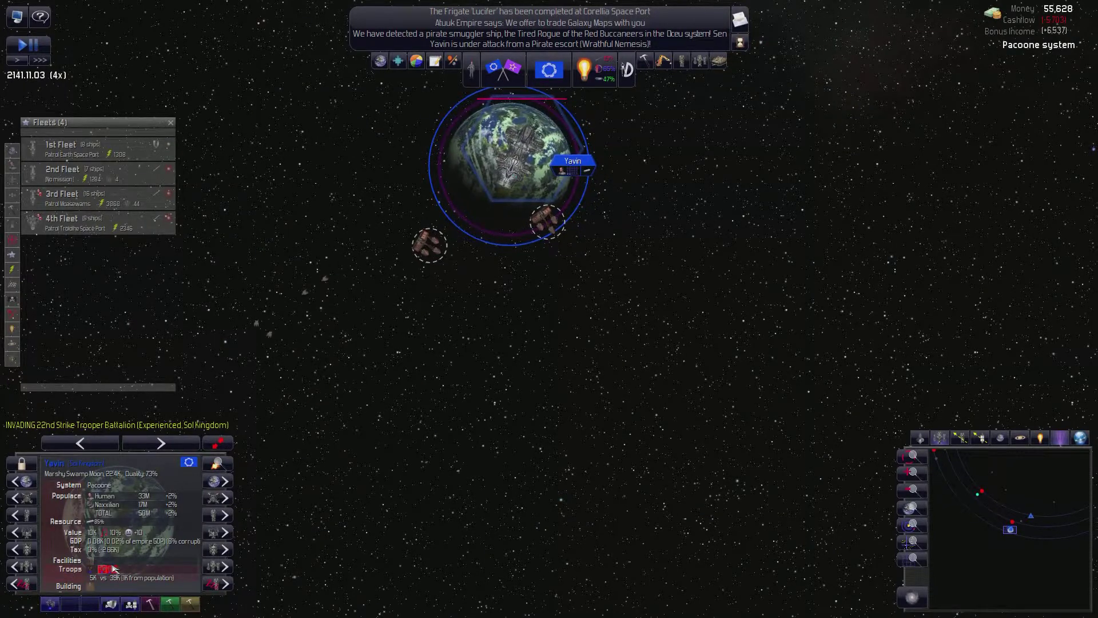
- Review Yavin's ground report through the pirate eradication, then close it
{"action": "left_click", "coordinate": [69, 568]}
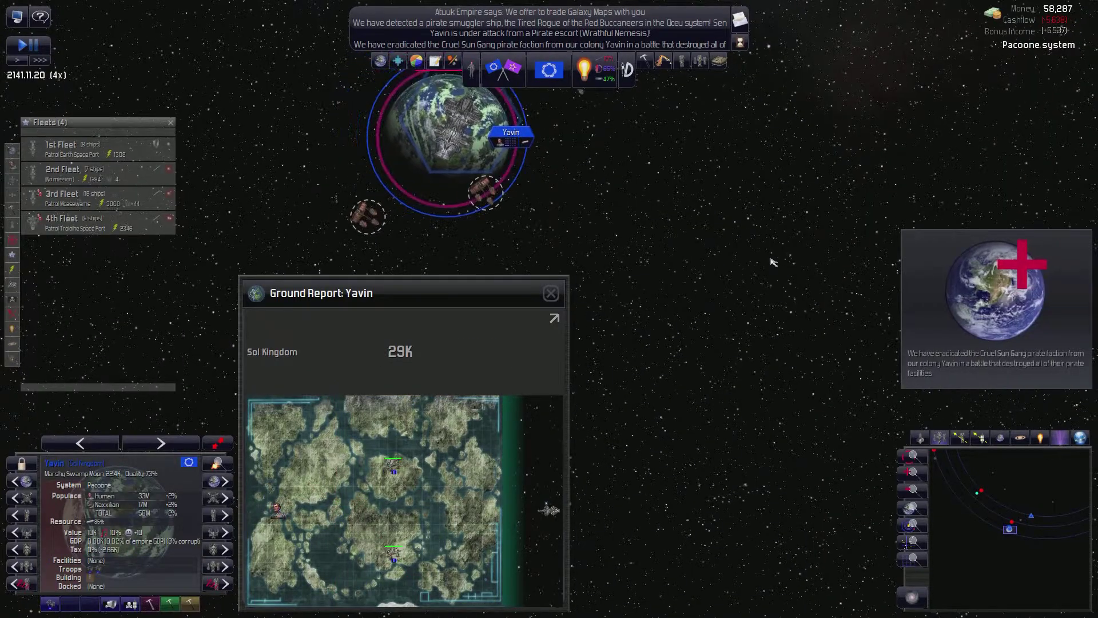
{"action": "left_click", "coordinate": [551, 292]}
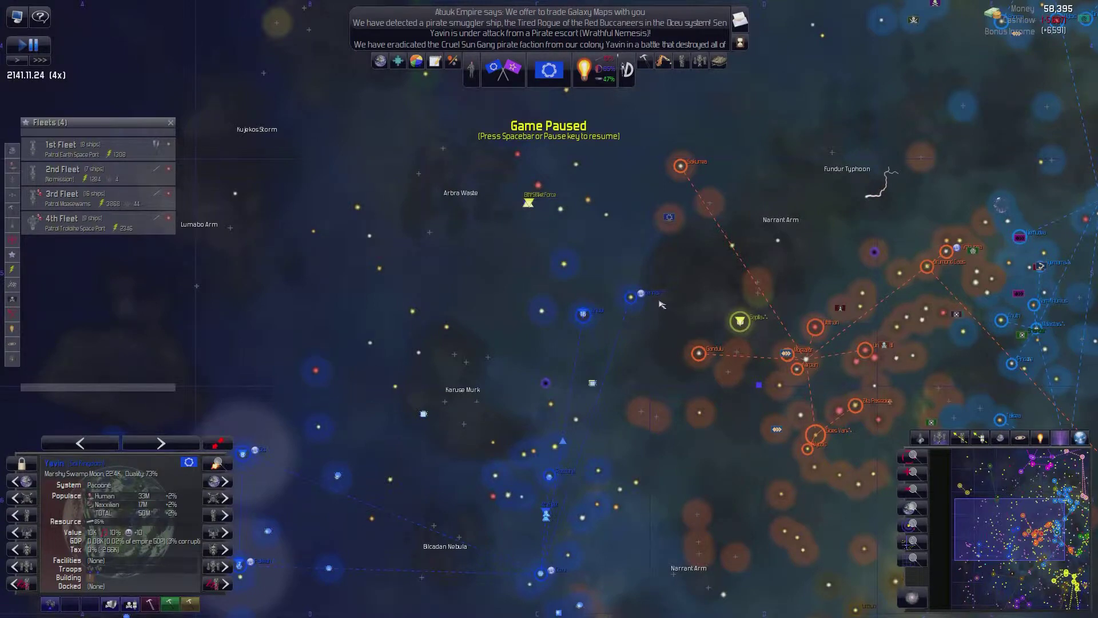
{"action": "mouse_move", "coordinate": [1014, 65]}
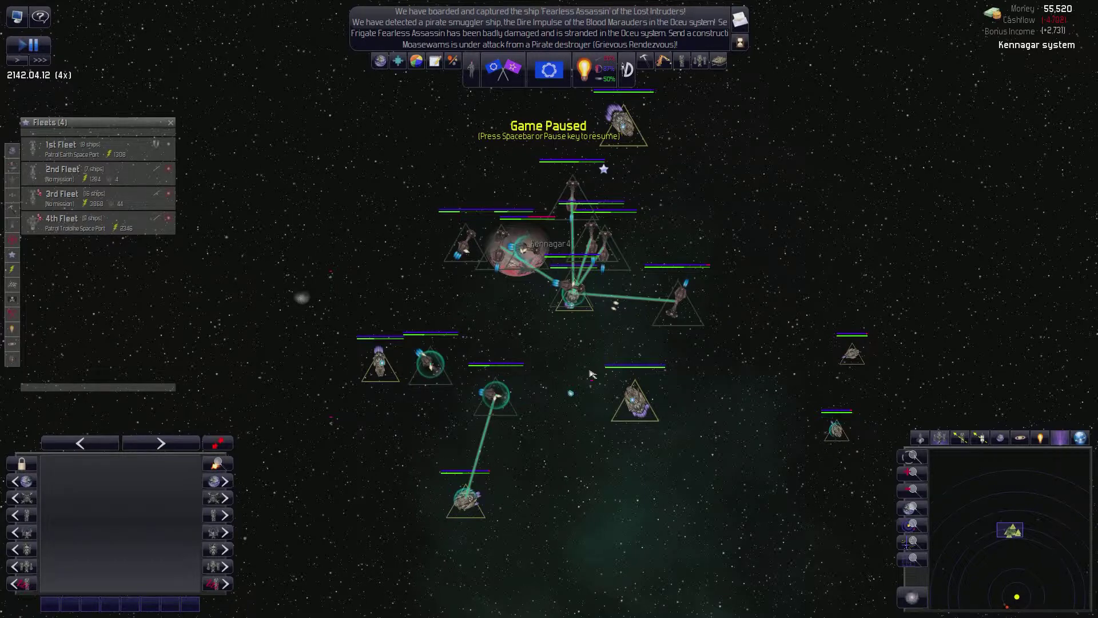
- Inspect the Fireclaw of Sapilla carrier at Kennagar and select planet Kennagar 4
{"action": "left_click", "coordinate": [634, 400]}
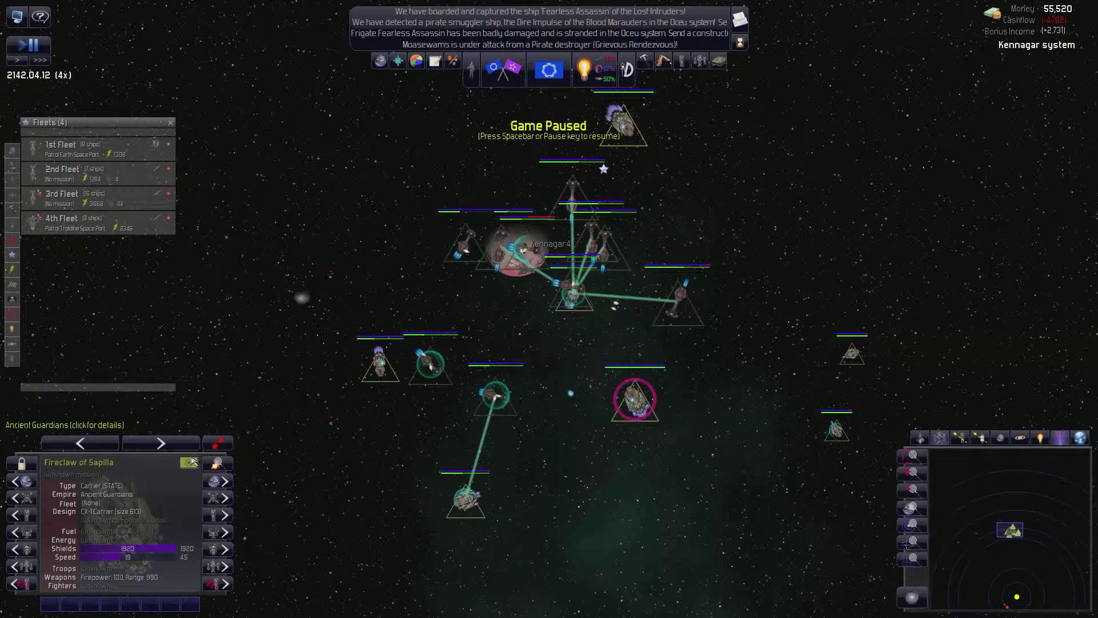
{"action": "left_click", "coordinate": [17, 44]}
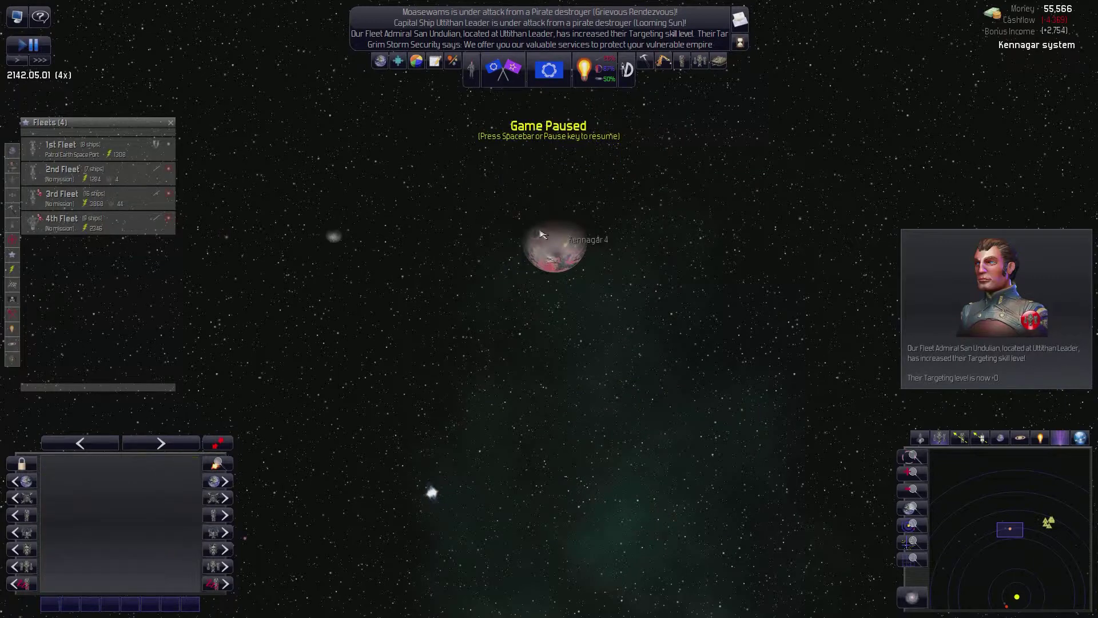
{"action": "left_click", "coordinate": [553, 249]}
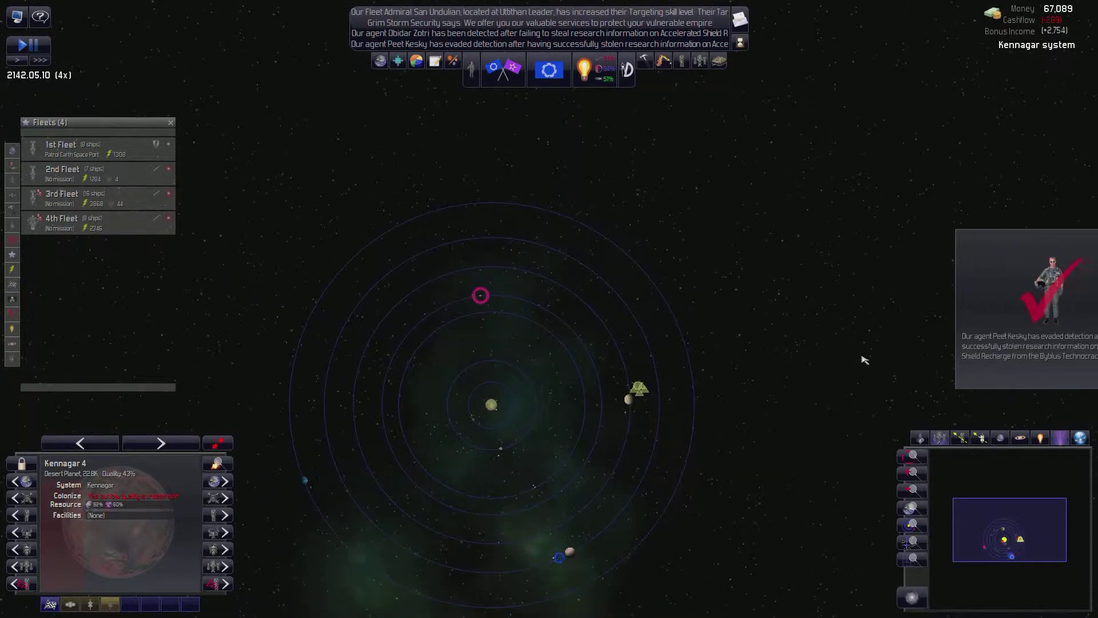
- Pause the game, review agent Obidar Zotri's record in the Characters window, then close it
{"action": "key", "text": "space"}
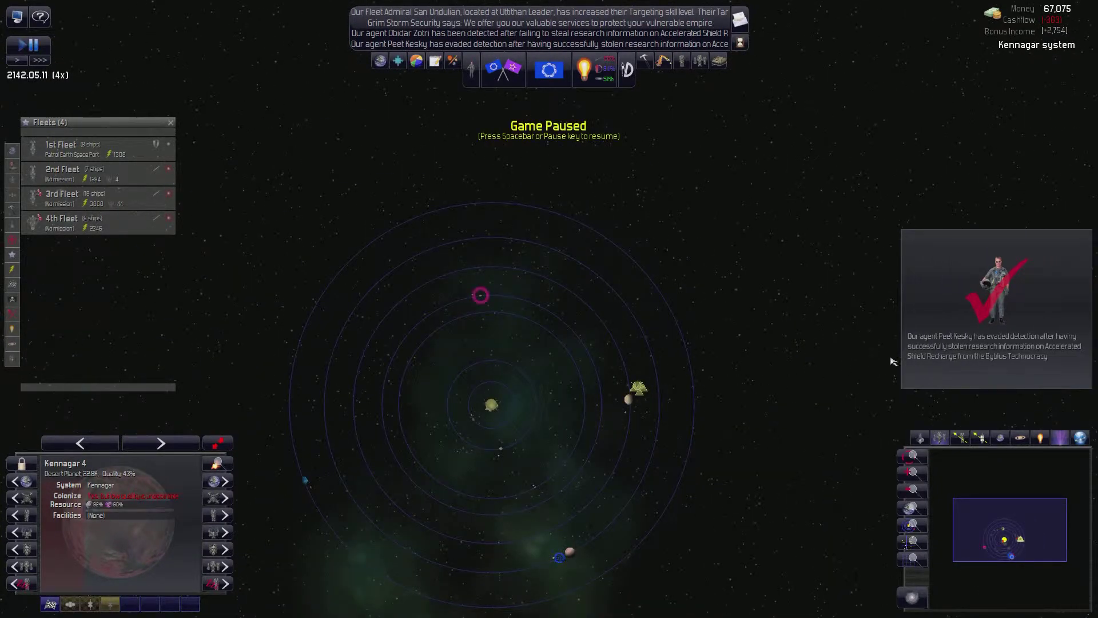
{"action": "mouse_move", "coordinate": [548, 139]}
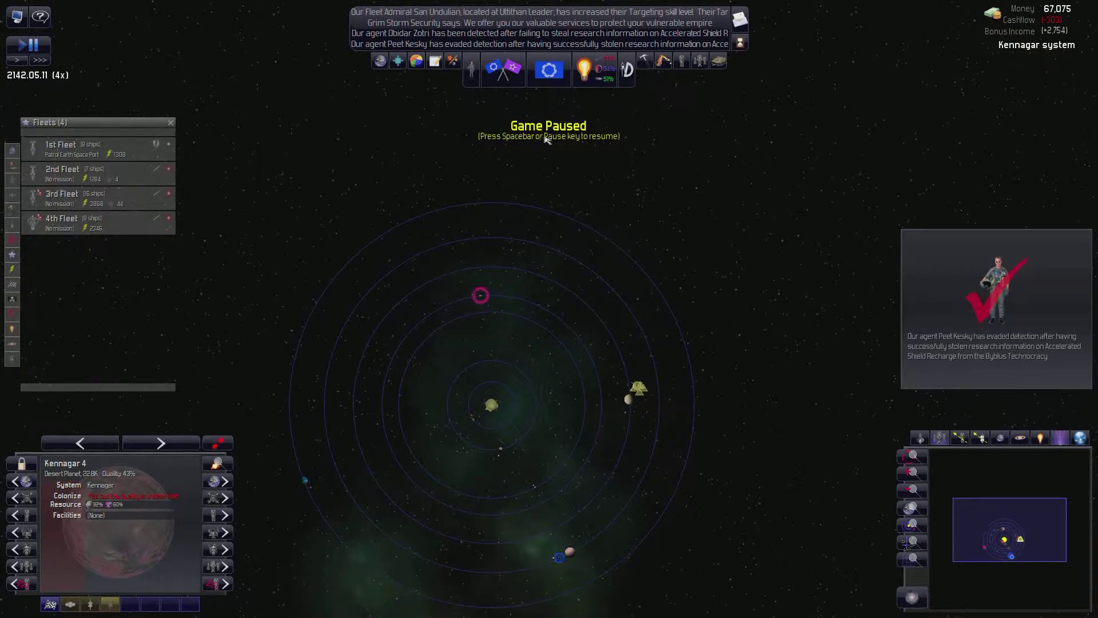
{"action": "mouse_move", "coordinate": [594, 37]}
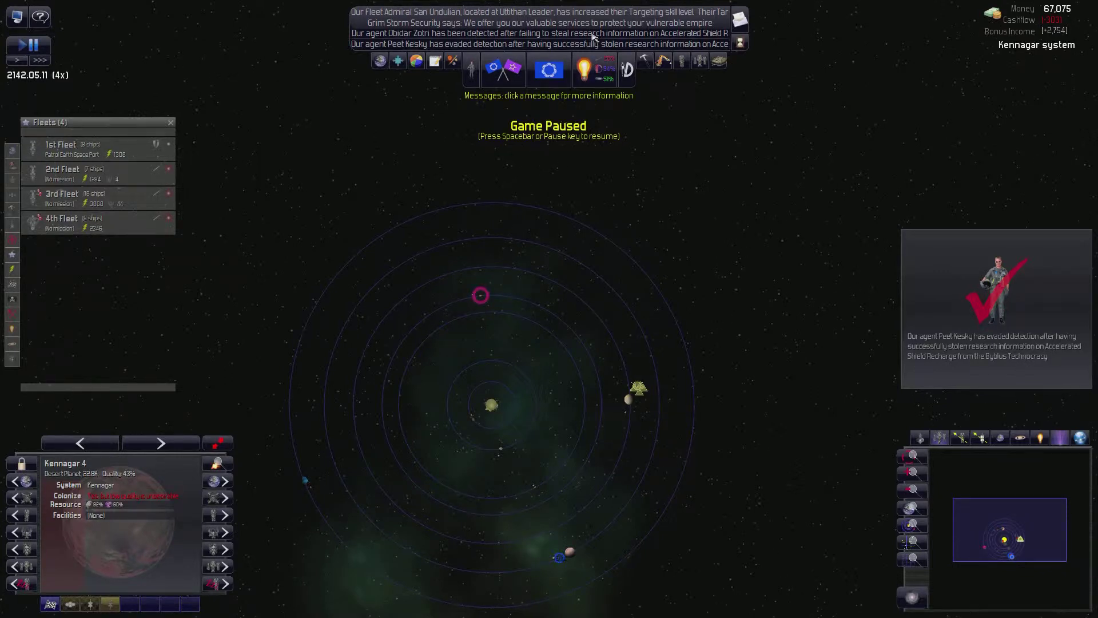
{"action": "left_click", "coordinate": [539, 33]}
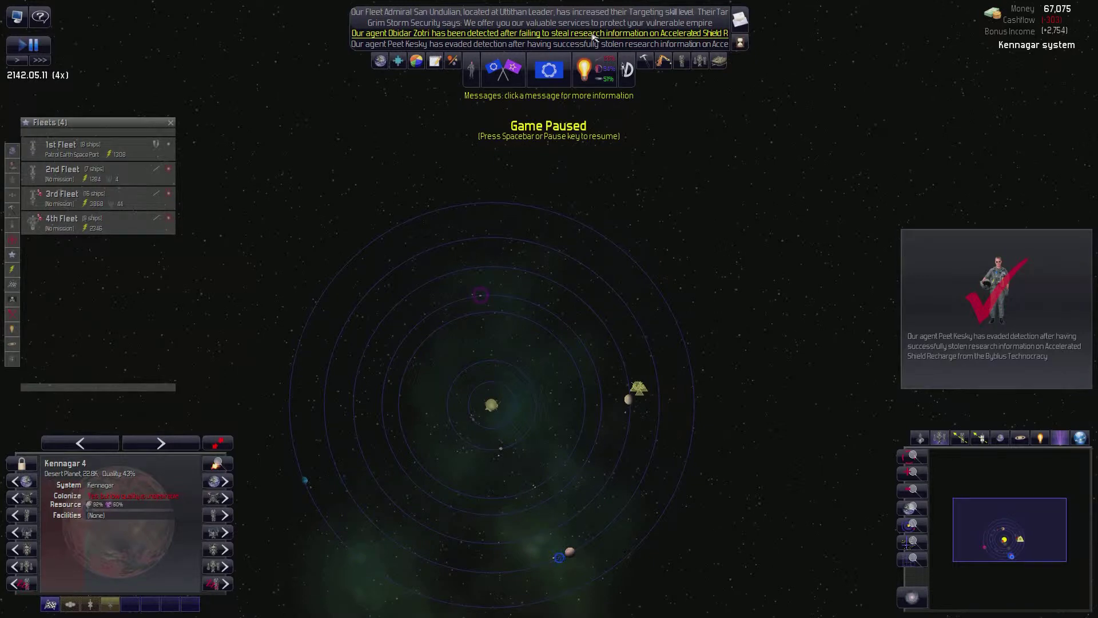
{"action": "left_click", "coordinate": [539, 33]}
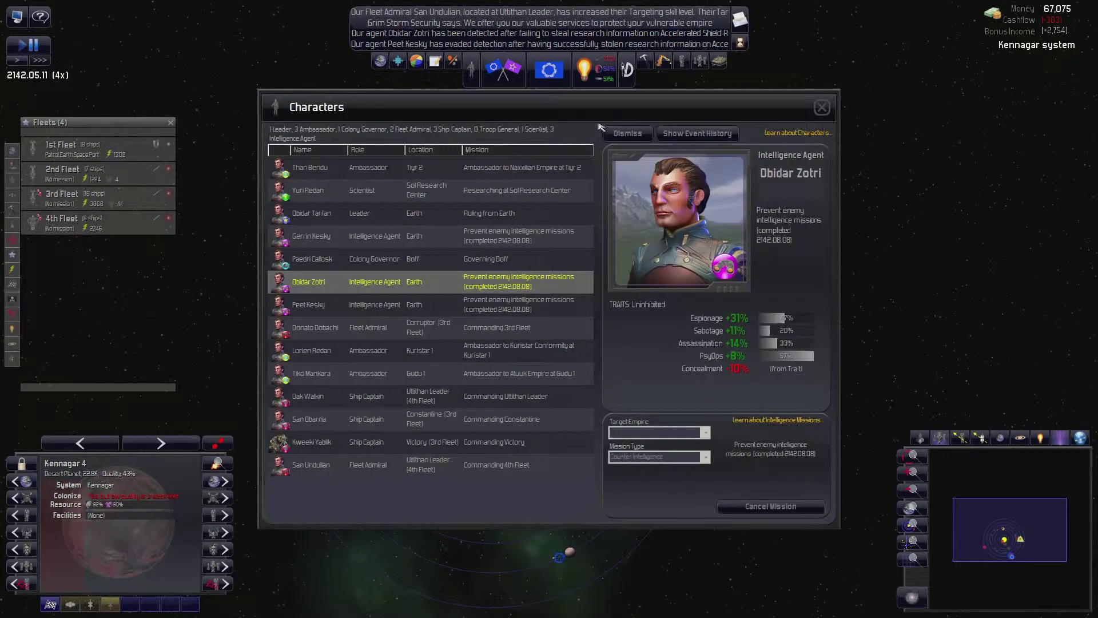
{"action": "mouse_move", "coordinate": [817, 117]}
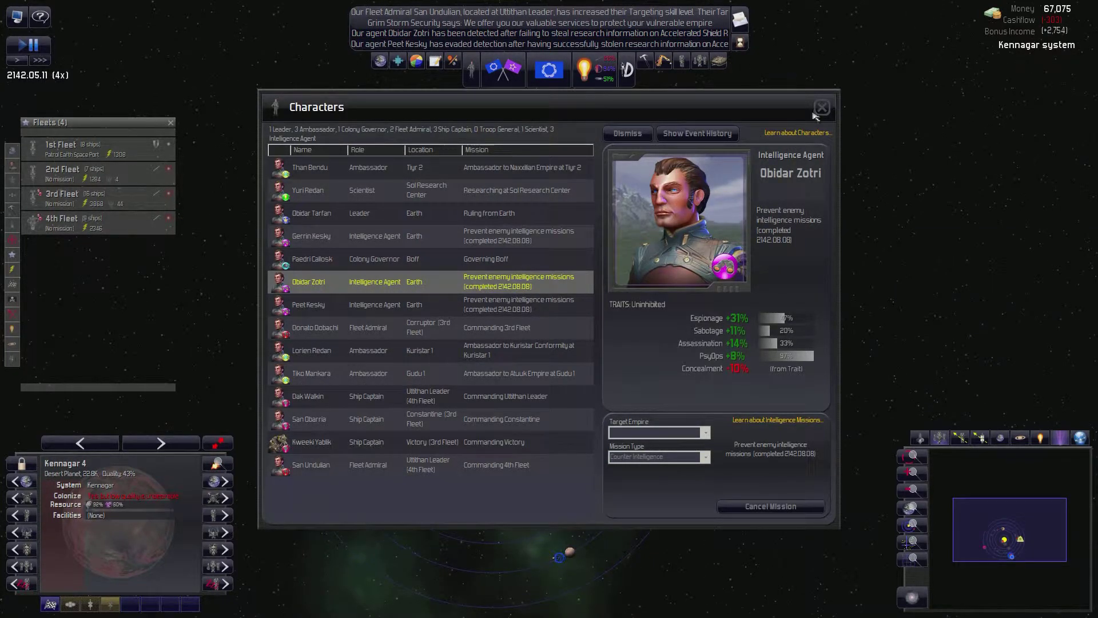
{"action": "left_click", "coordinate": [821, 107]}
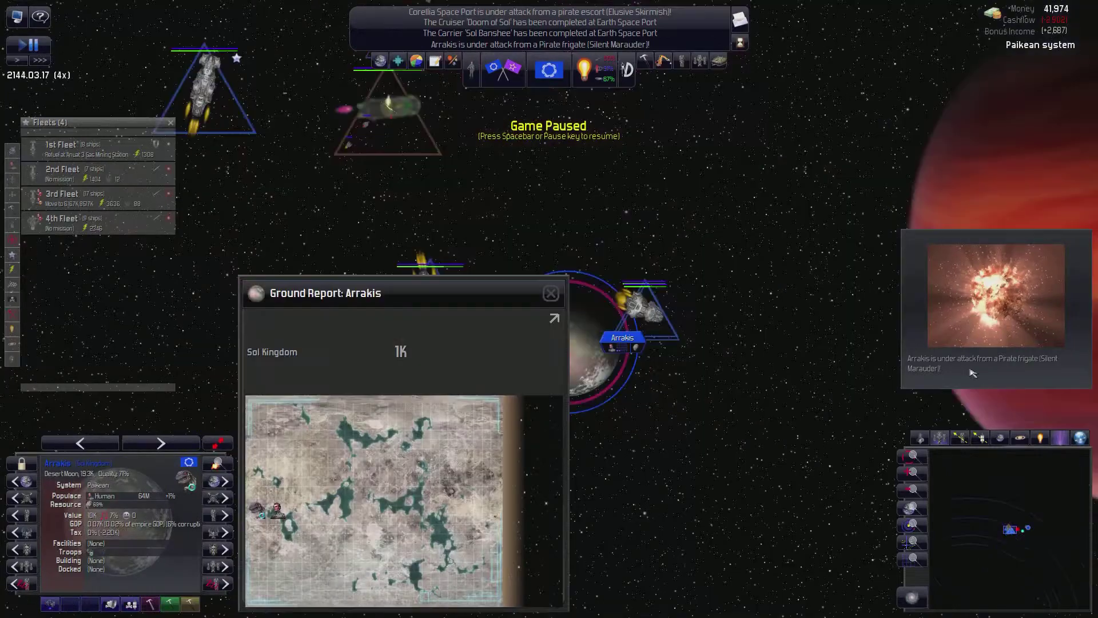
- Close the Arrakis ground report and bring up the idle seven-ship 2nd Fleet's details
{"action": "left_click", "coordinate": [550, 292]}
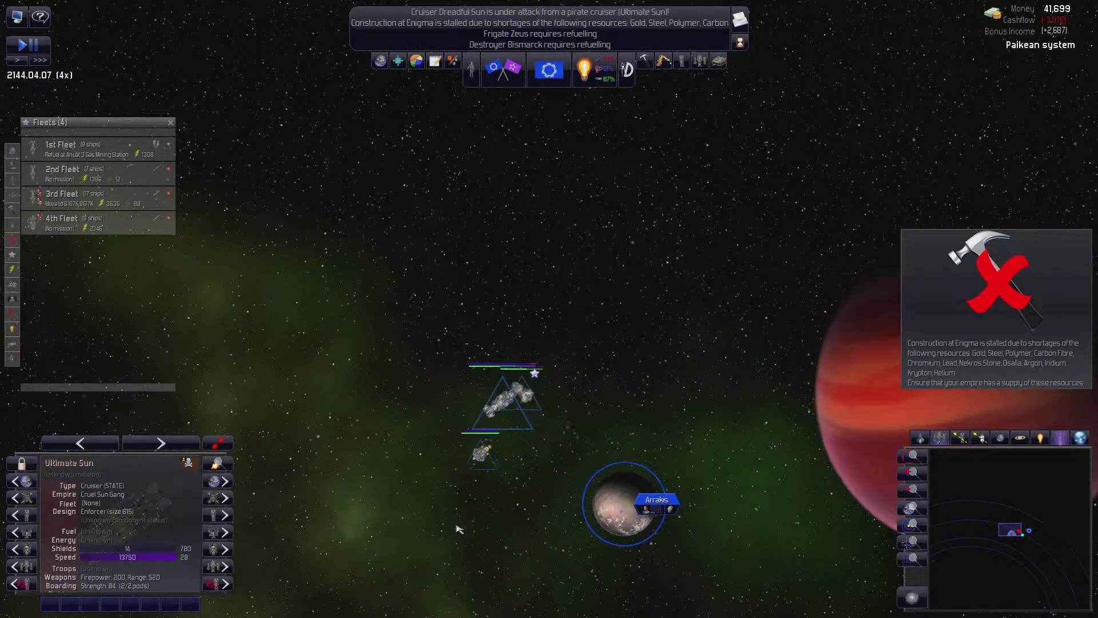
{"action": "left_click", "coordinate": [15, 51]}
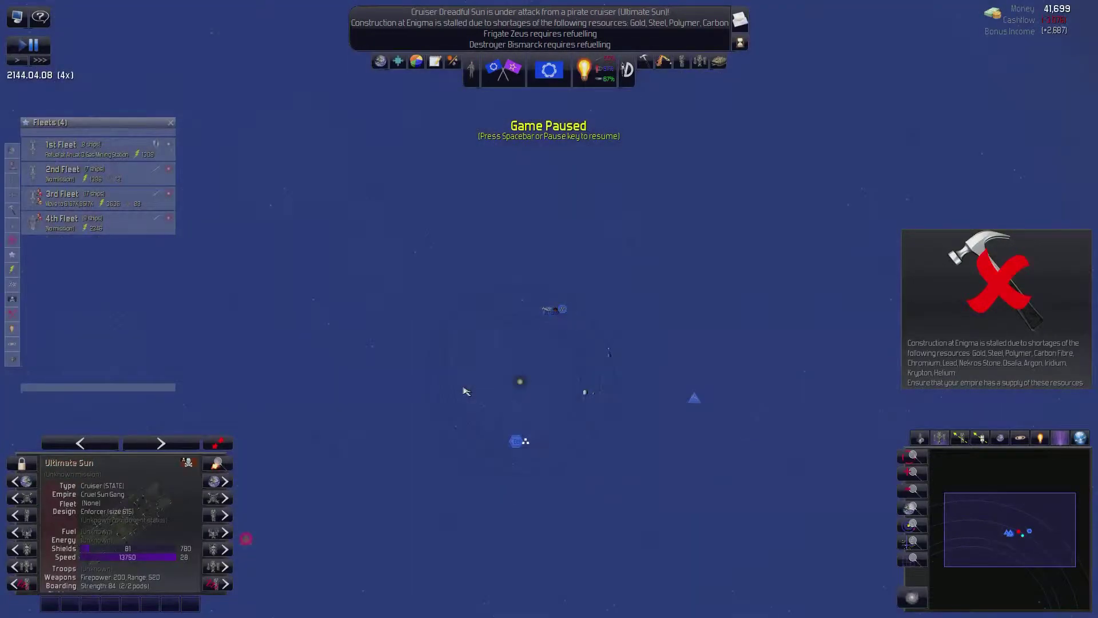
{"action": "left_click", "coordinate": [63, 198]}
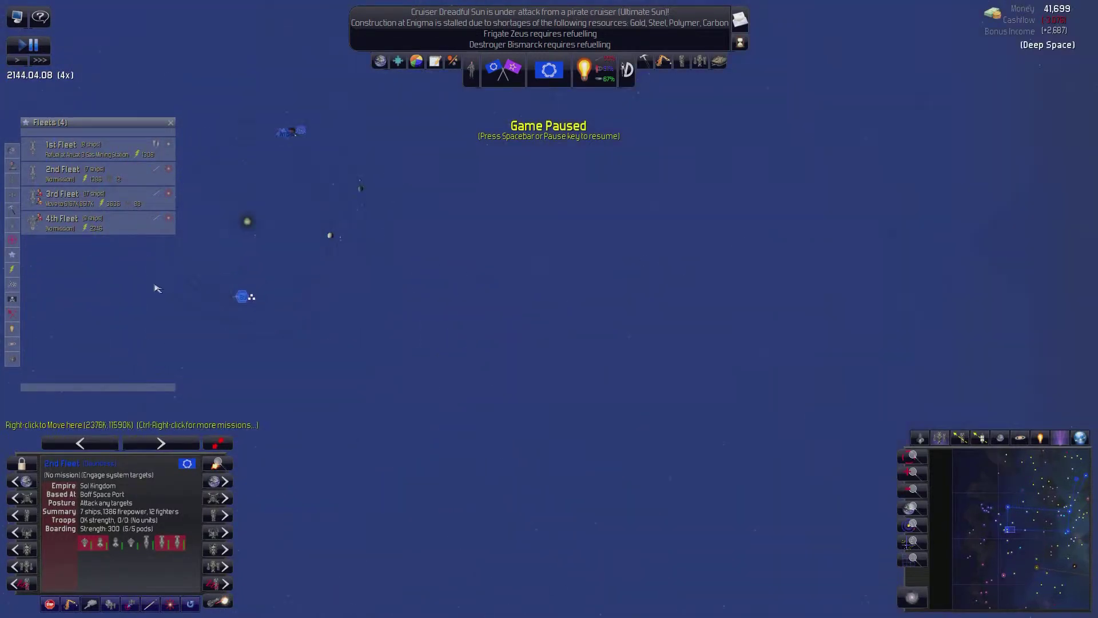
- Order the 2nd Fleet to repair and refuel damaged ships at Boff Space Port
{"action": "left_click", "coordinate": [69, 174]}
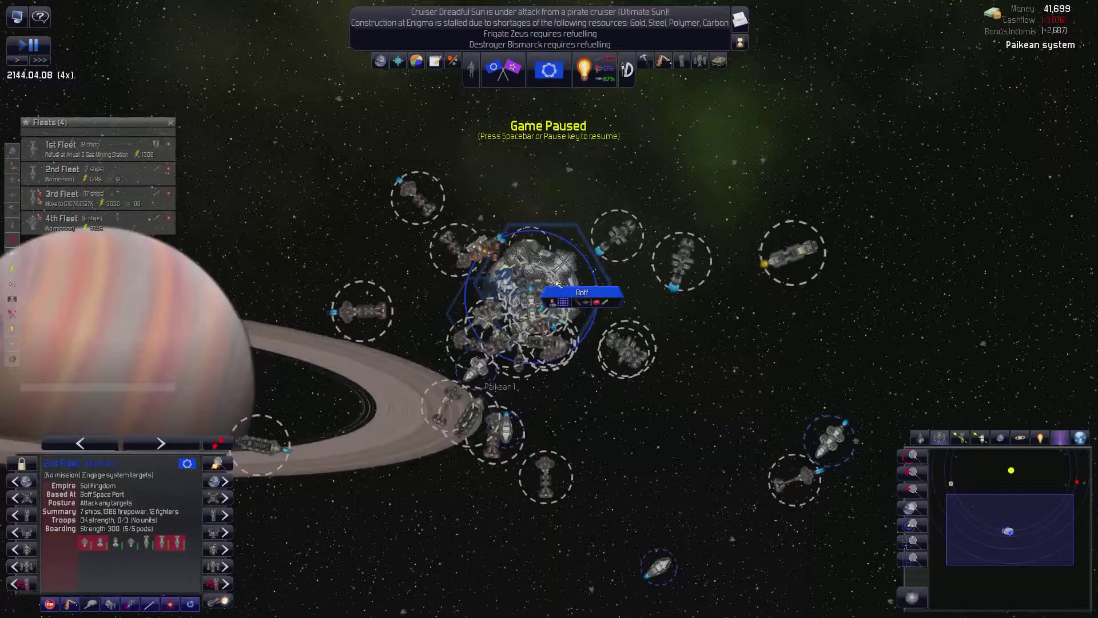
{"action": "right_click", "coordinate": [561, 280]}
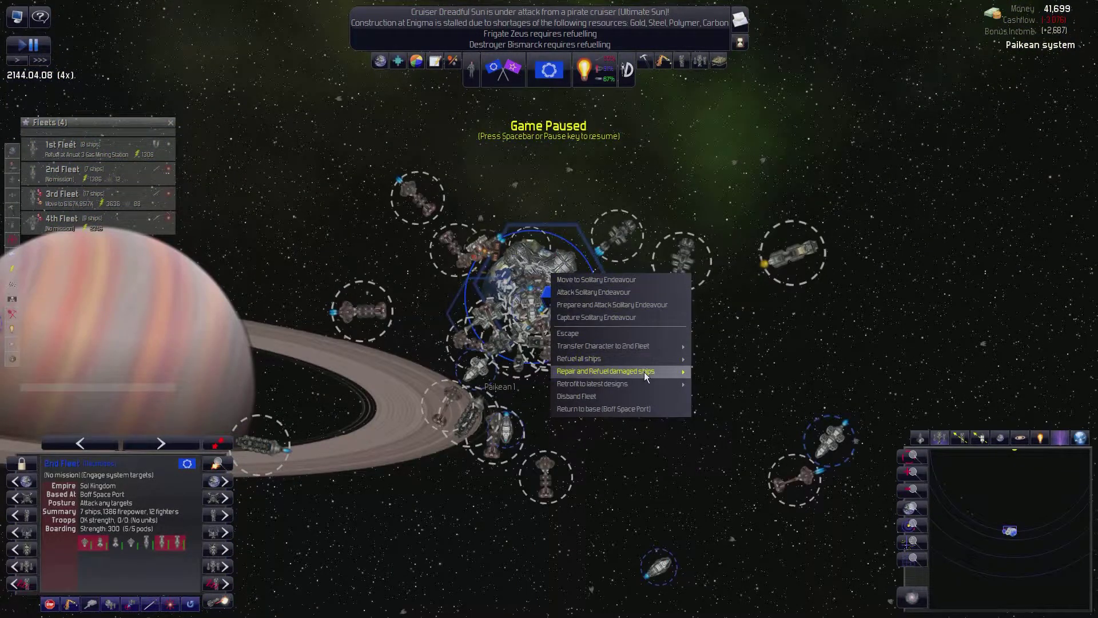
{"action": "left_click", "coordinate": [605, 371]}
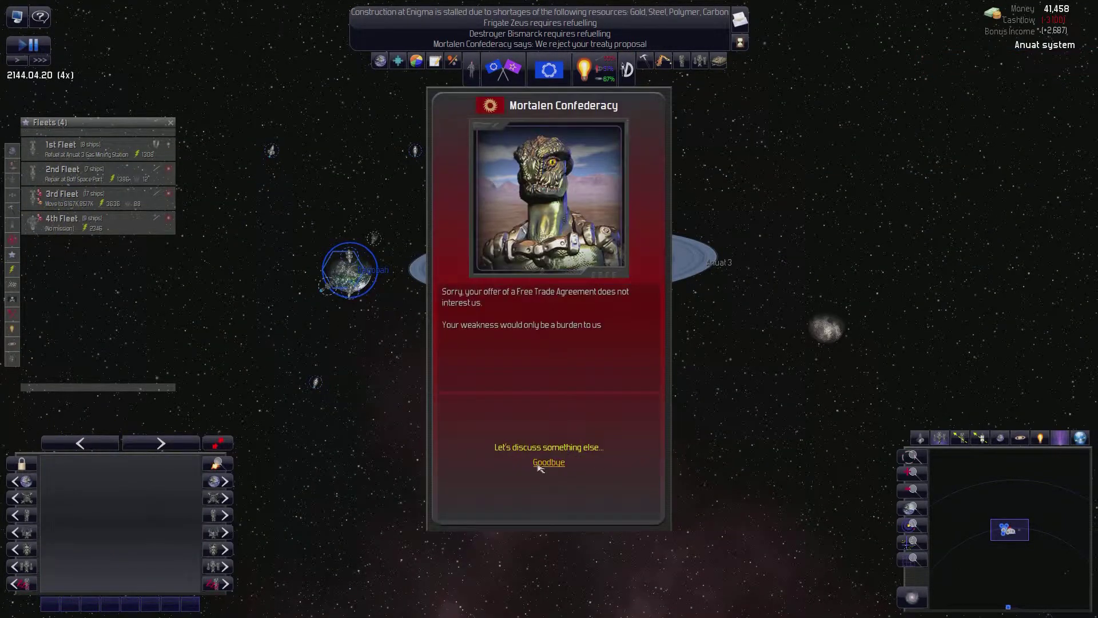
- Say Goodbye to the Mortalen Confederacy and zoom in on the ships at Anuat
{"action": "left_click", "coordinate": [548, 461]}
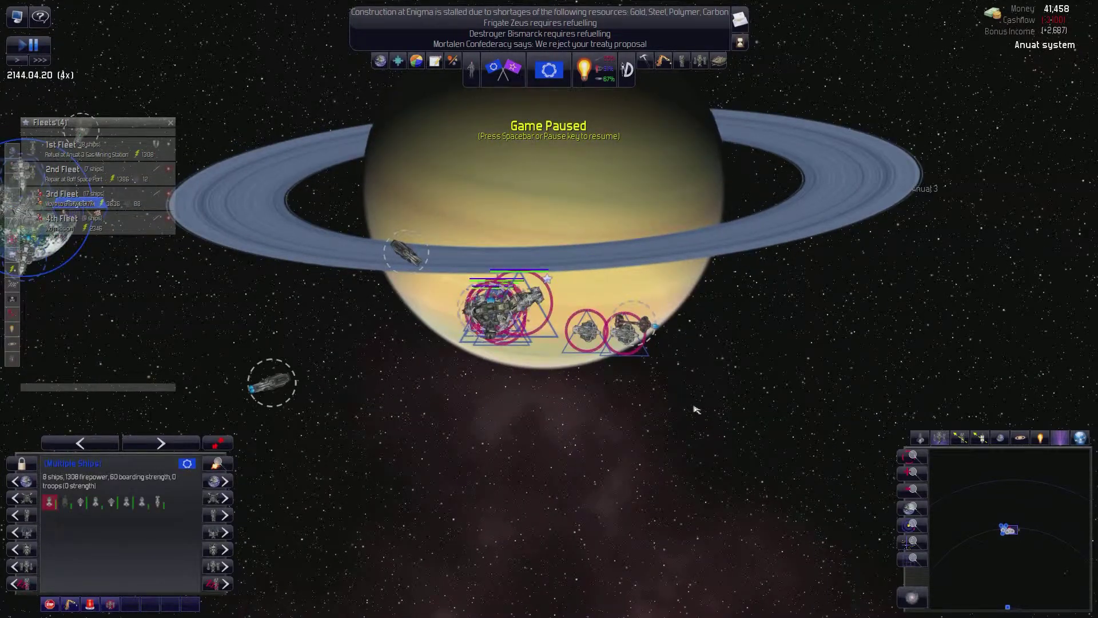
{"action": "scroll", "scroll_direction": "down", "scroll_amount": 3}
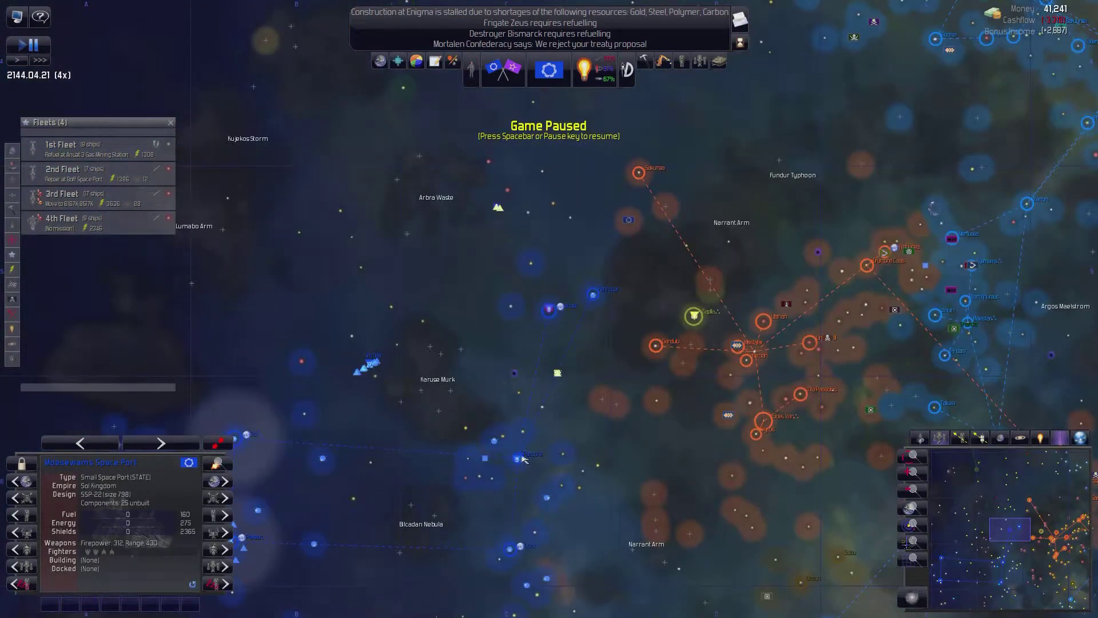
- Select the Pacoone system and pause to inspect the pirate frigate Deadly Fugitive
{"action": "left_click", "coordinate": [517, 459]}
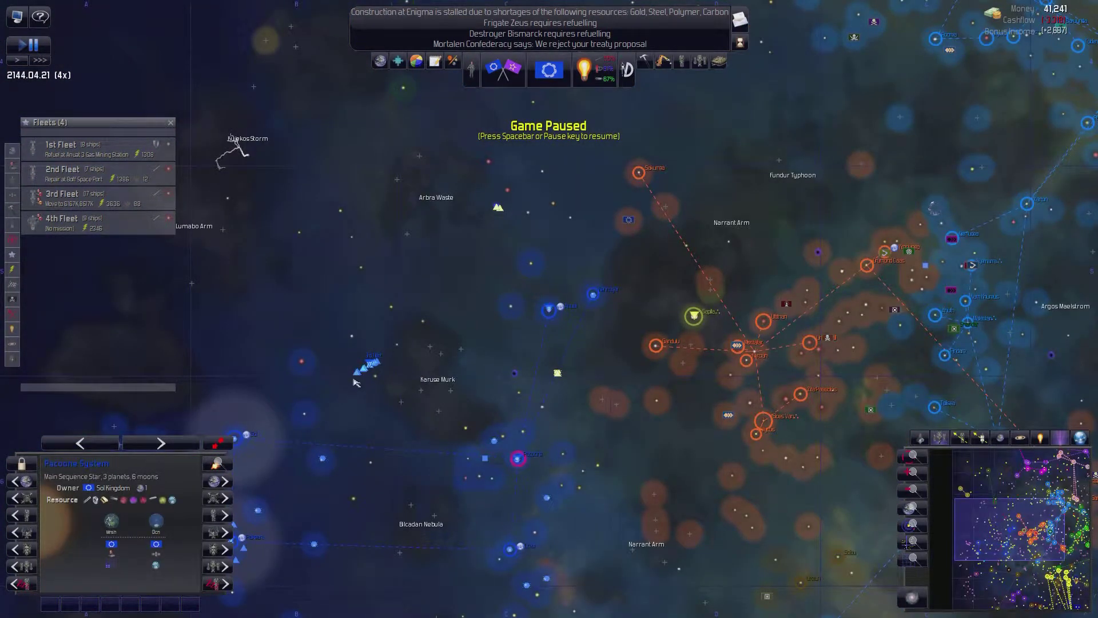
{"action": "mouse_move", "coordinate": [585, 216]}
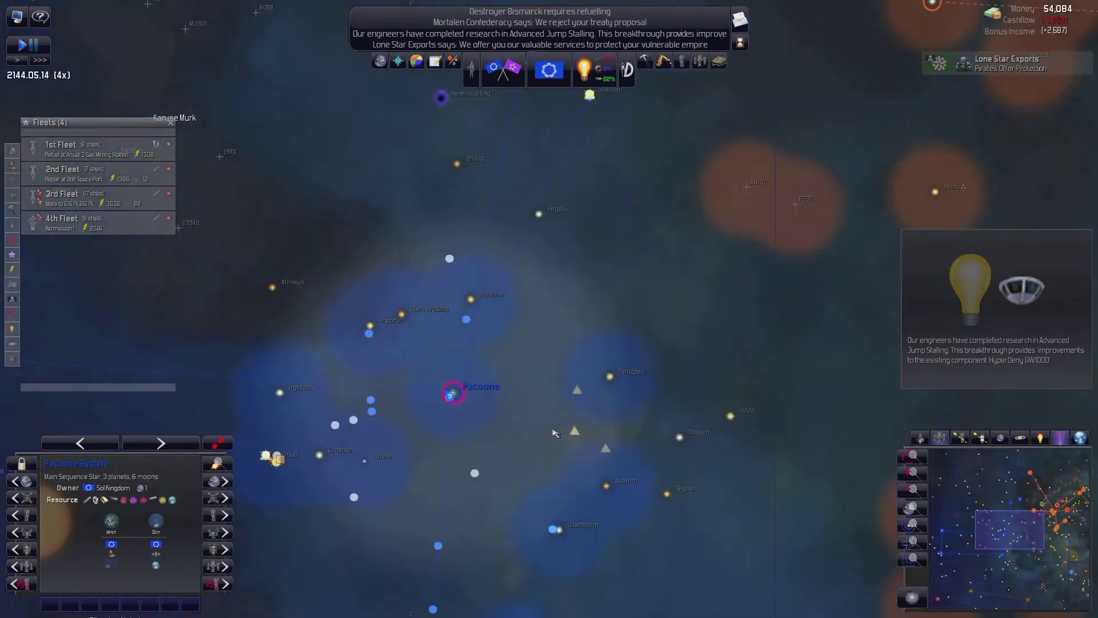
{"action": "key", "text": "space"}
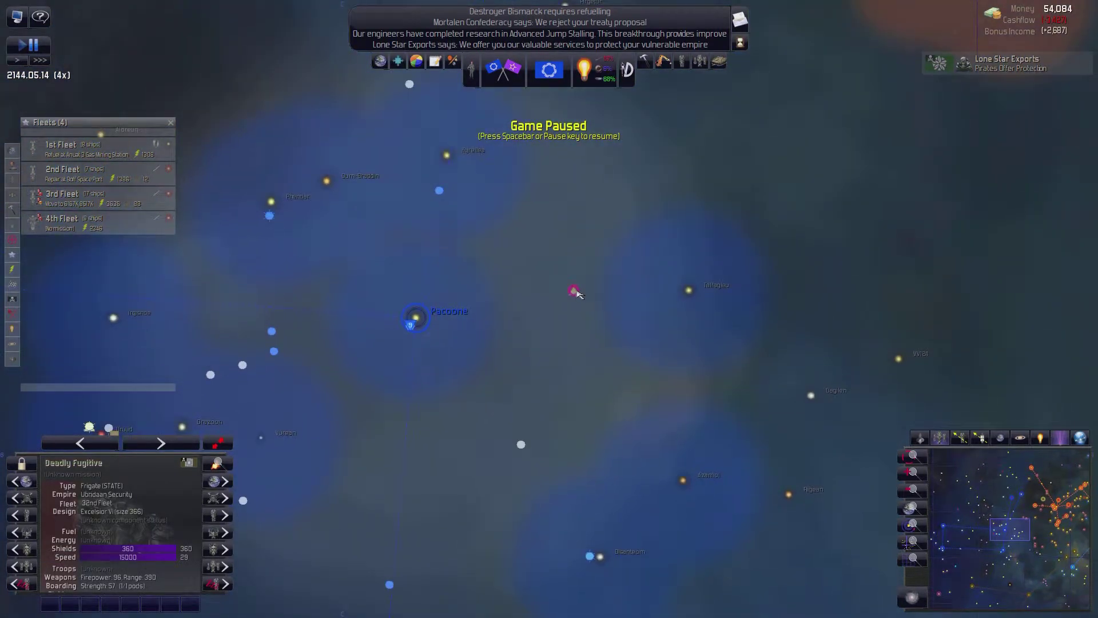
{"action": "mouse_move", "coordinate": [509, 538]}
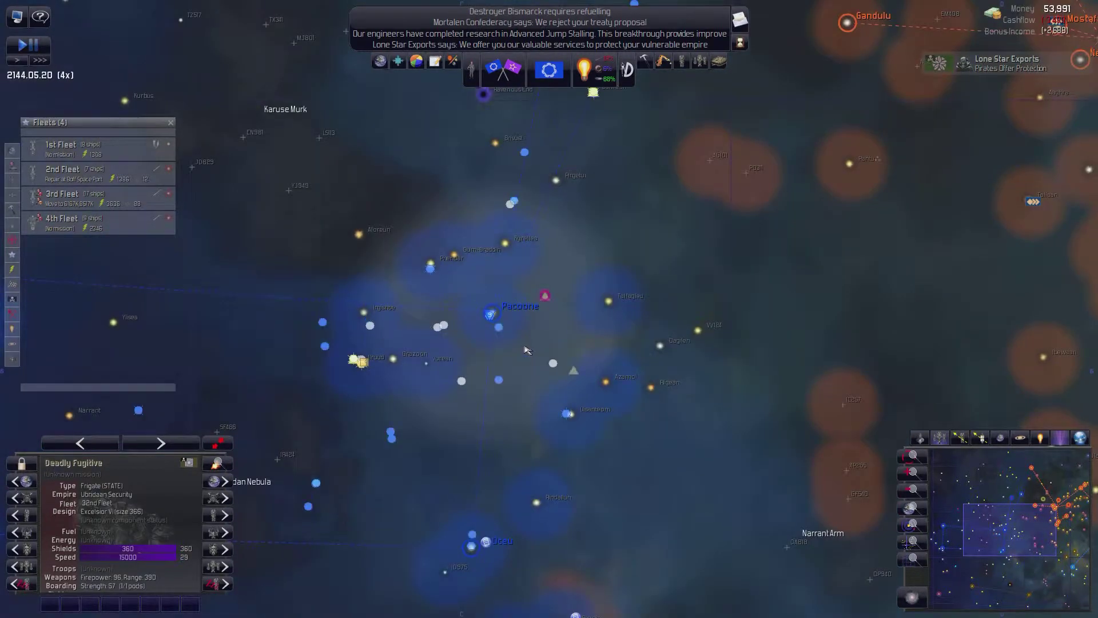
{"action": "key", "text": "space"}
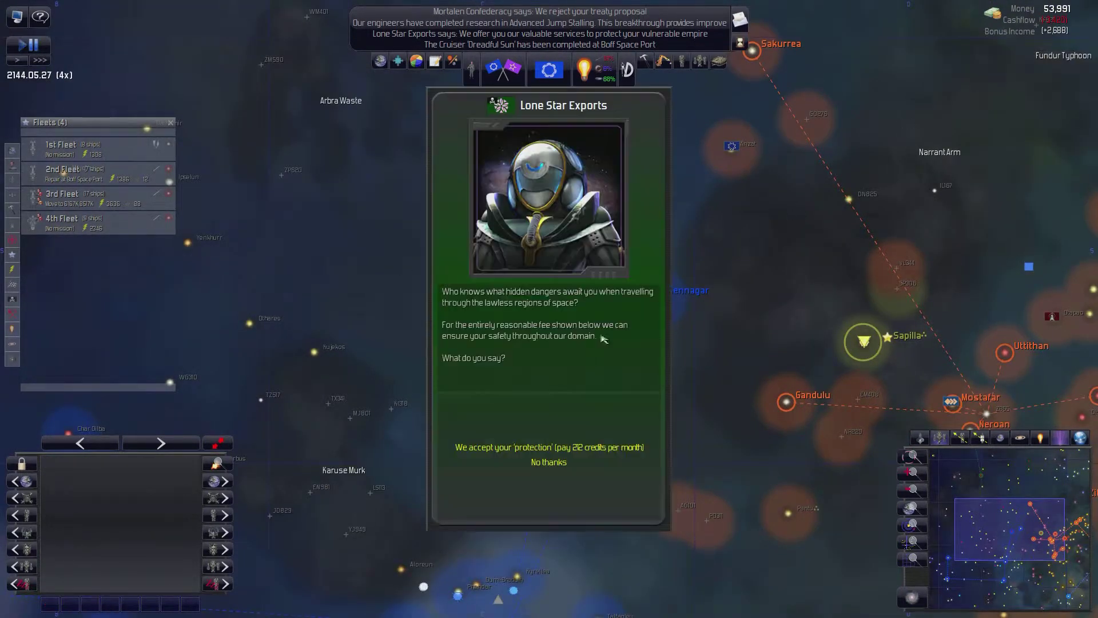
- Refuse Lone Star Exports' paid protection and decline the advisor's pirate attack mission
{"action": "left_click", "coordinate": [548, 461]}
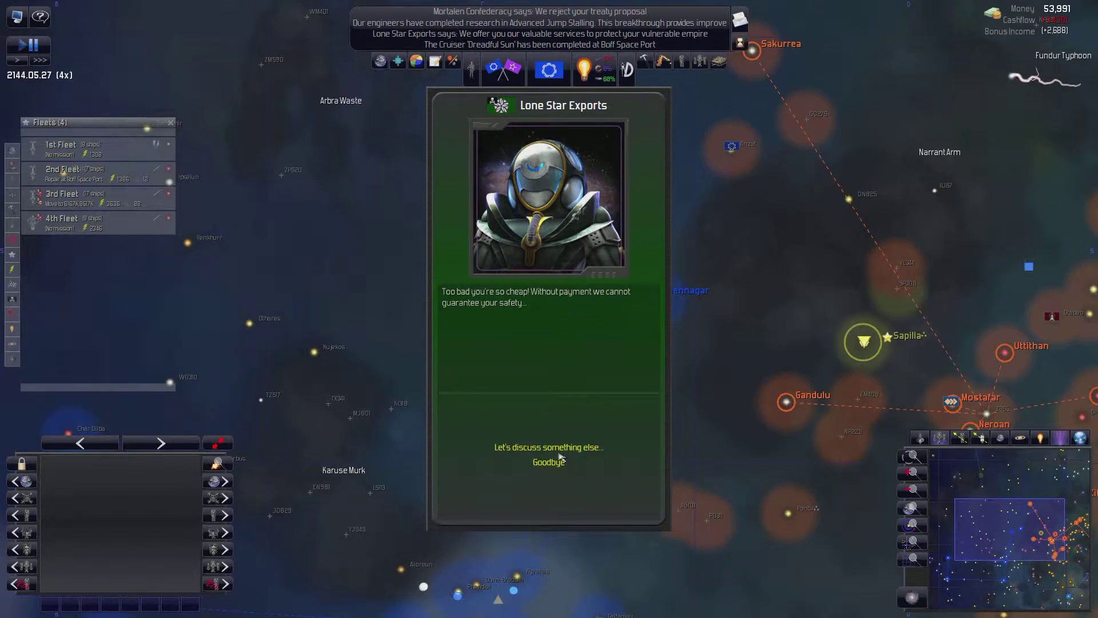
{"action": "left_click", "coordinate": [549, 462]}
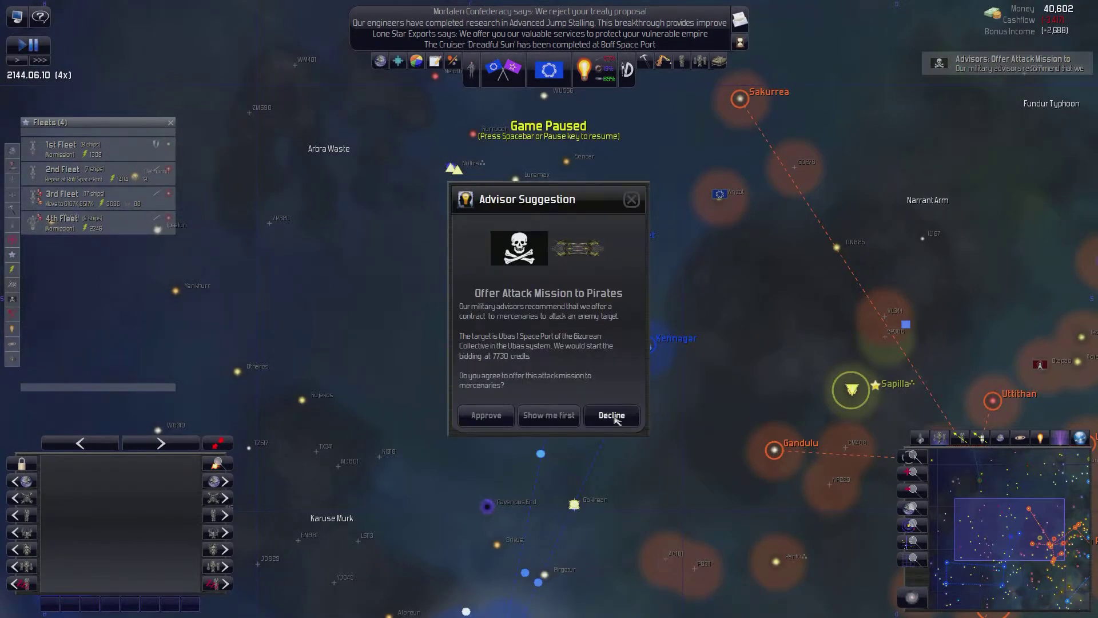
{"action": "left_click", "coordinate": [610, 414]}
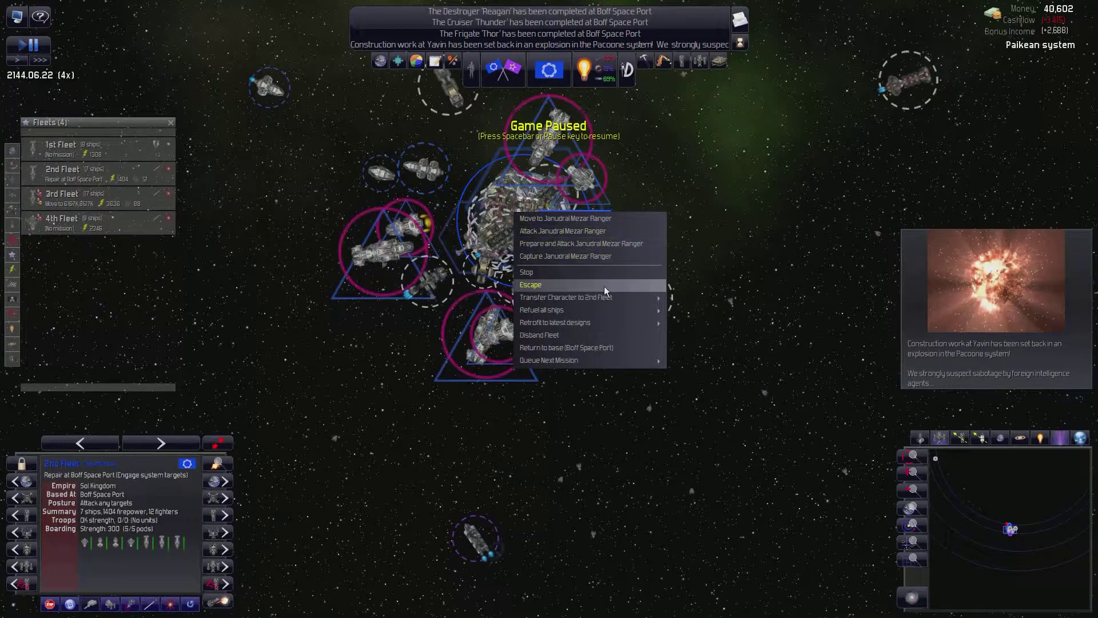
{"action": "mouse_move", "coordinate": [555, 322]}
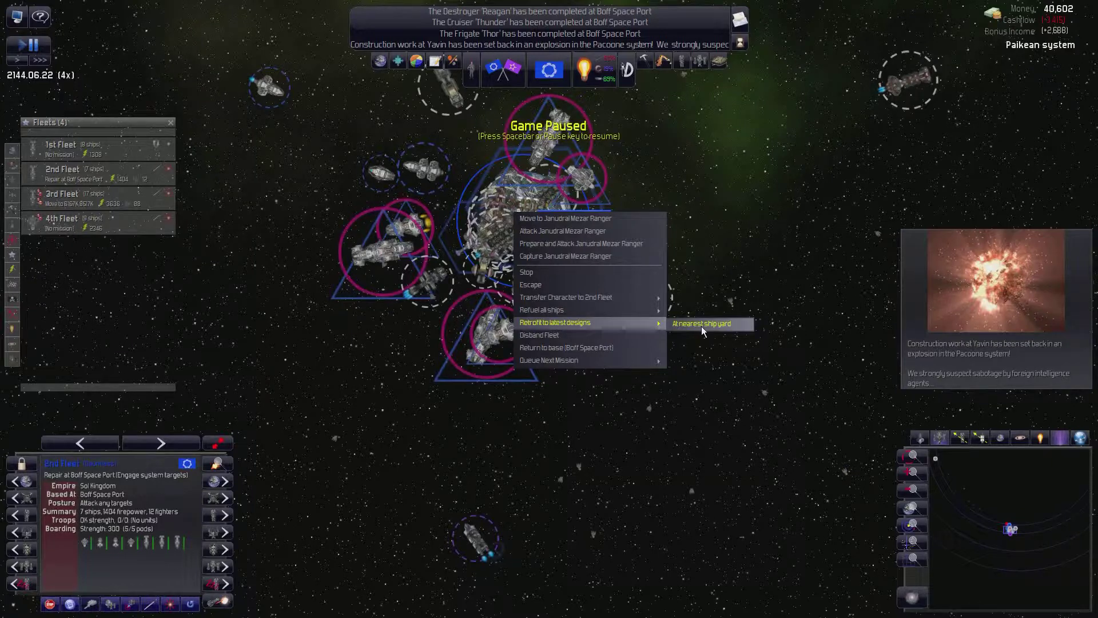
- Retrofit the 2nd Fleet at the nearest shipyard and select the unfinished cruiser at Boff Space Port
{"action": "left_click", "coordinate": [700, 323]}
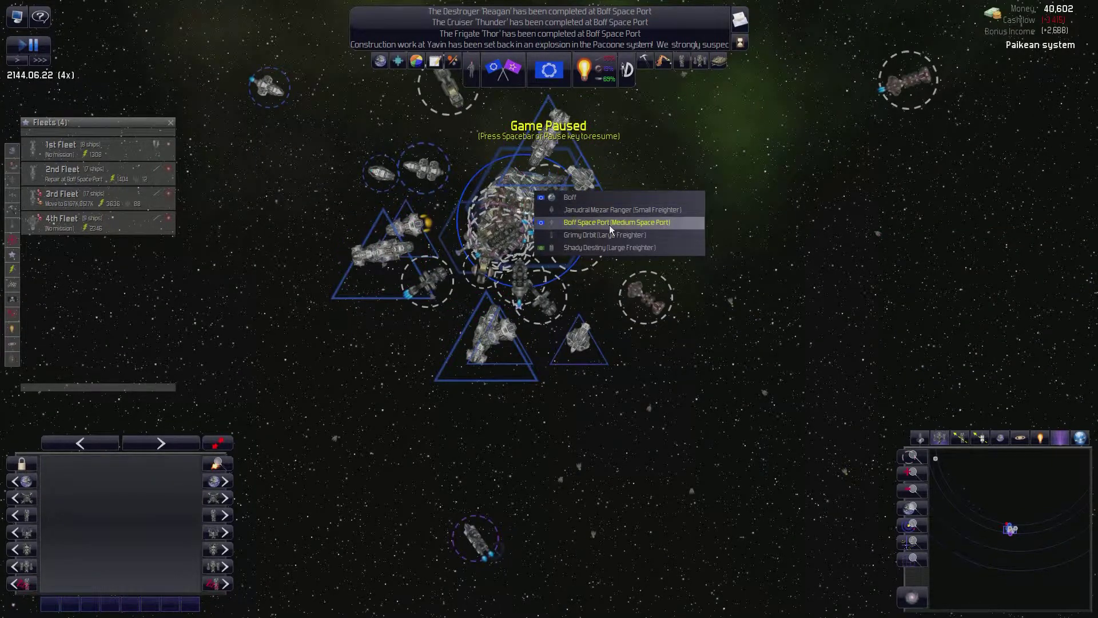
{"action": "left_click", "coordinate": [617, 222]}
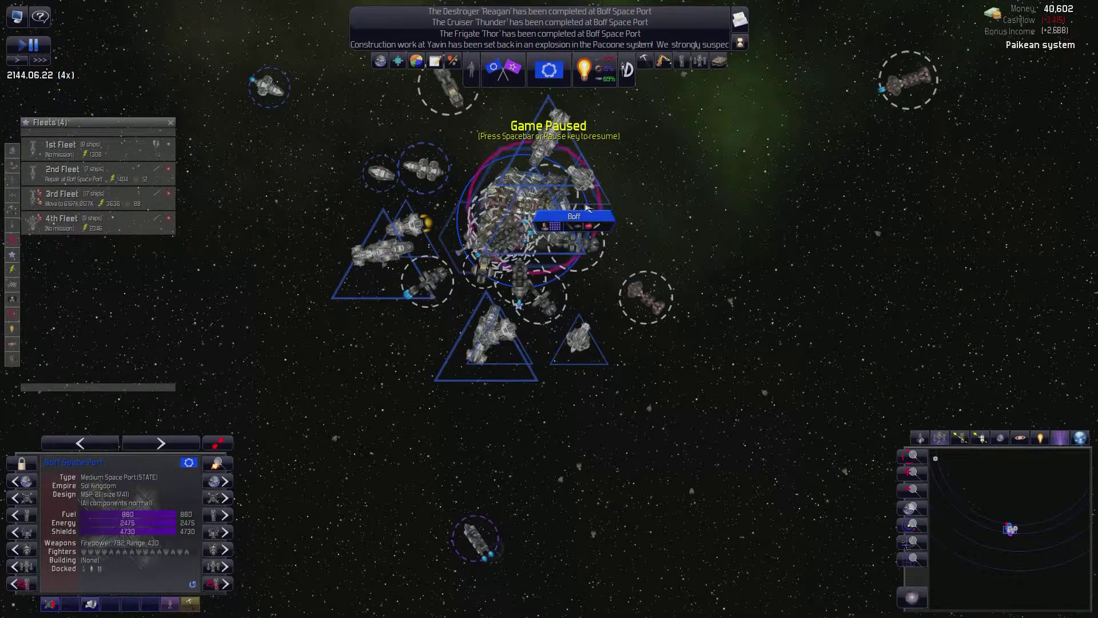
{"action": "left_click", "coordinate": [573, 216]}
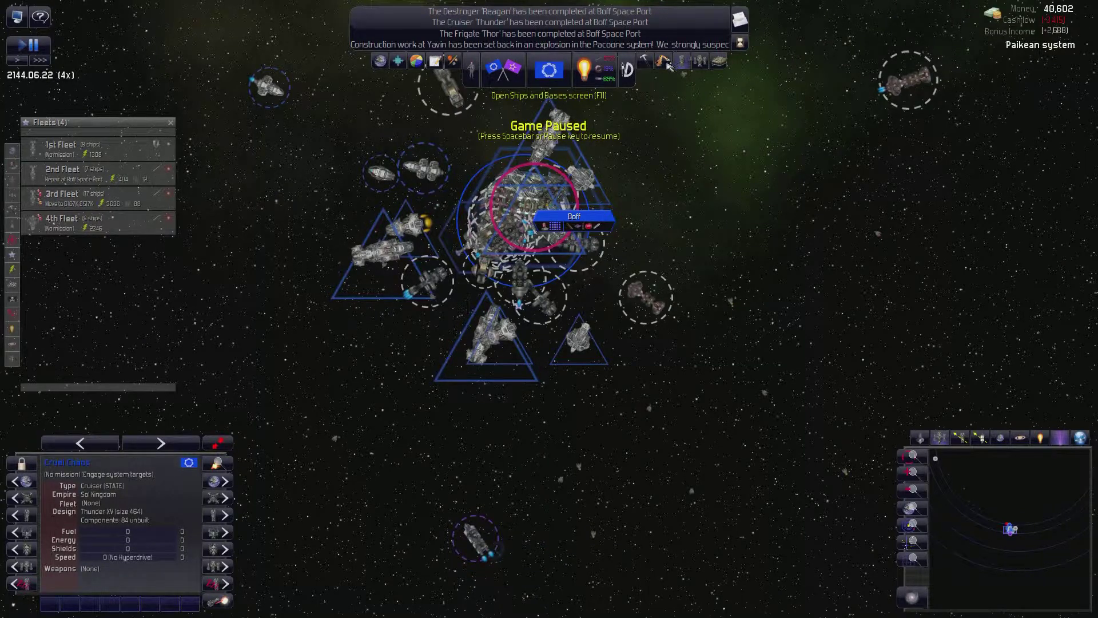
- Review the Ships and Bases overview filtered to military ships
{"action": "left_click", "coordinate": [681, 61]}
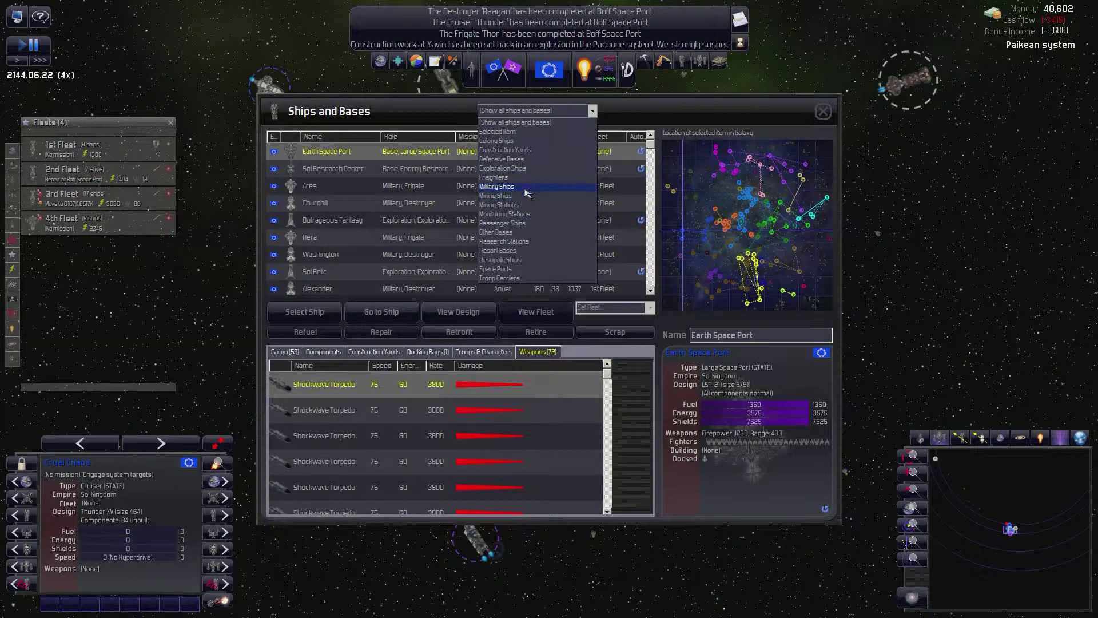
{"action": "left_click", "coordinate": [496, 186]}
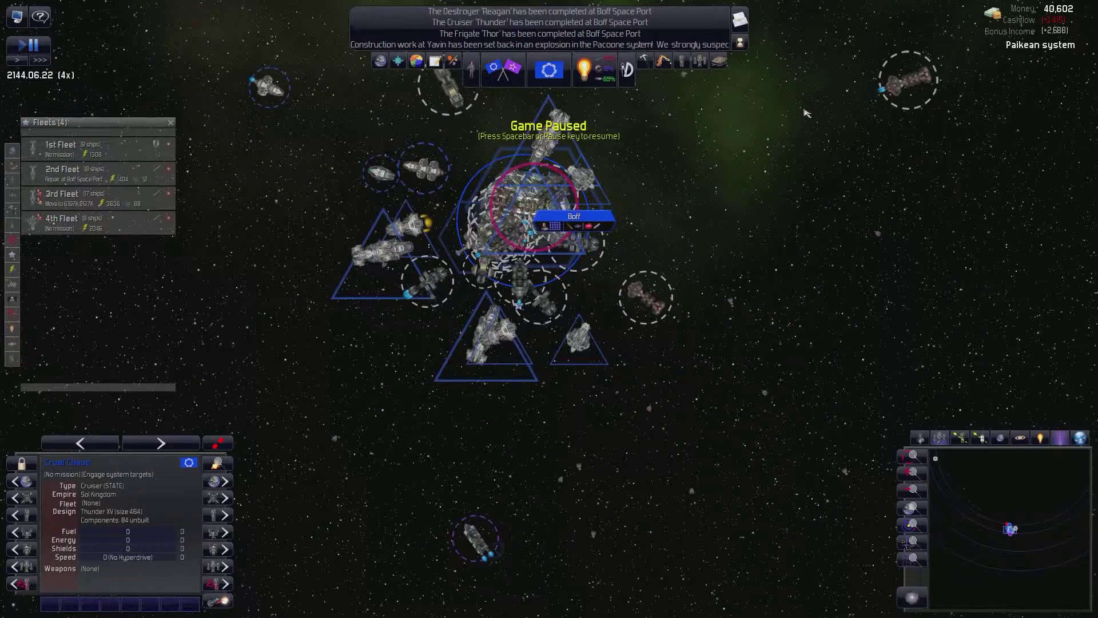
{"action": "mouse_move", "coordinate": [473, 155]}
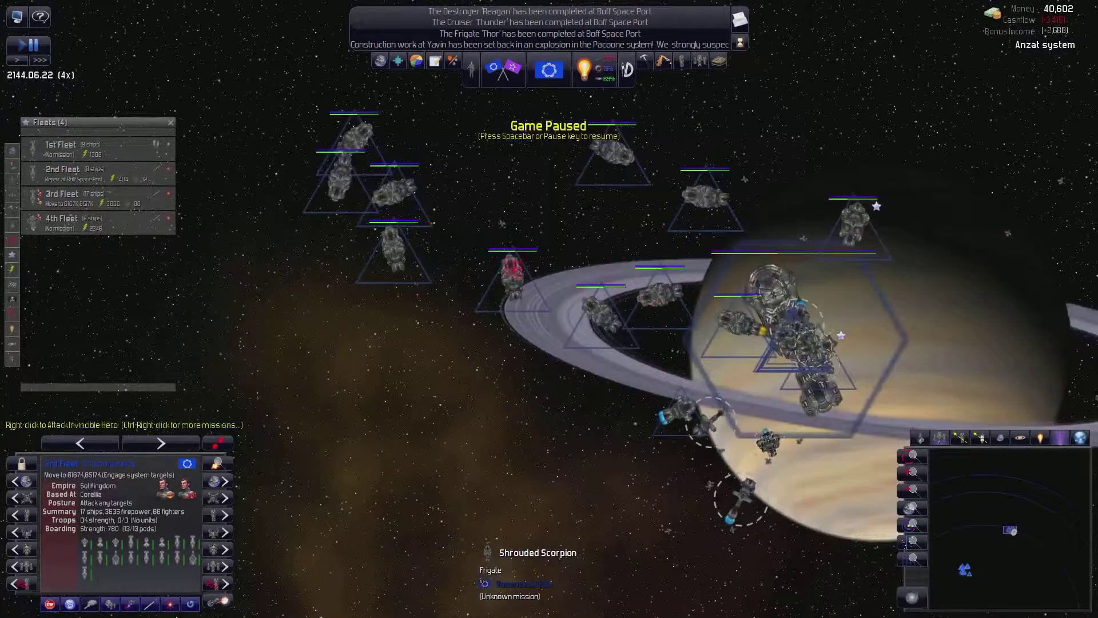
- Inspect the pirate frigate Silent Wolf and escort Fearsome Conflict, then send the 3rd Fleet at the Anzat targets
{"action": "left_click", "coordinate": [389, 188]}
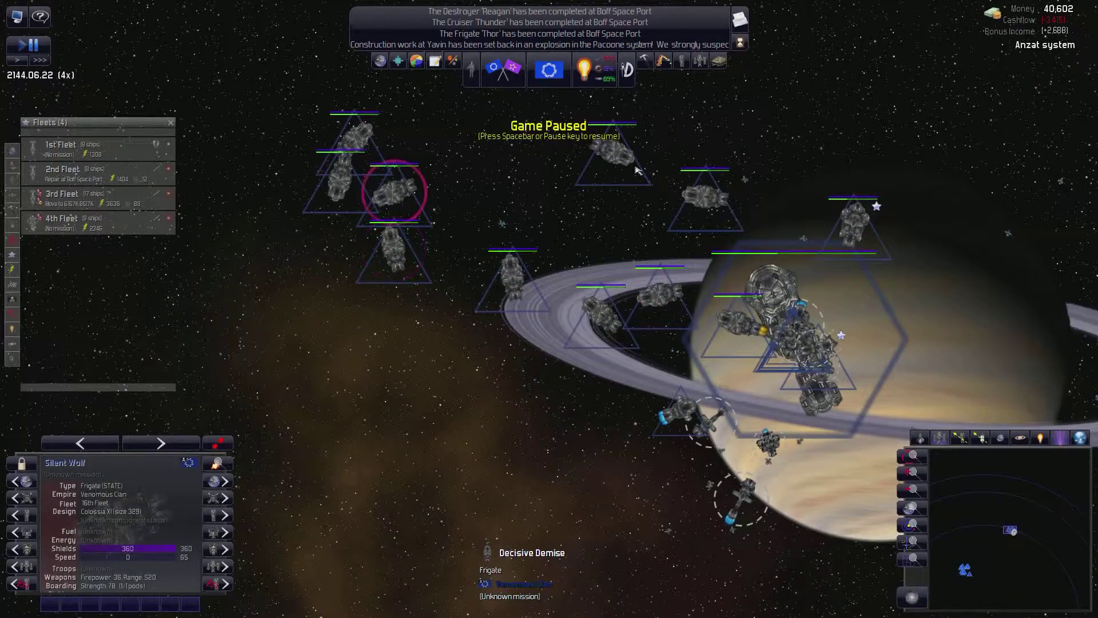
{"action": "left_click", "coordinate": [679, 410]}
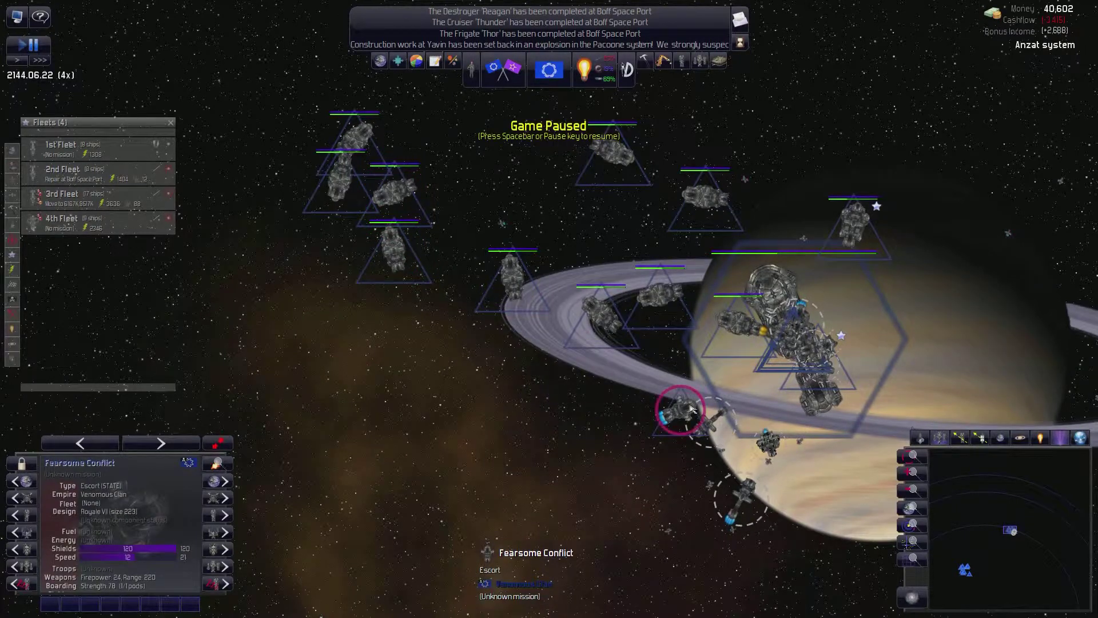
{"action": "left_click", "coordinate": [855, 224]}
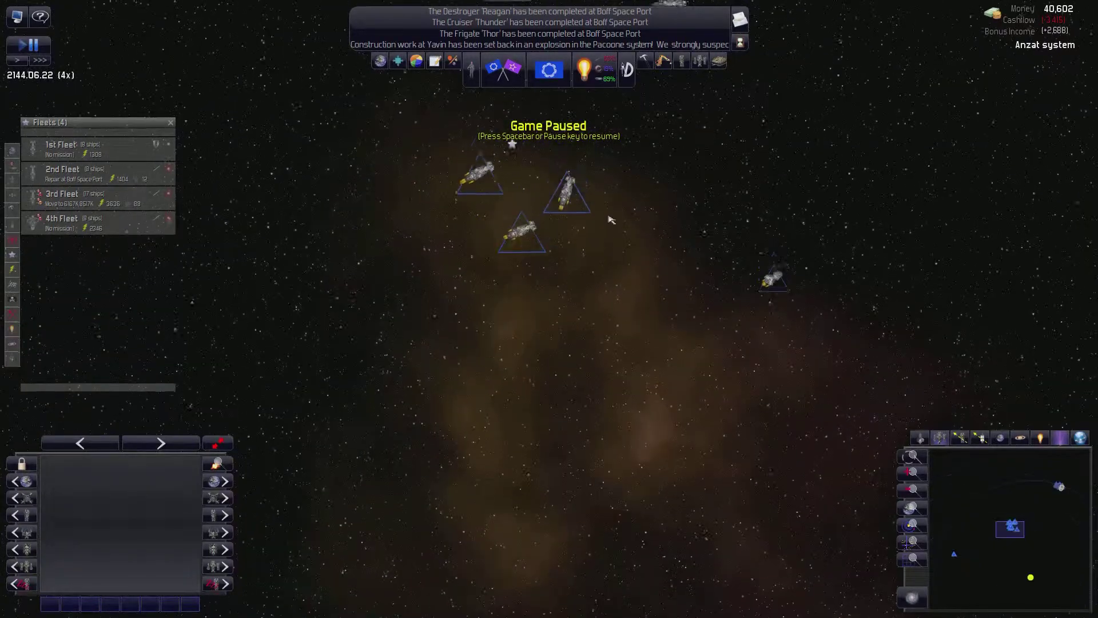
{"action": "left_click", "coordinate": [62, 198]}
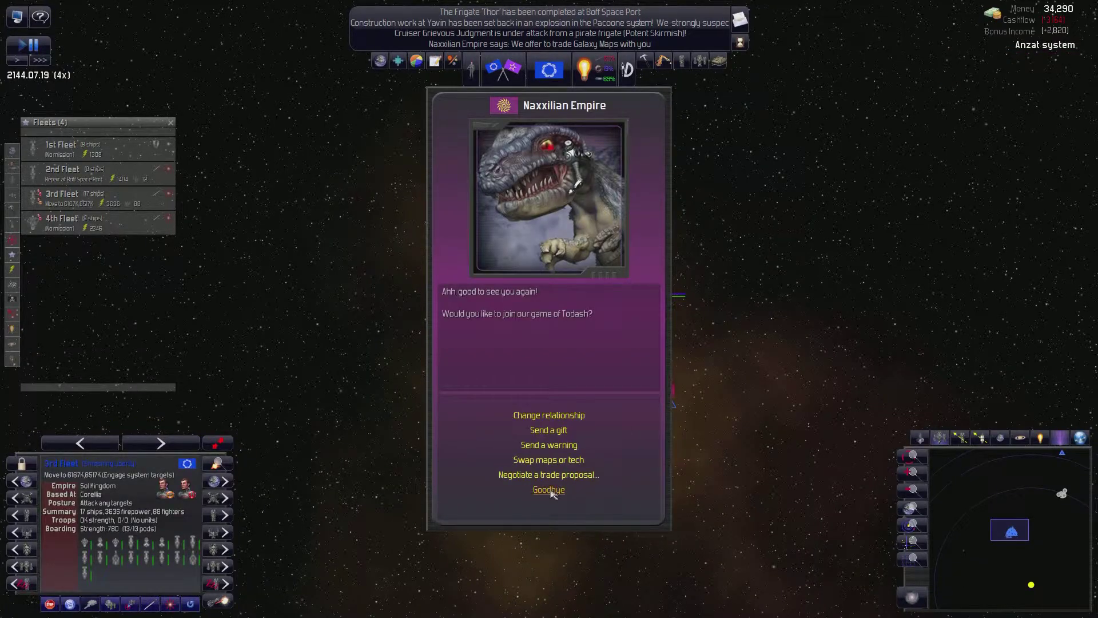
- End the Naxxilian talk, pause, and hear the Ancient Guardians' warning and explanation
{"action": "left_click", "coordinate": [548, 489]}
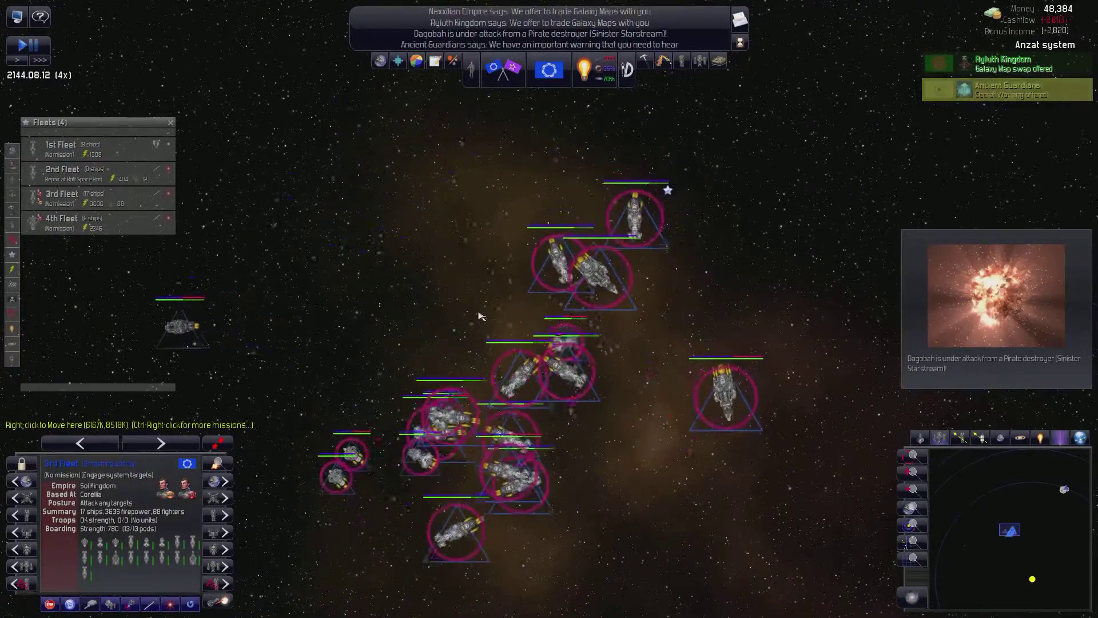
{"action": "key", "text": "space"}
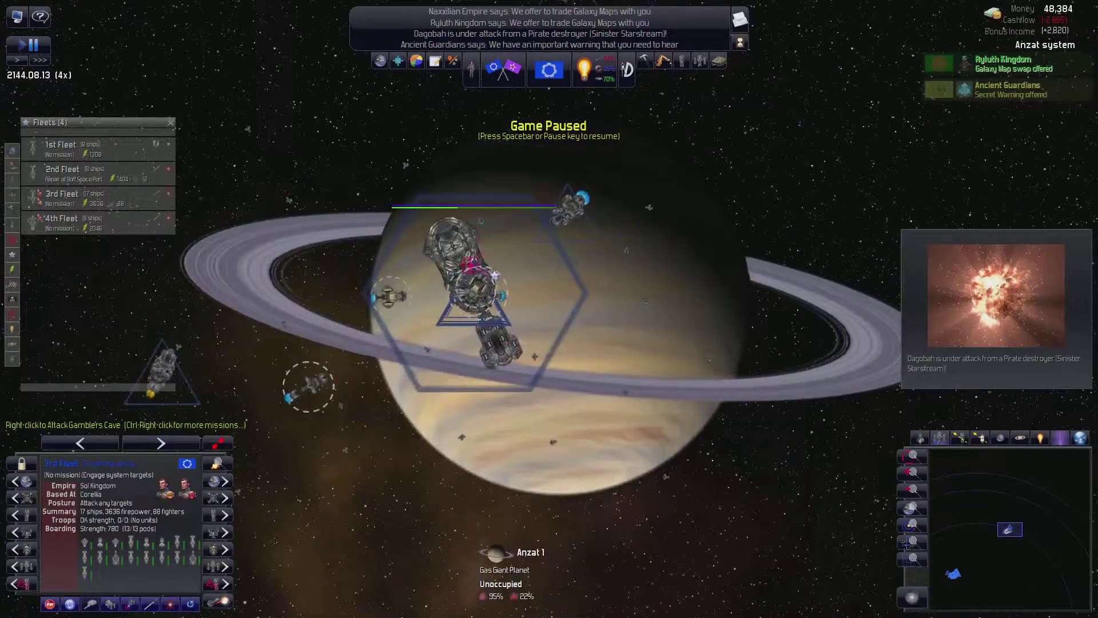
{"action": "left_click", "coordinate": [472, 280]}
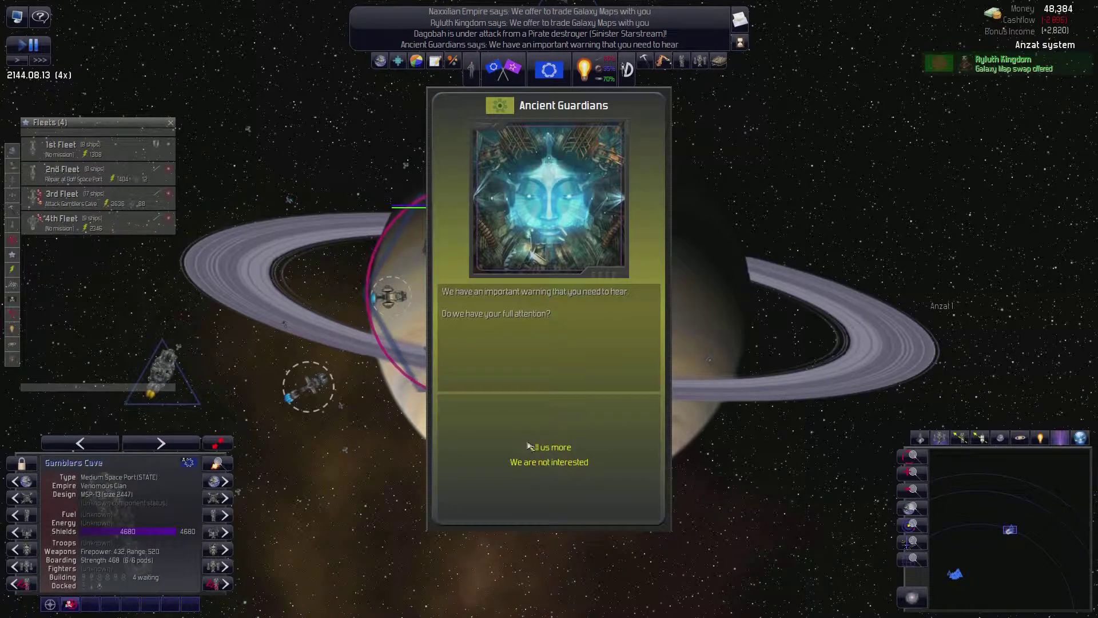
{"action": "left_click", "coordinate": [549, 447]}
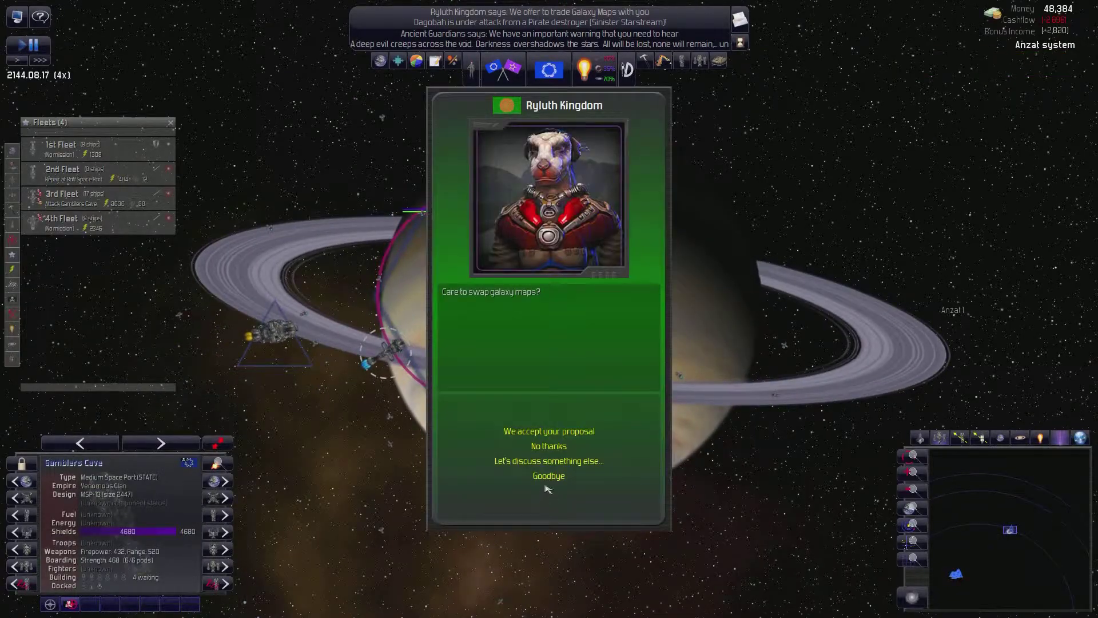
- Accept the Ryluth Kingdom's galaxy map swap and move past the Free Sloes Van Utopia demand
{"action": "left_click", "coordinate": [548, 461]}
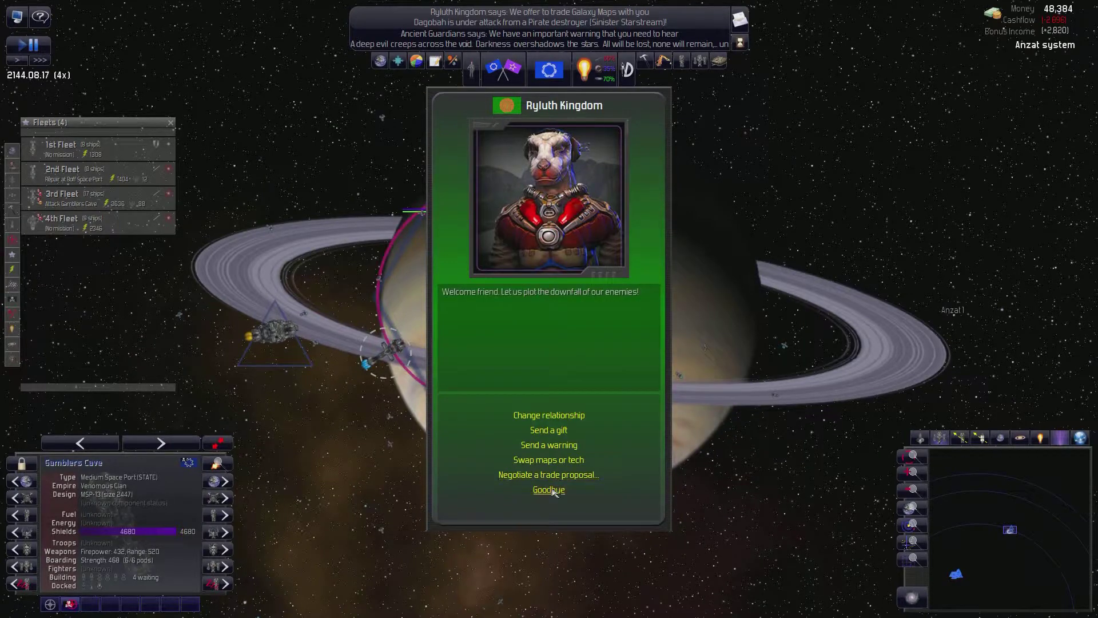
{"action": "left_click", "coordinate": [548, 490]}
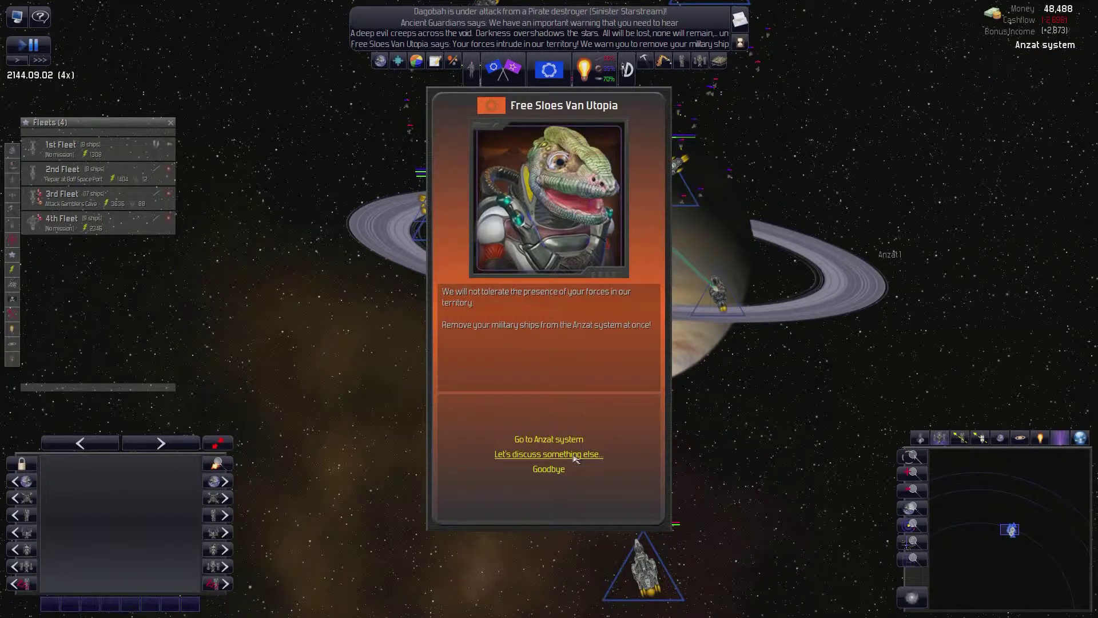
{"action": "left_click", "coordinate": [548, 469]}
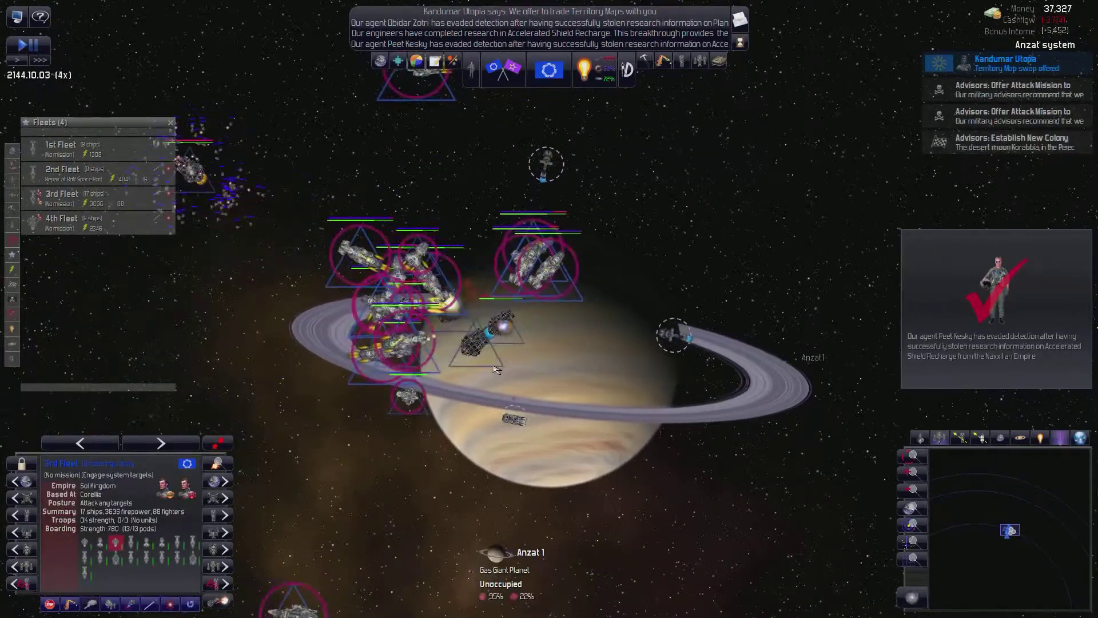
- Pause and accept Kandumar Utopia's territory map swap
{"action": "key", "text": "space"}
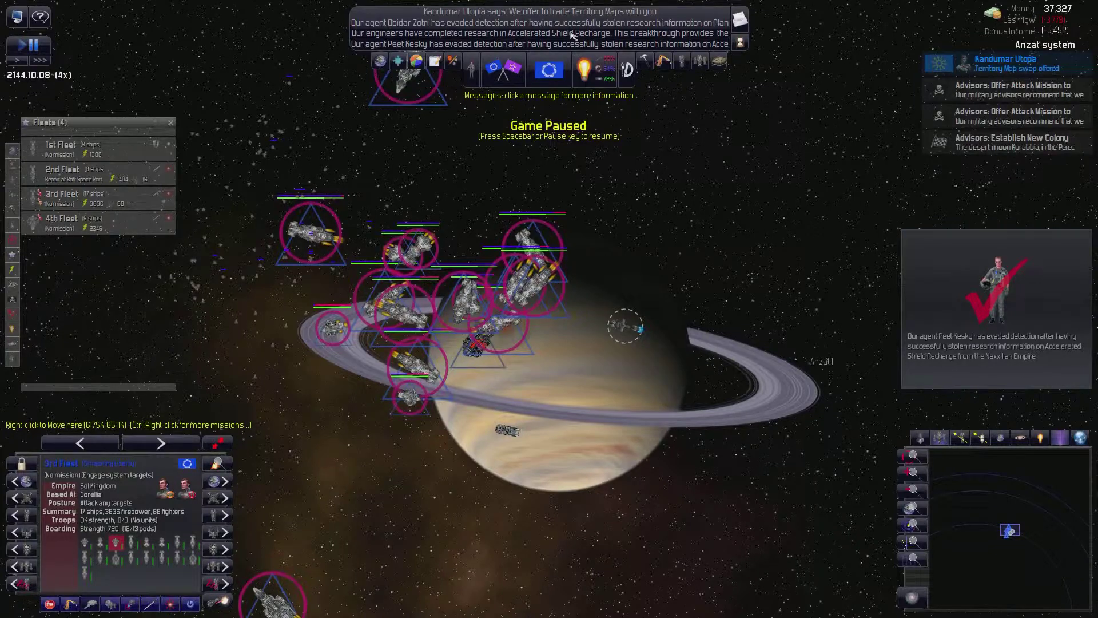
{"action": "left_click", "coordinate": [1005, 62]}
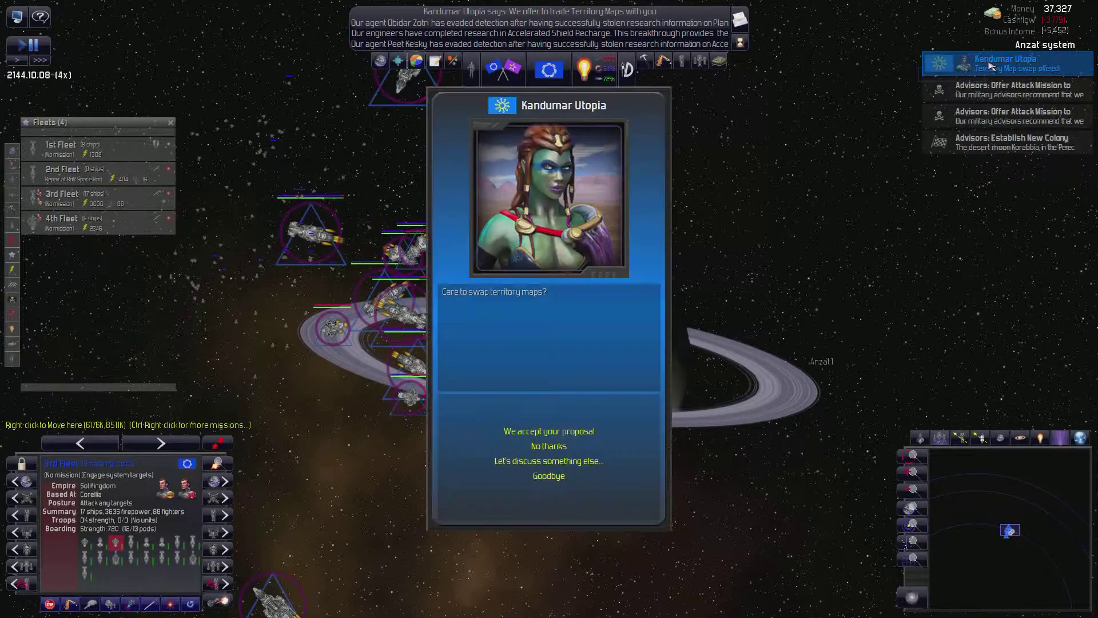
{"action": "left_click", "coordinate": [548, 461]}
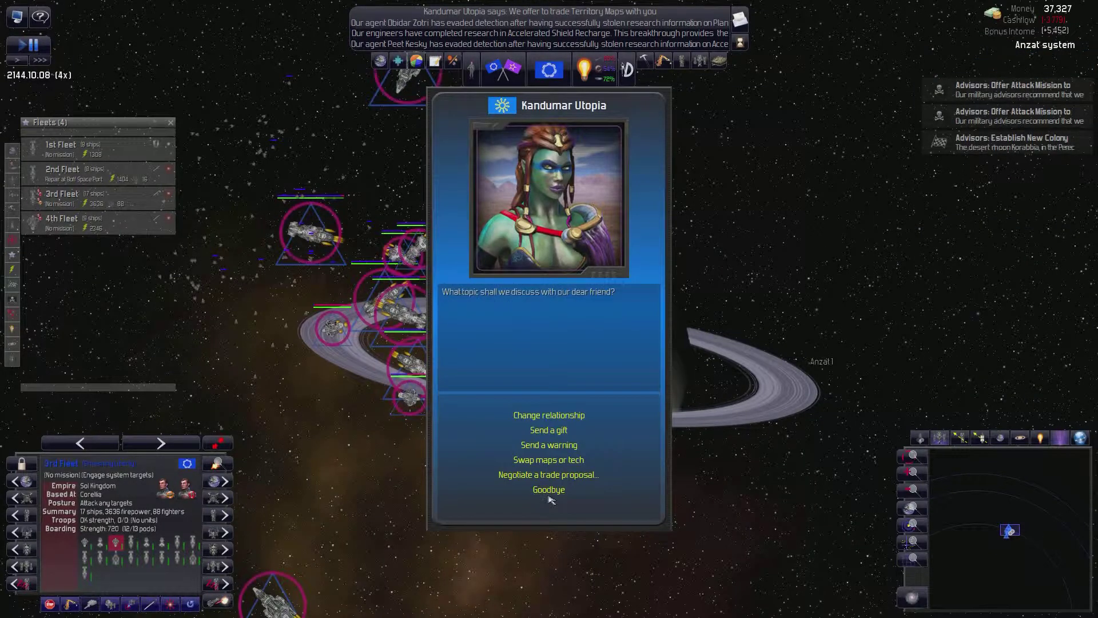
{"action": "left_click", "coordinate": [548, 490]}
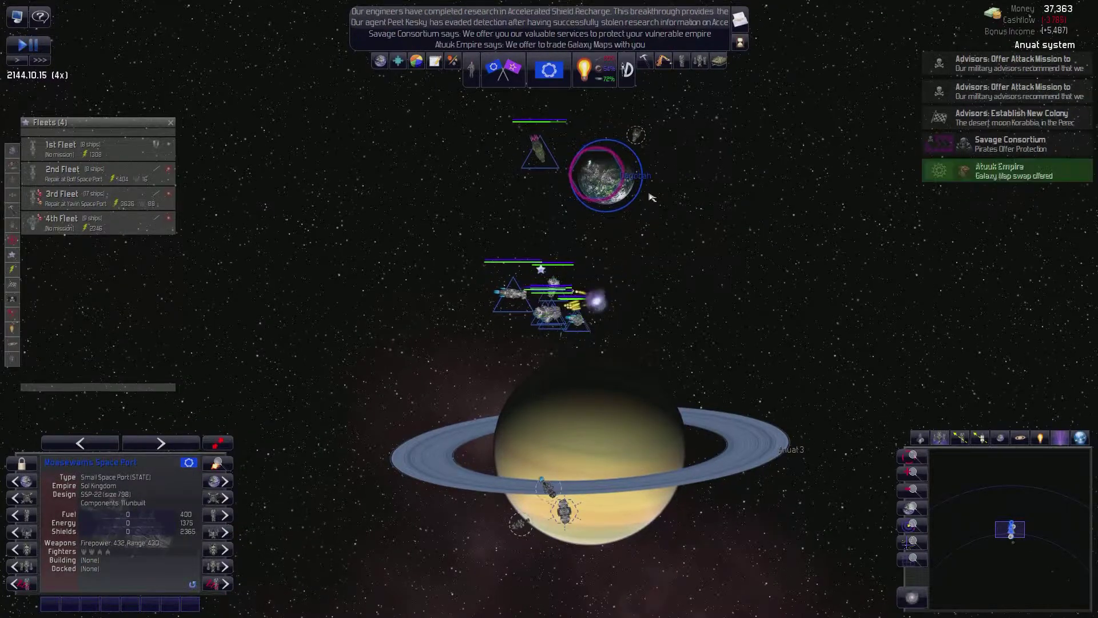
- Accept the Atuuk Empire's galaxy map swap and decline the pirate attack mission suggestion
{"action": "left_click", "coordinate": [1007, 169]}
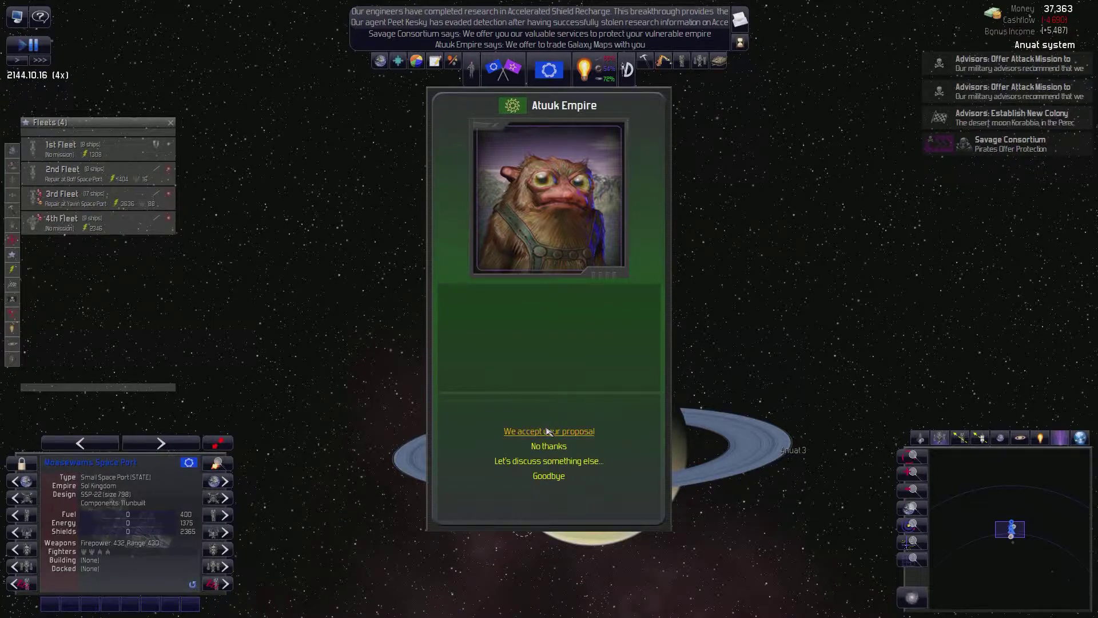
{"action": "left_click", "coordinate": [1013, 118]}
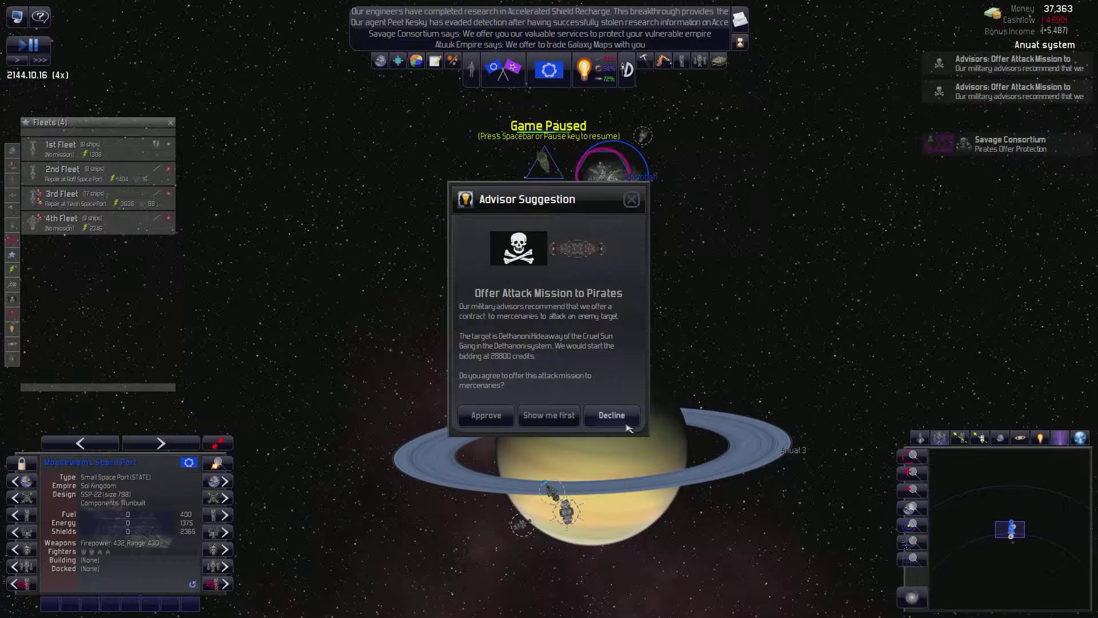
{"action": "left_click", "coordinate": [611, 414]}
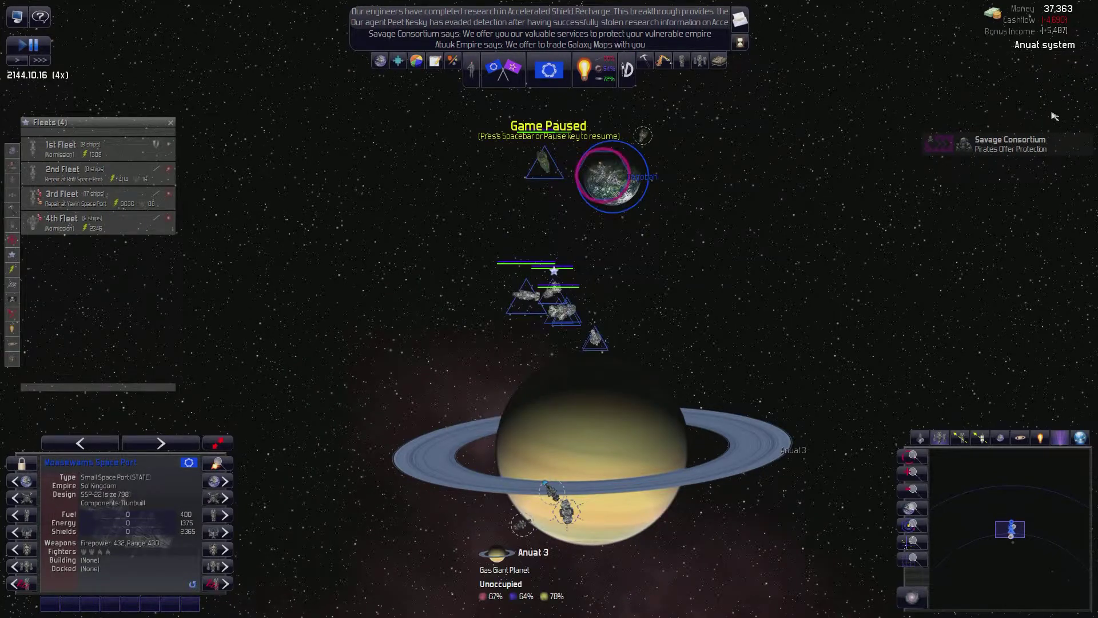
- Refuse the Savage Consortium's protection offer and end the conversation
{"action": "left_click", "coordinate": [1009, 144]}
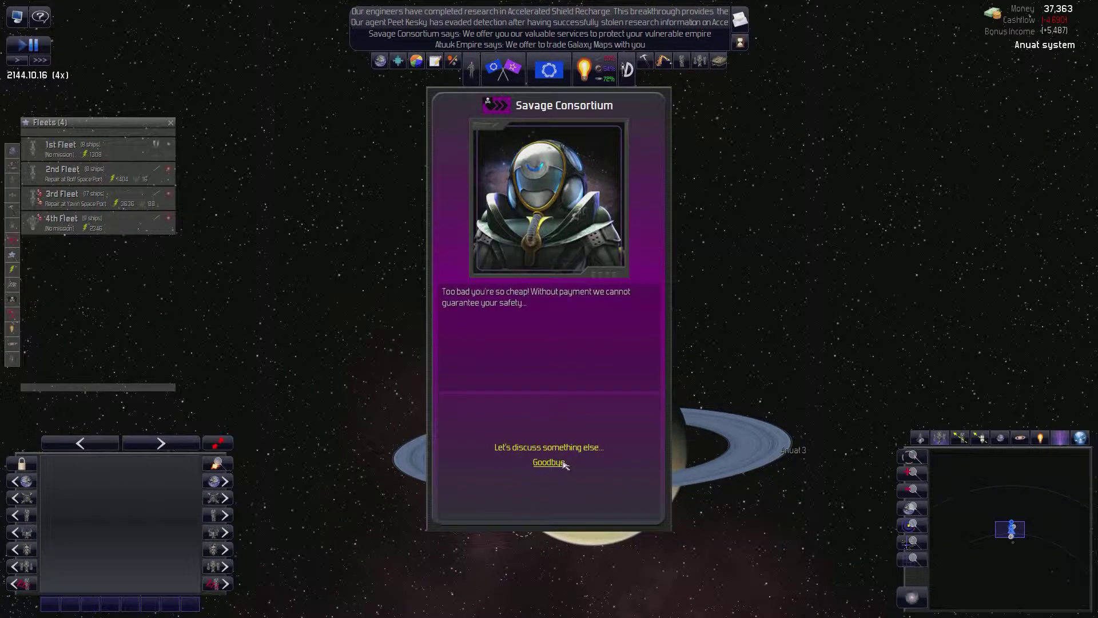
{"action": "left_click", "coordinate": [548, 462]}
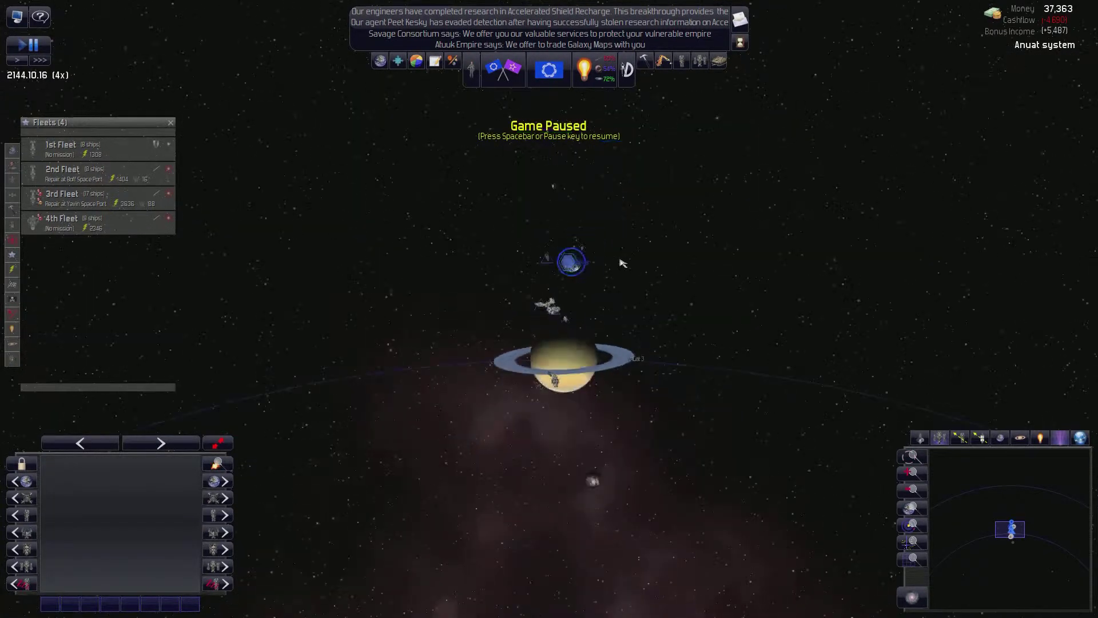
{"action": "scroll", "scroll_direction": "down", "scroll_amount": 3}
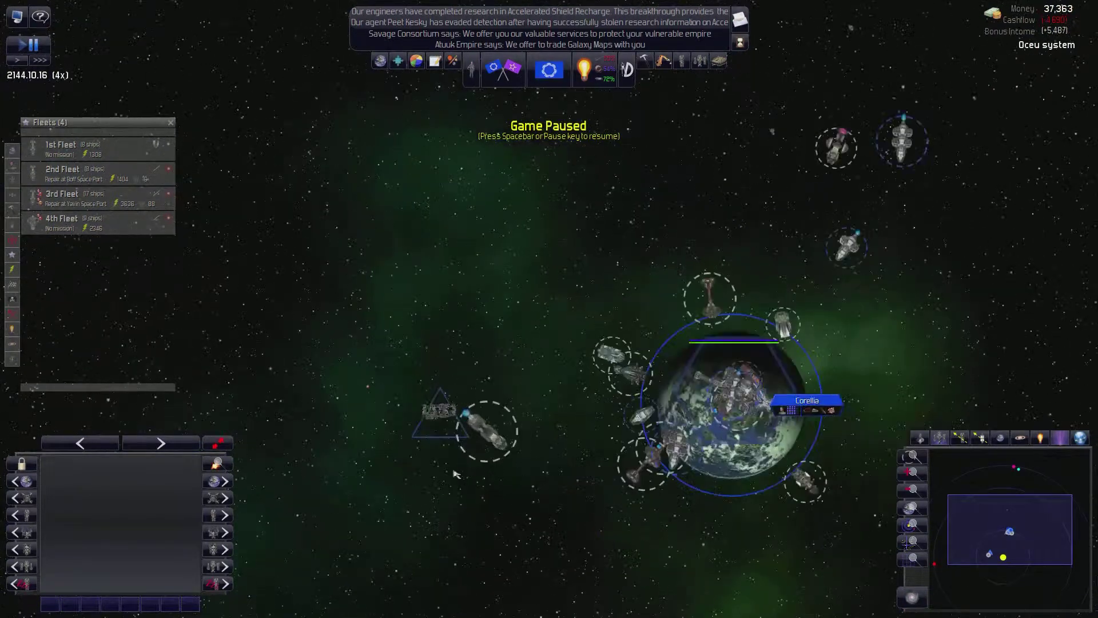
- Send the damaged frigate beside Corellia to Corellia Space Port for repair
{"action": "left_click", "coordinate": [442, 414]}
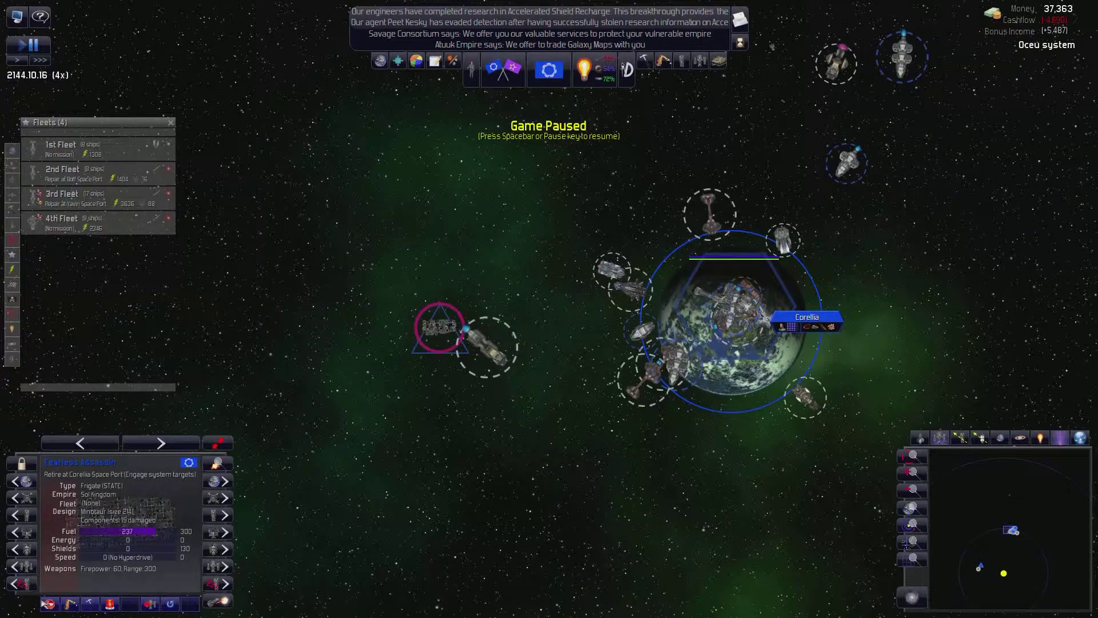
{"action": "right_click", "coordinate": [459, 330]}
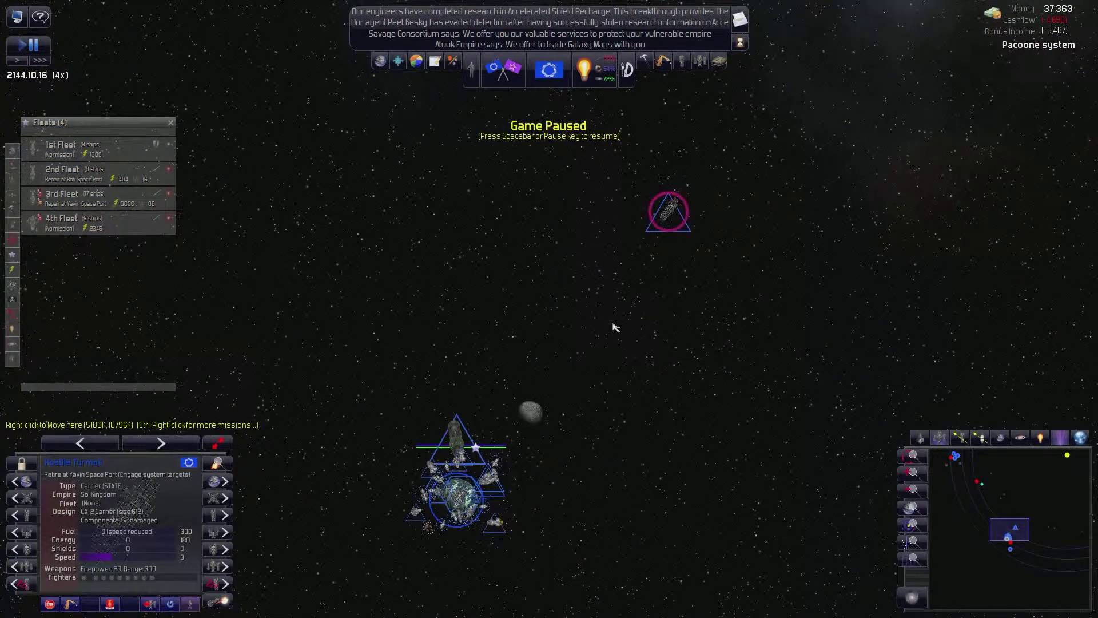
{"action": "mouse_move", "coordinate": [458, 69]}
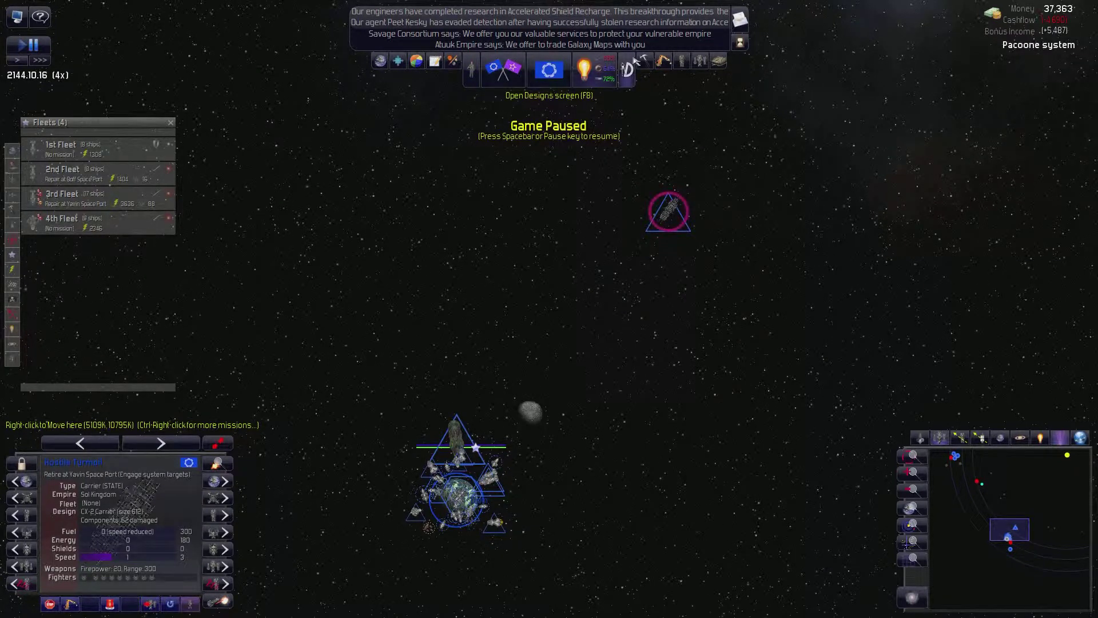
{"action": "mouse_move", "coordinate": [627, 61]}
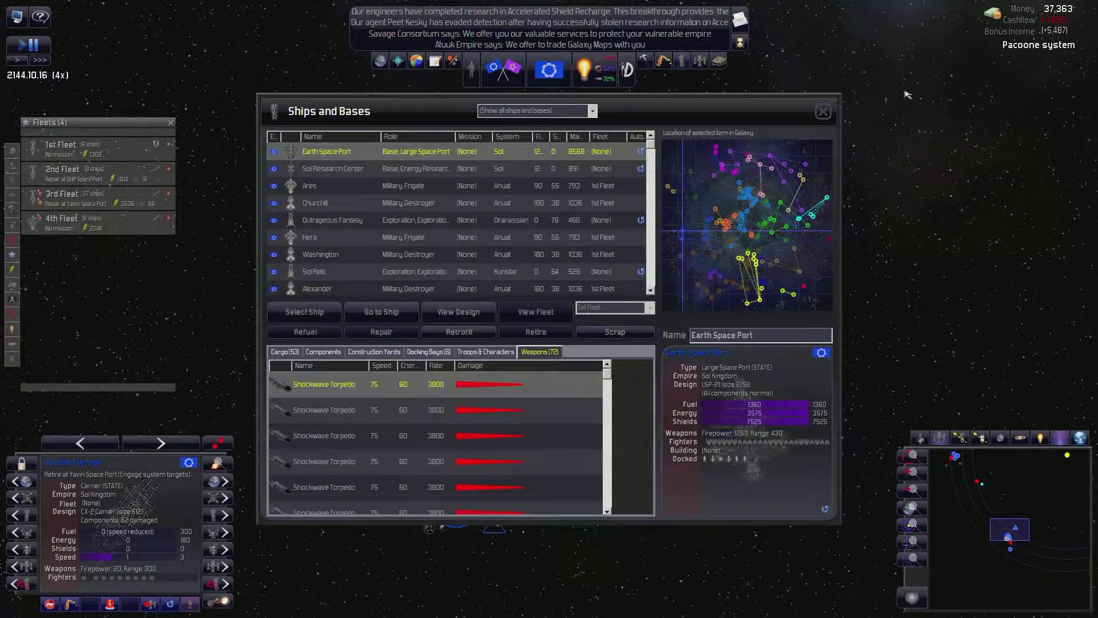
- Close the ships and bases overview and switch the side list to Construction Ships
{"action": "left_click", "coordinate": [822, 111]}
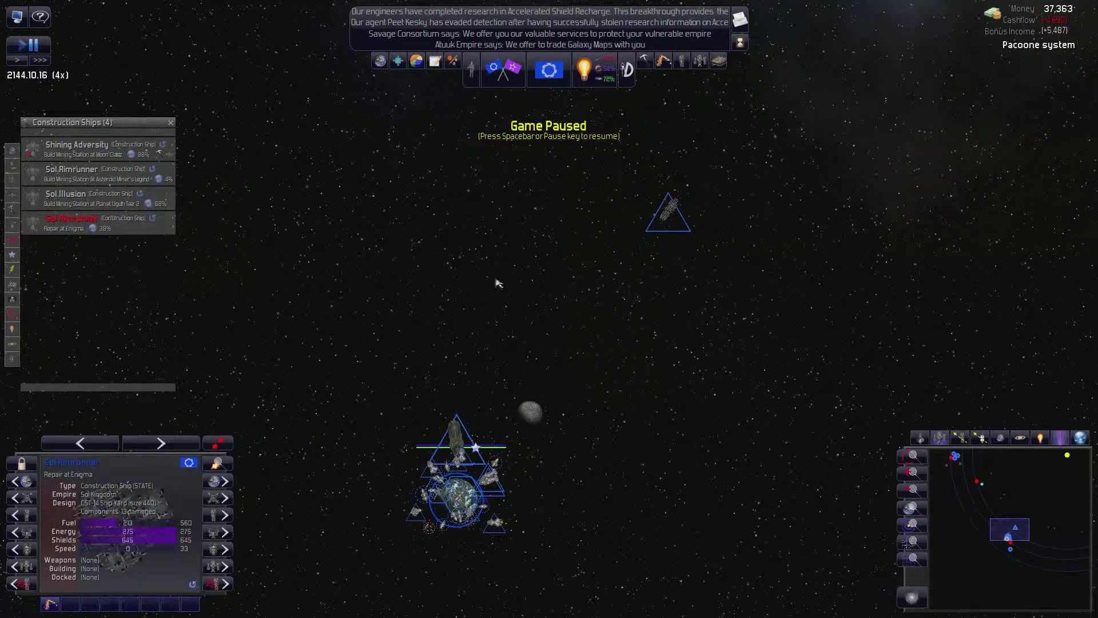
{"action": "mouse_move", "coordinate": [420, 362]}
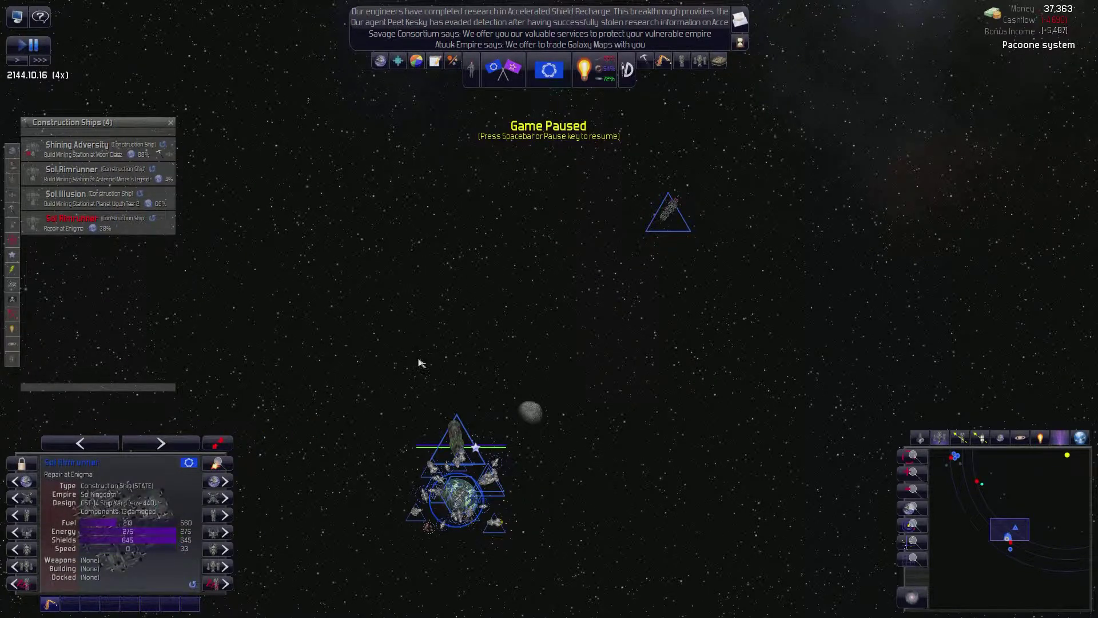
{"action": "right_click", "coordinate": [667, 211]}
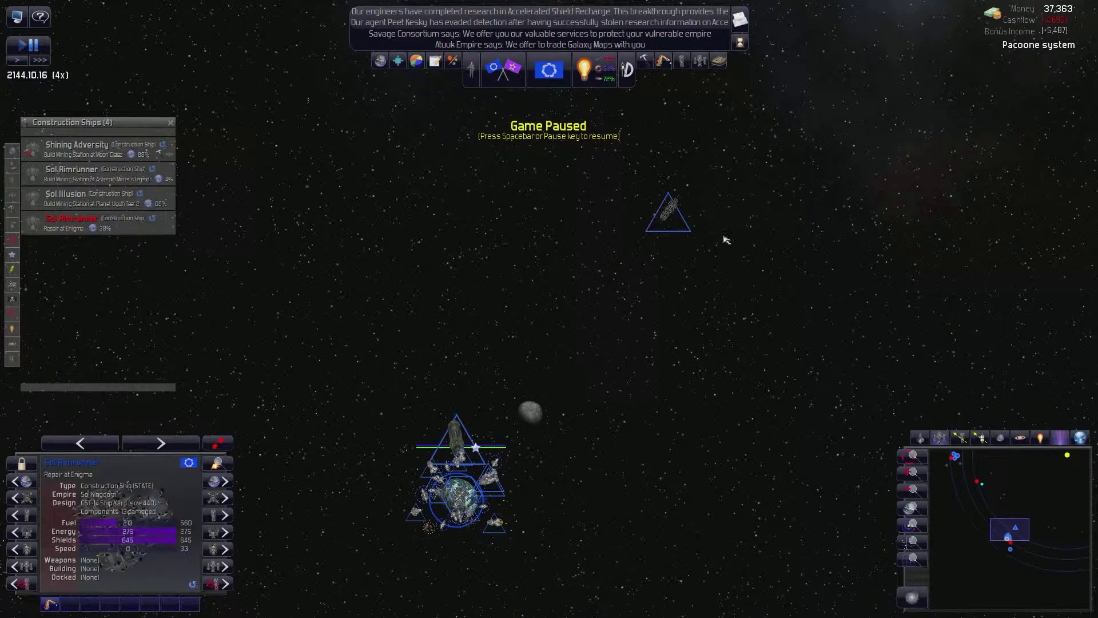
{"action": "left_click", "coordinate": [28, 37]}
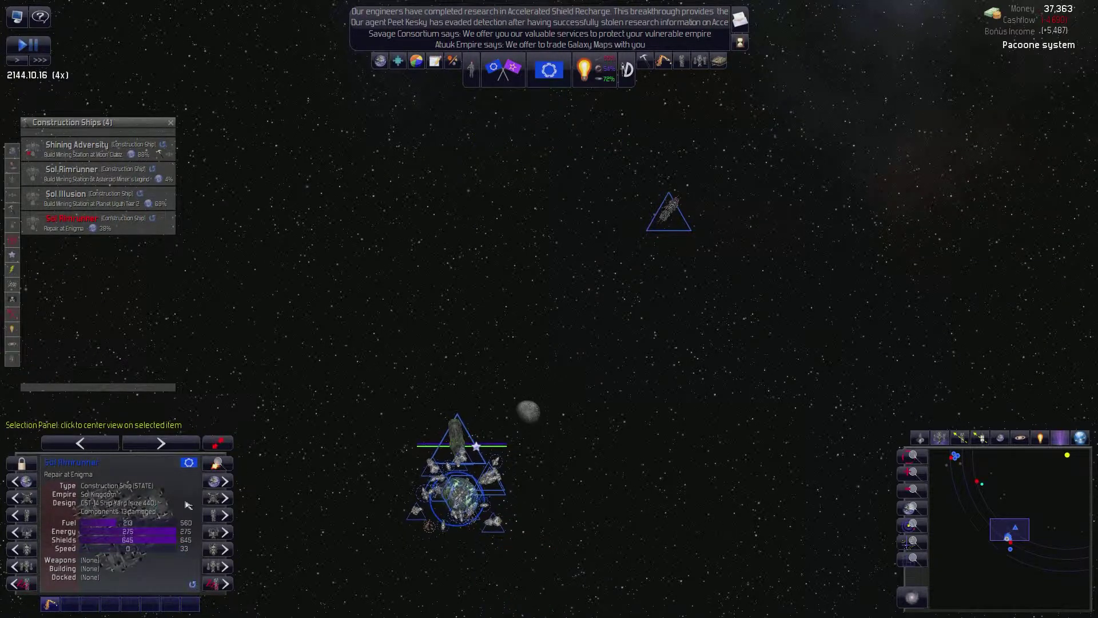